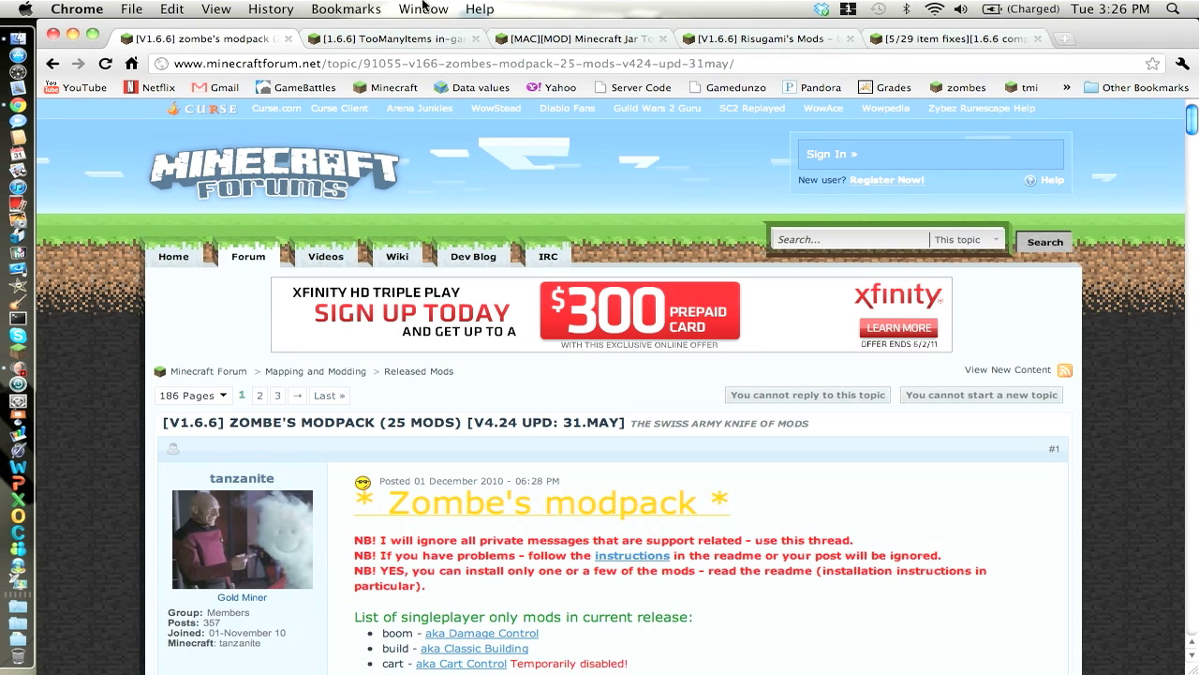
mouse_move(316, 30)
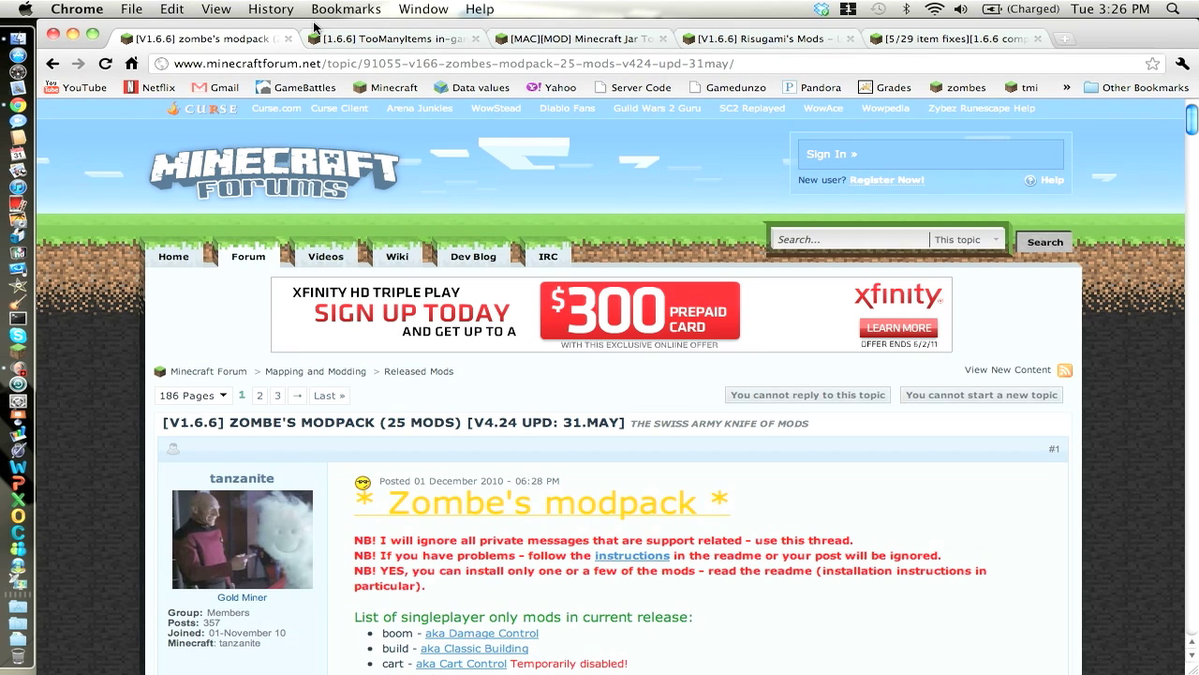
mouse_move(401, 52)
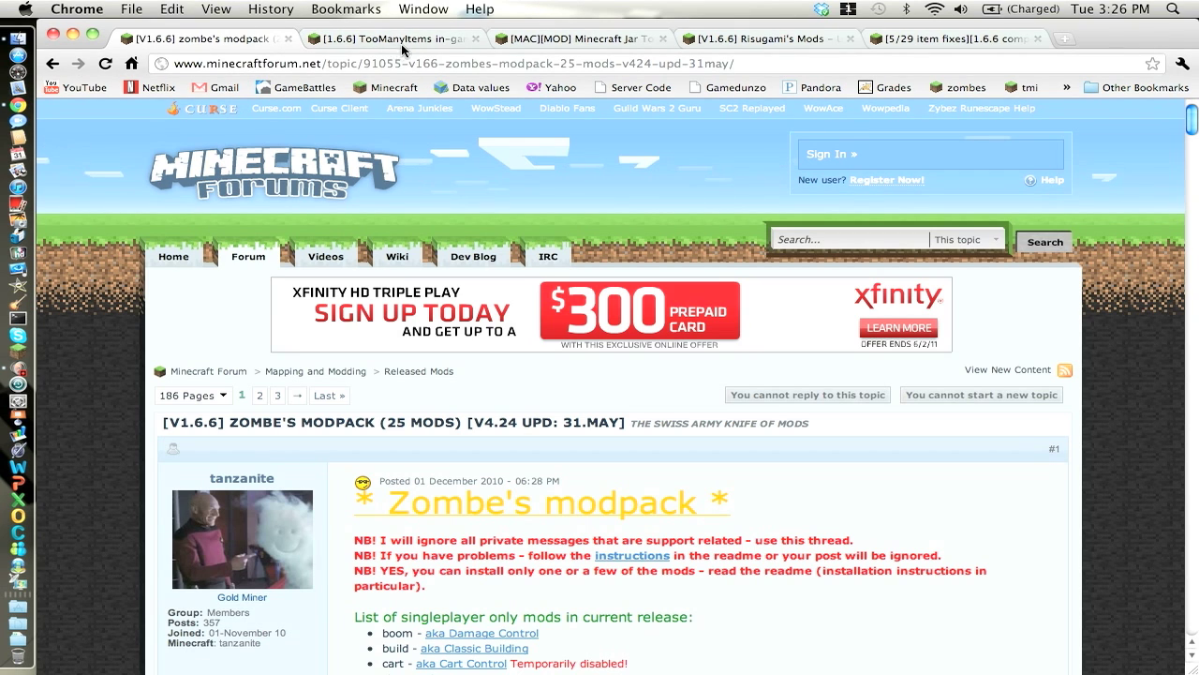
mouse_move(326, 351)
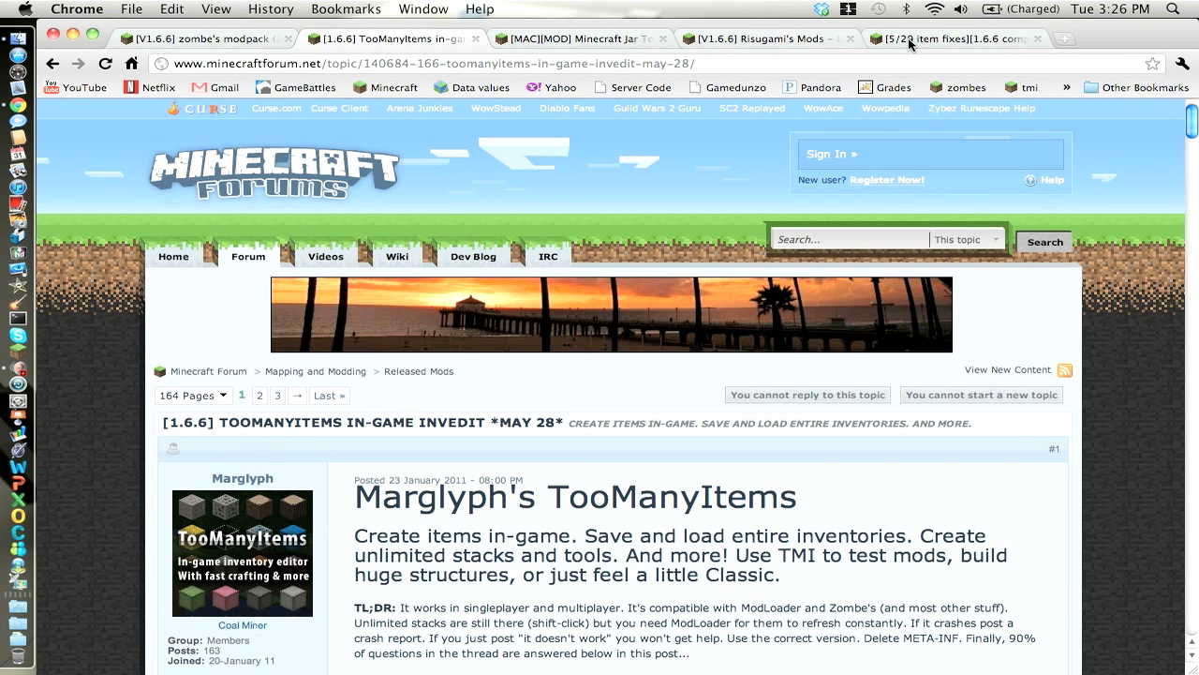
Flip through the forum tabs and scroll the Zombe's modpack thread to the v4.24 download link and changelog
left_click(740, 38)
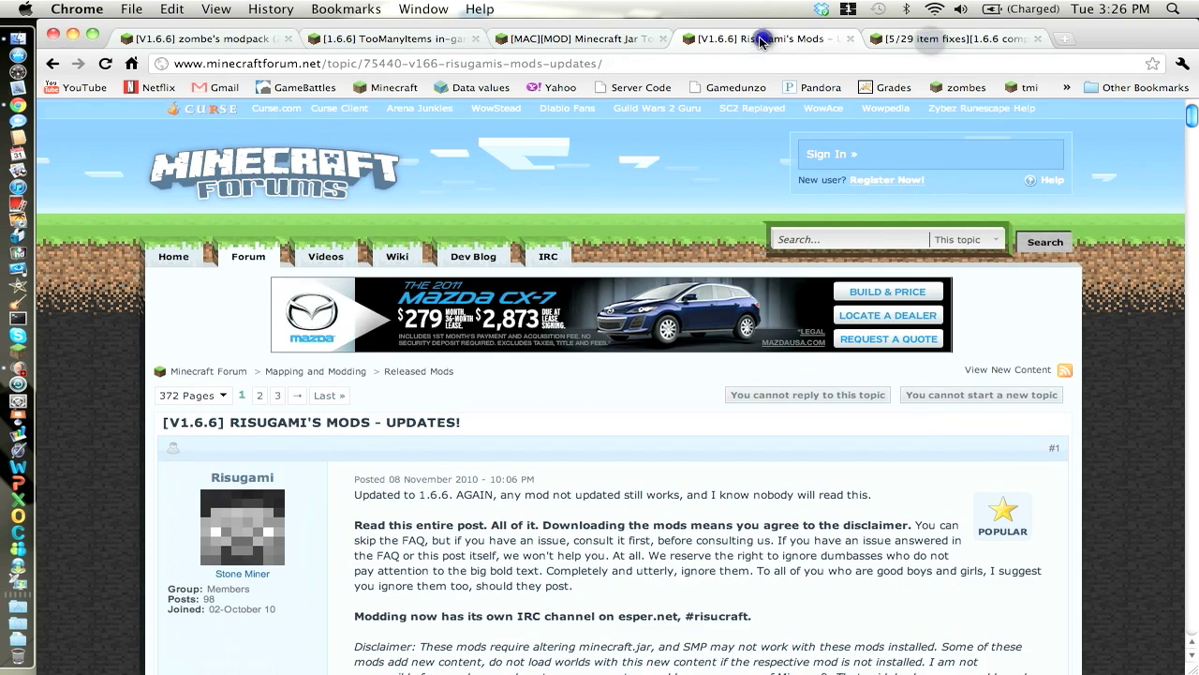
left_click(581, 38)
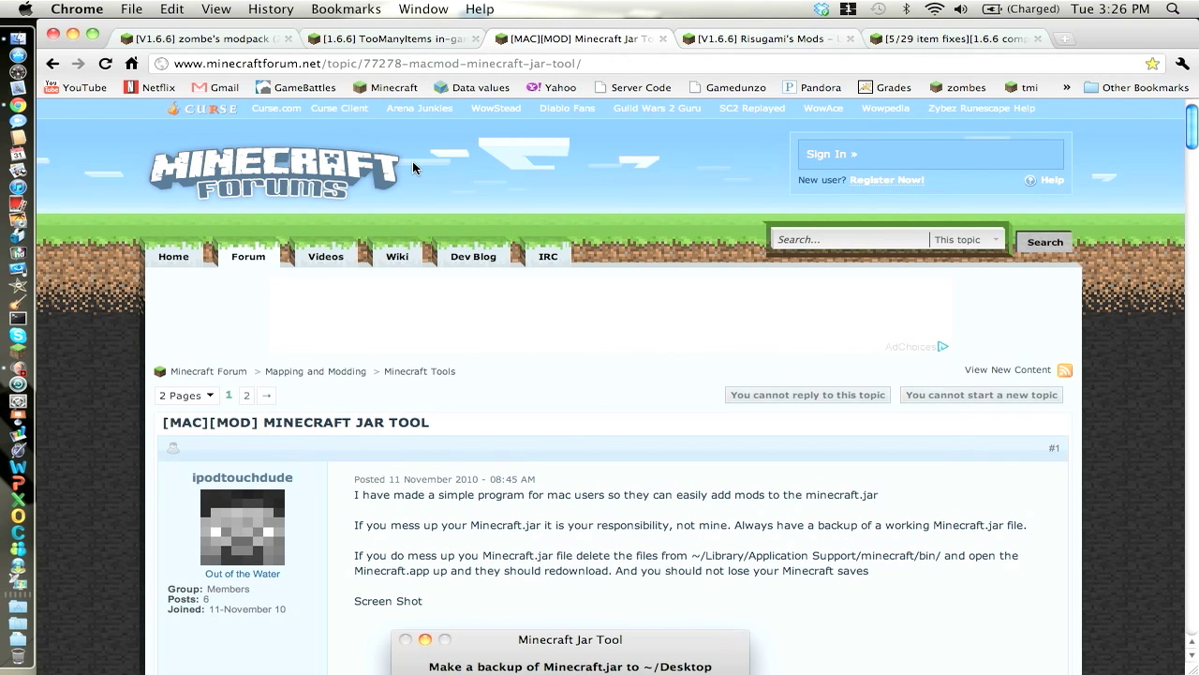
left_click(759, 37)
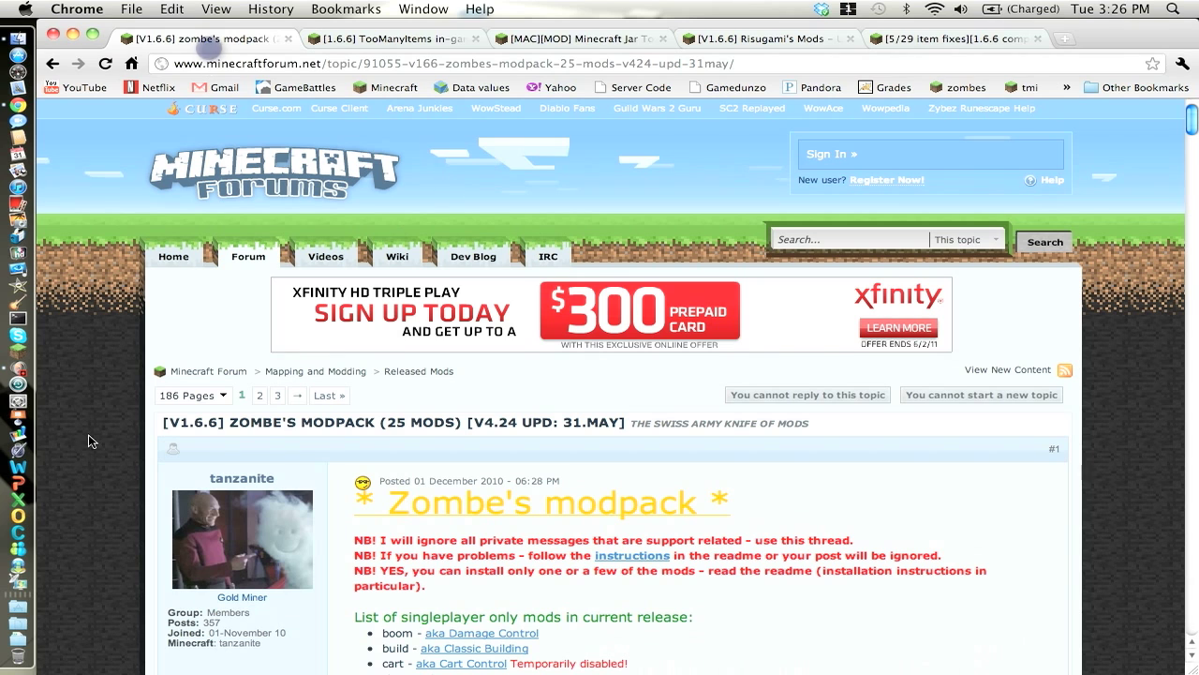
scroll("down", 3)
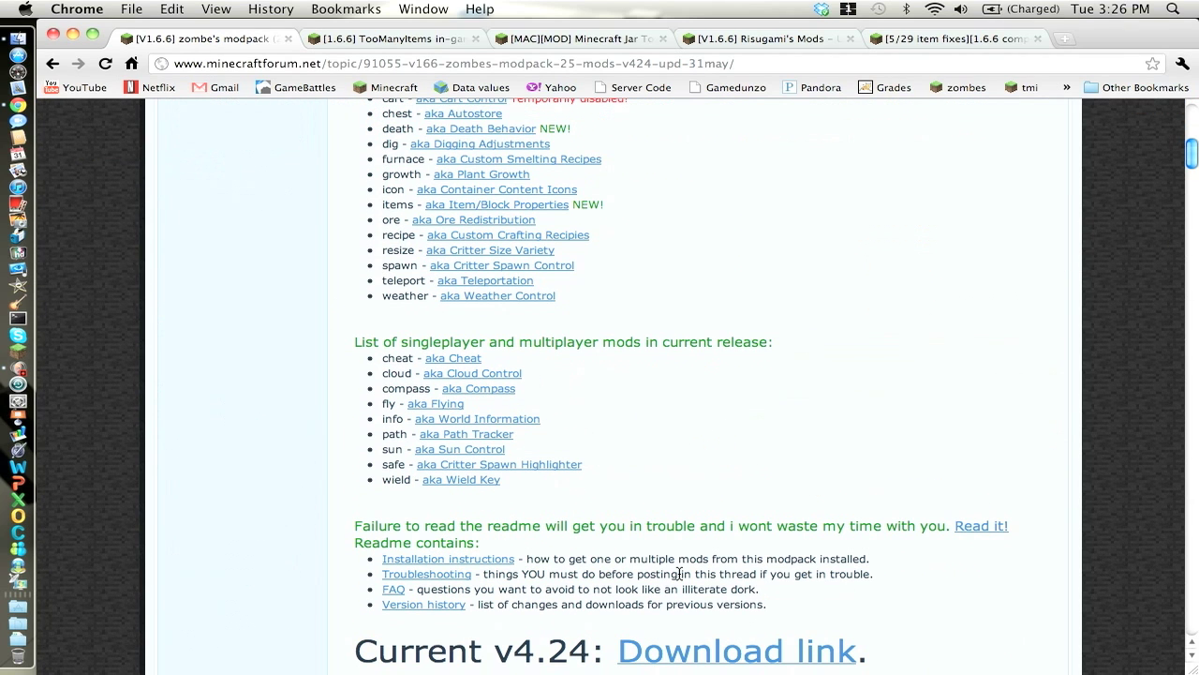
scroll("down", 3)
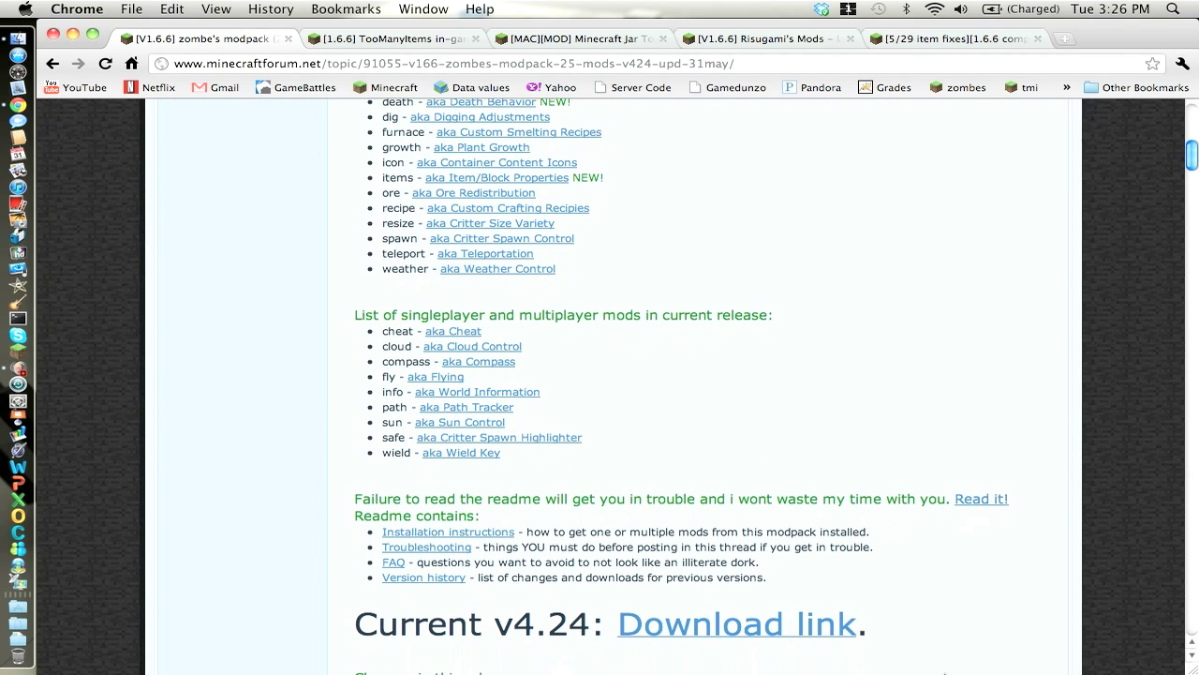
mouse_move(346, 588)
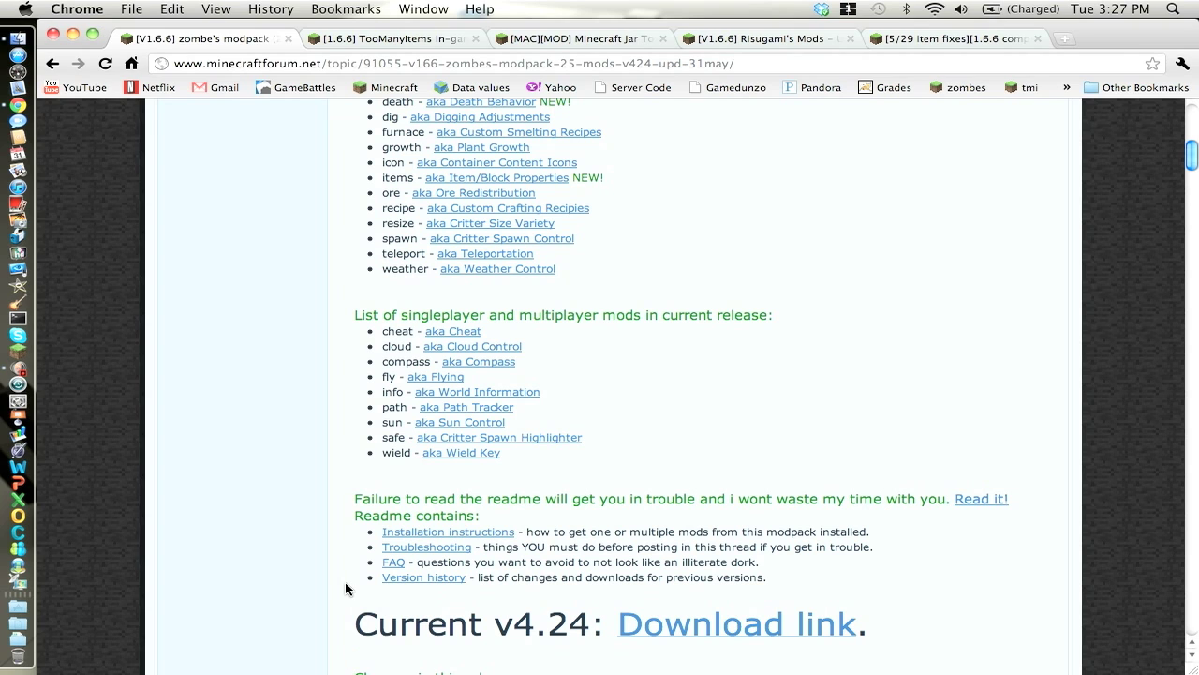
mouse_move(906, 637)
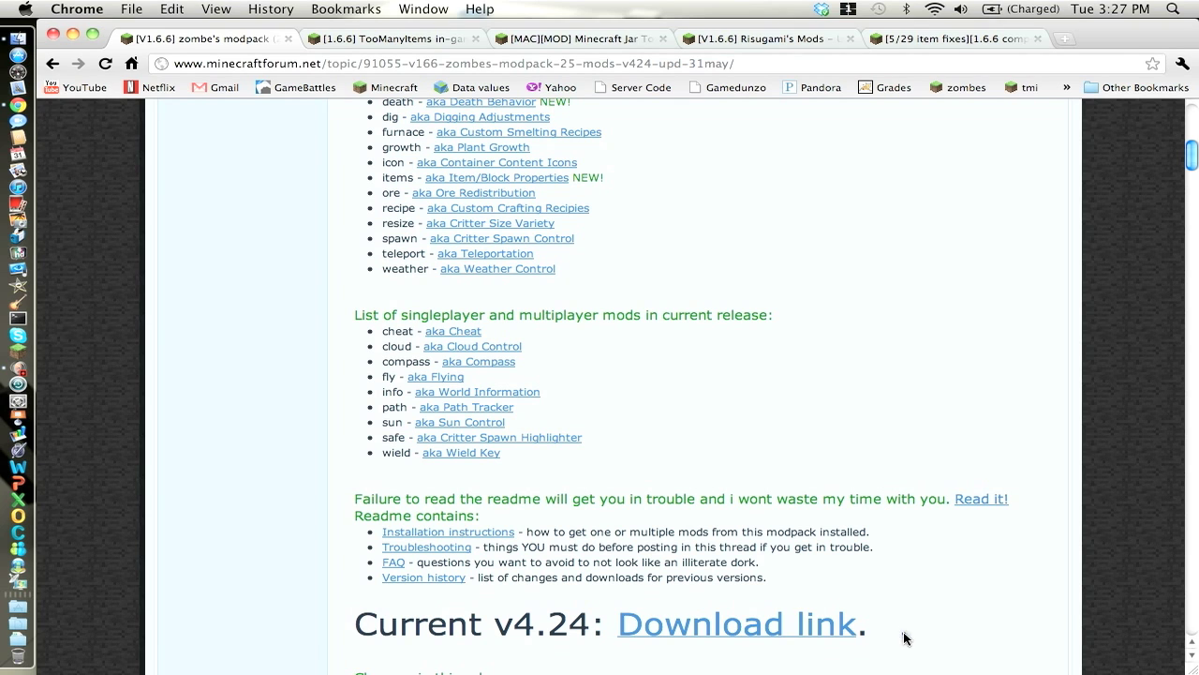
mouse_move(326, 643)
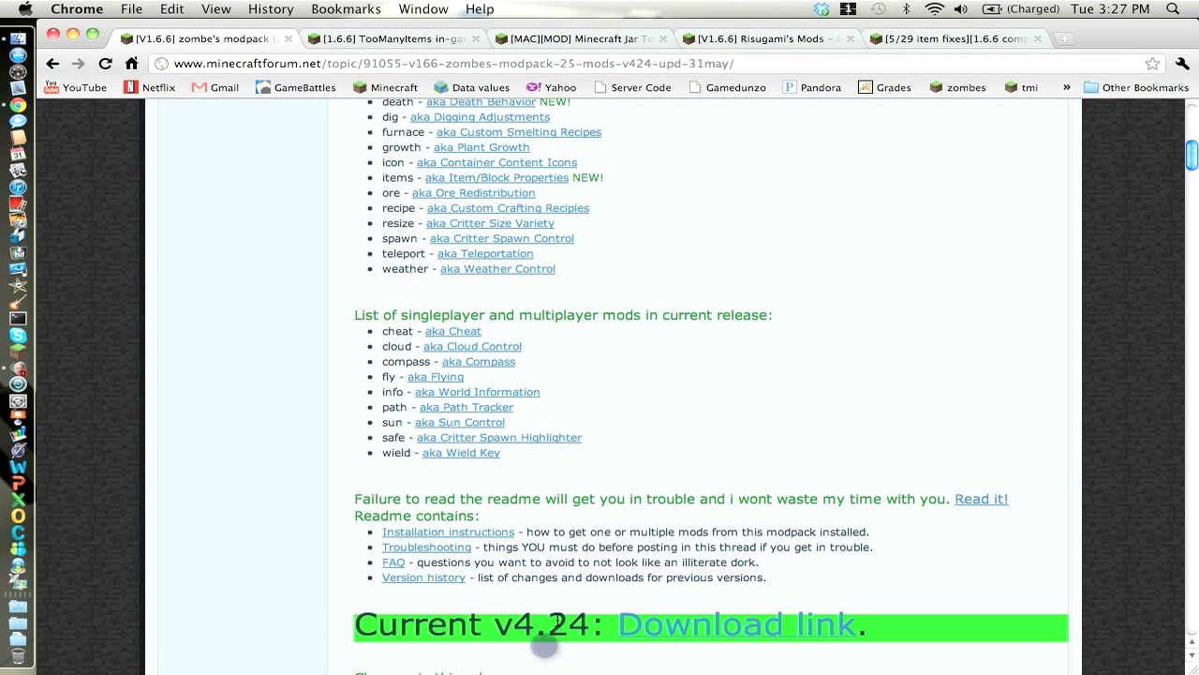
mouse_move(390, 362)
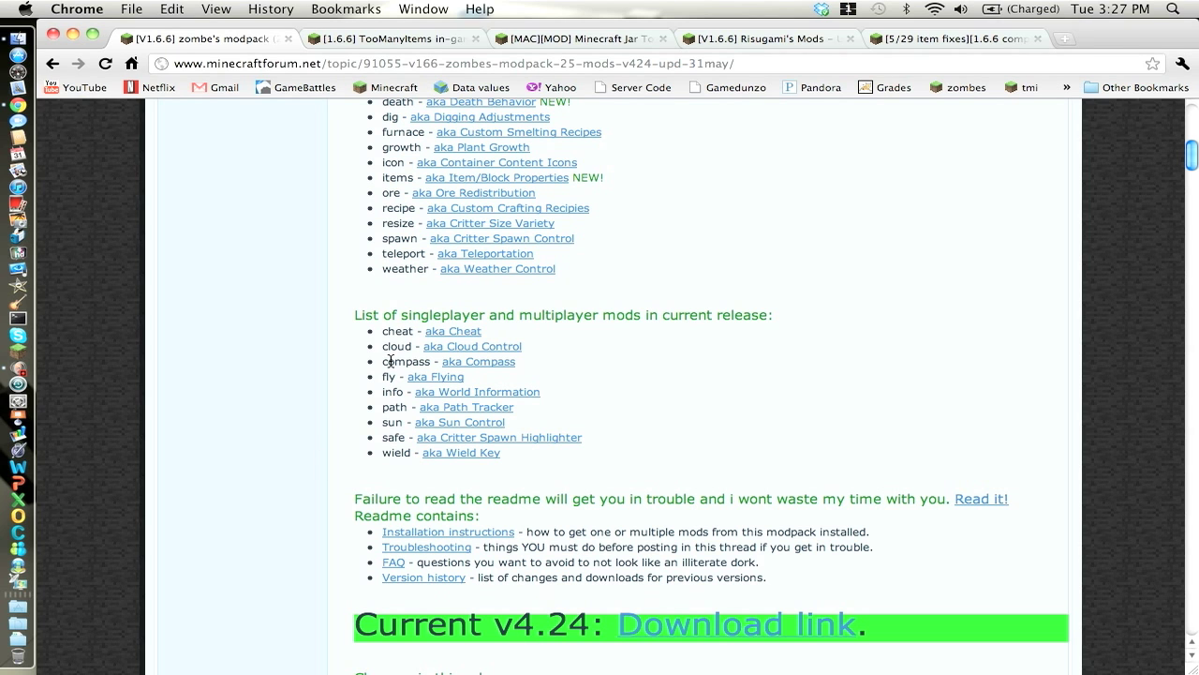
scroll("down", 3)
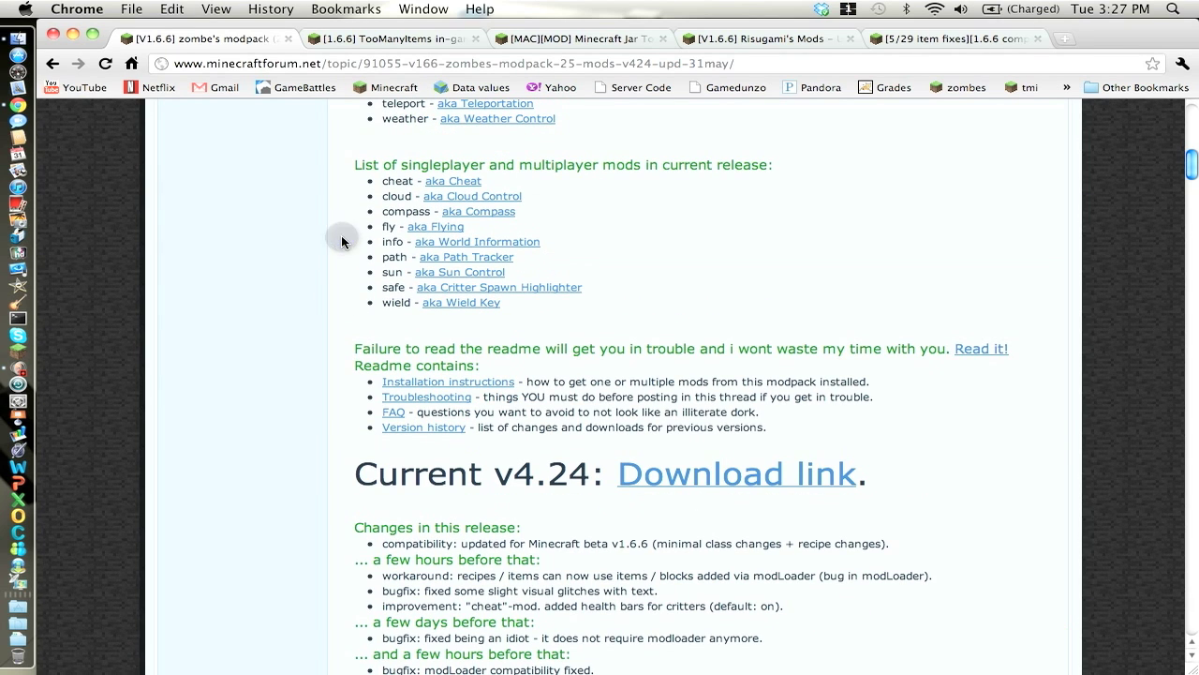
scroll("down", 3)
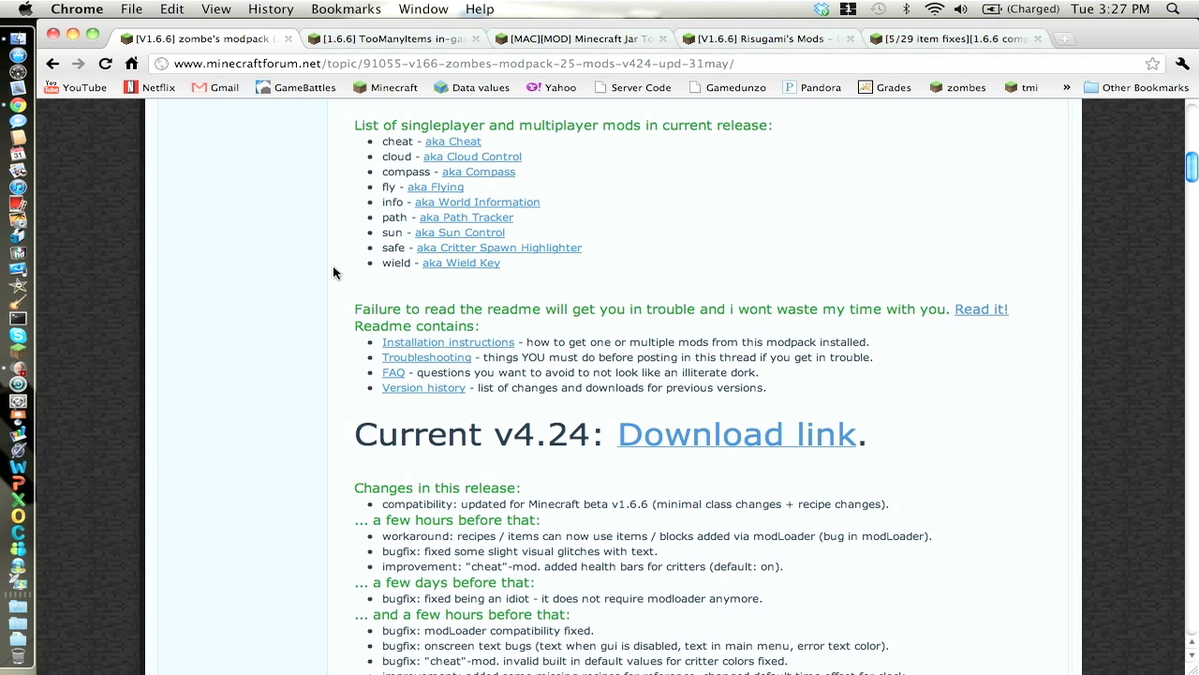
mouse_move(33, 656)
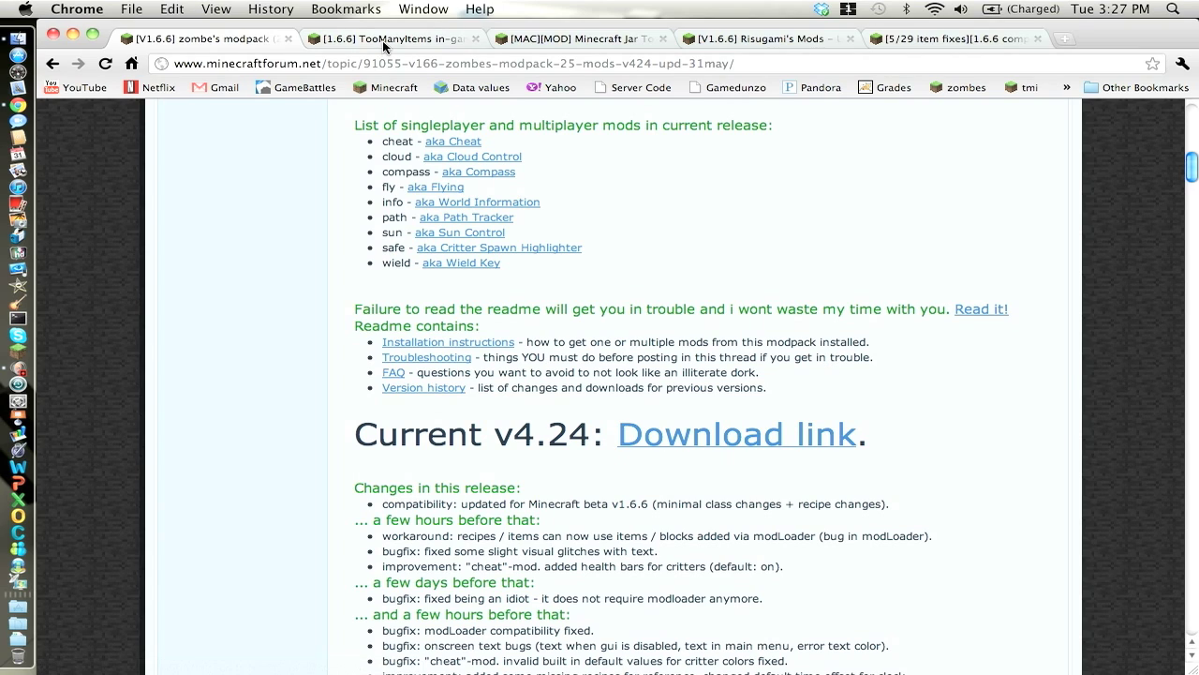
Show the TooManyItems thread scrolled to its Download for Beta 1.6.6 and 1.6.5 link
left_click(384, 38)
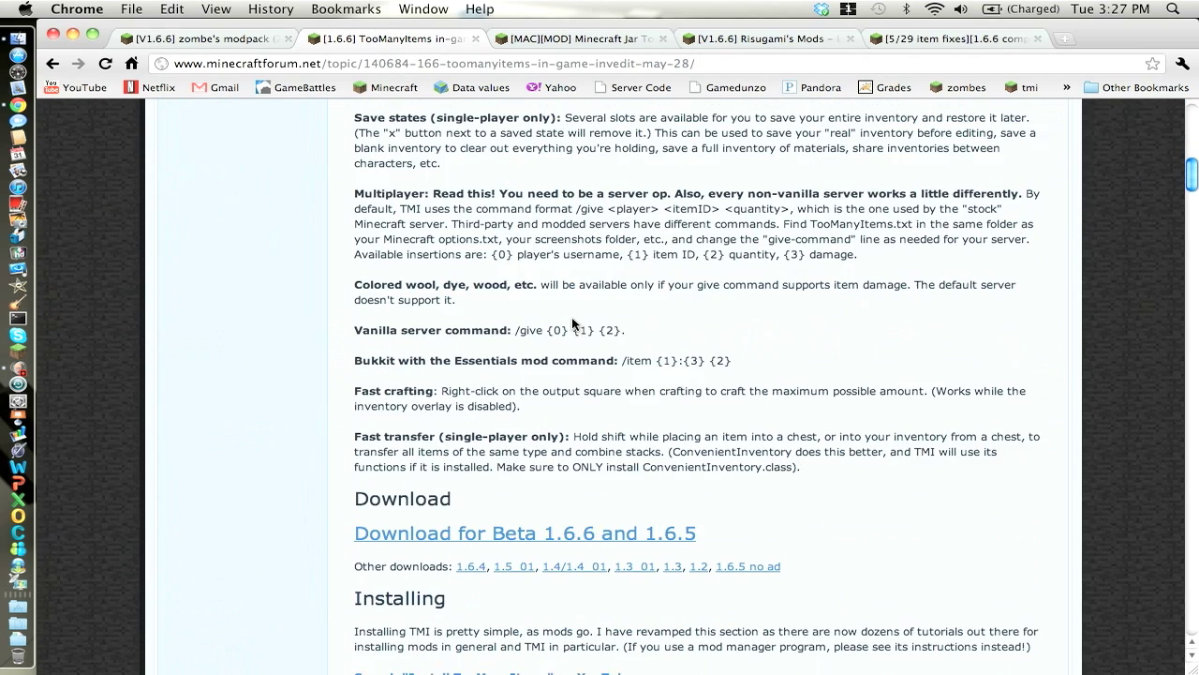
scroll("down", 3)
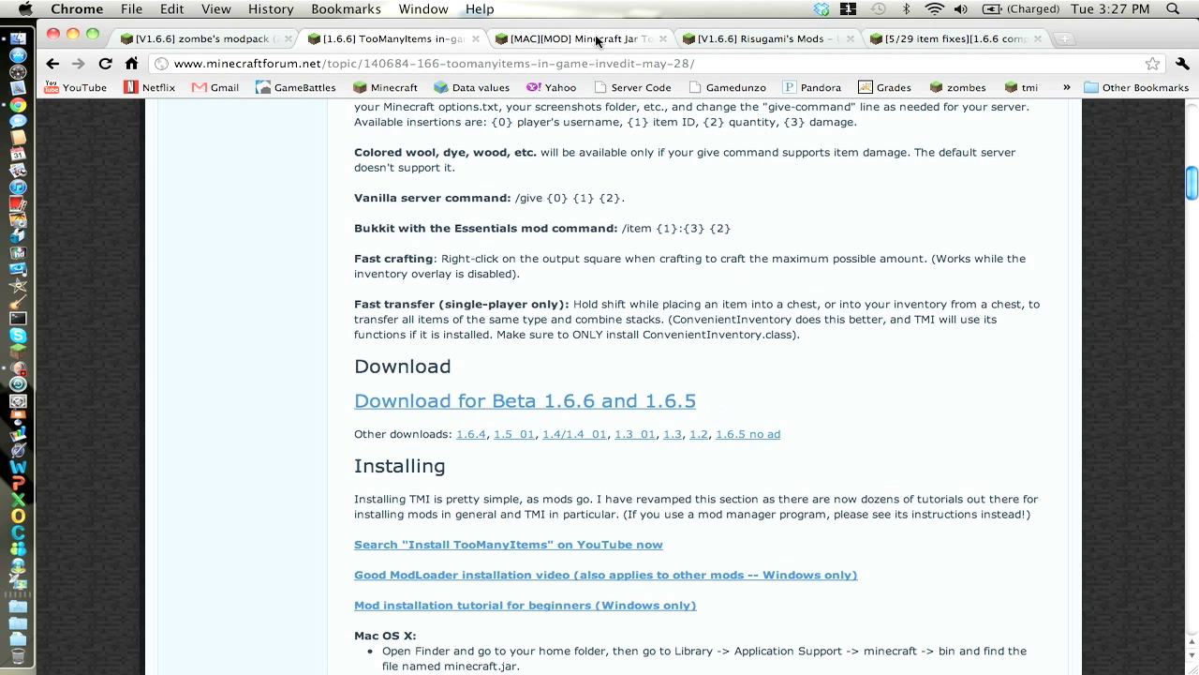
mouse_move(581, 38)
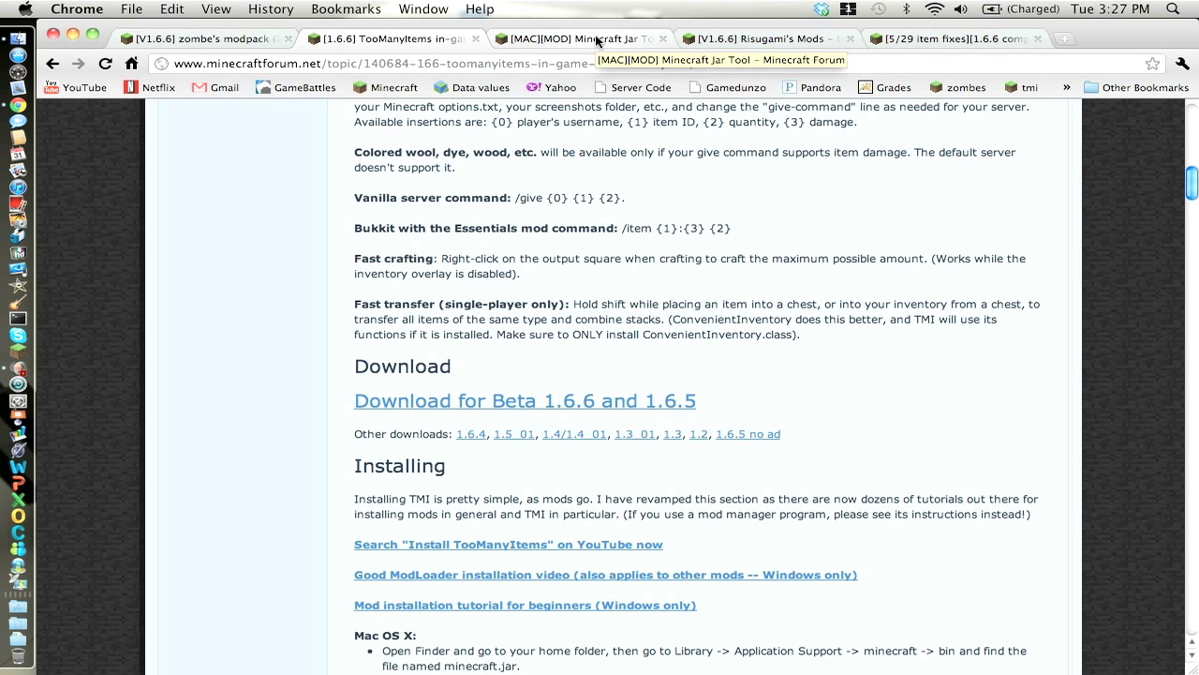
Show the Minecraft Jar Tool thread scrolled to its screenshot and Intel/PPC download links
left_click(581, 38)
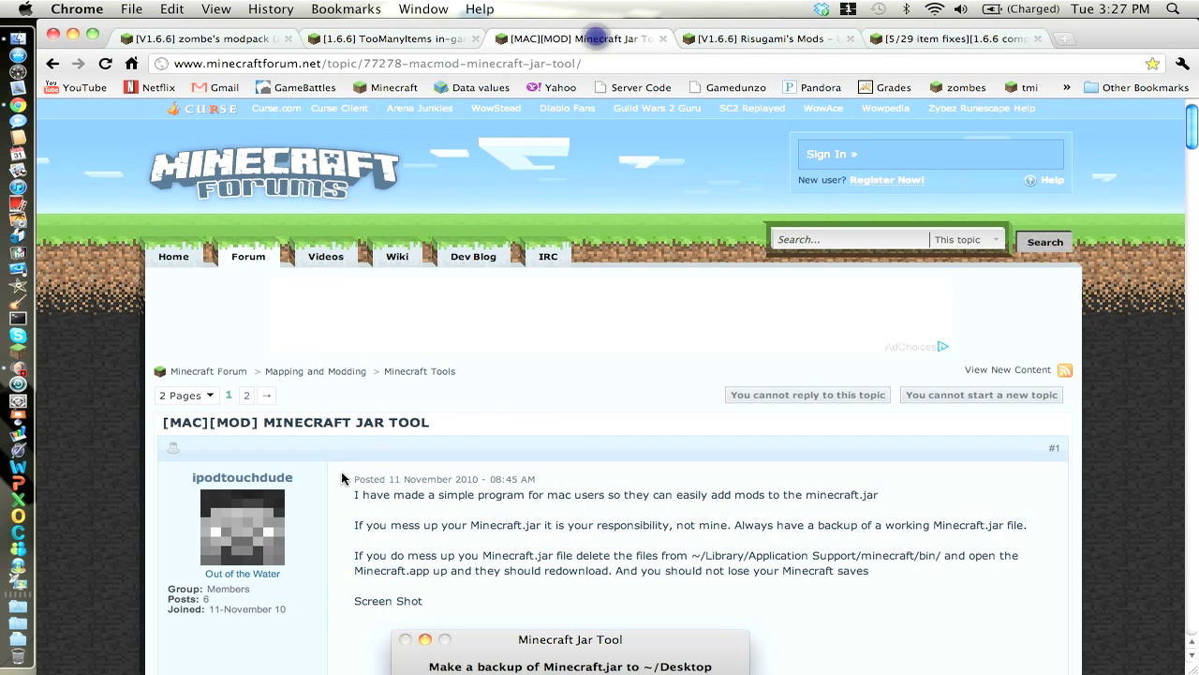
scroll("down", 3)
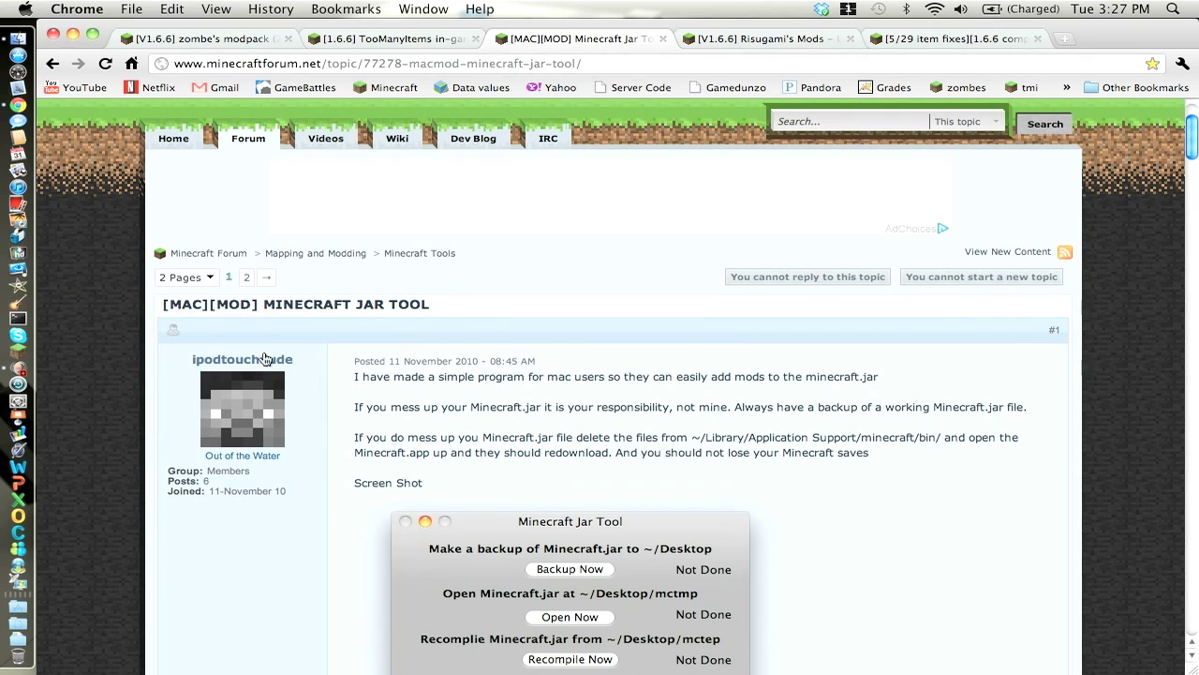
scroll("down", 3)
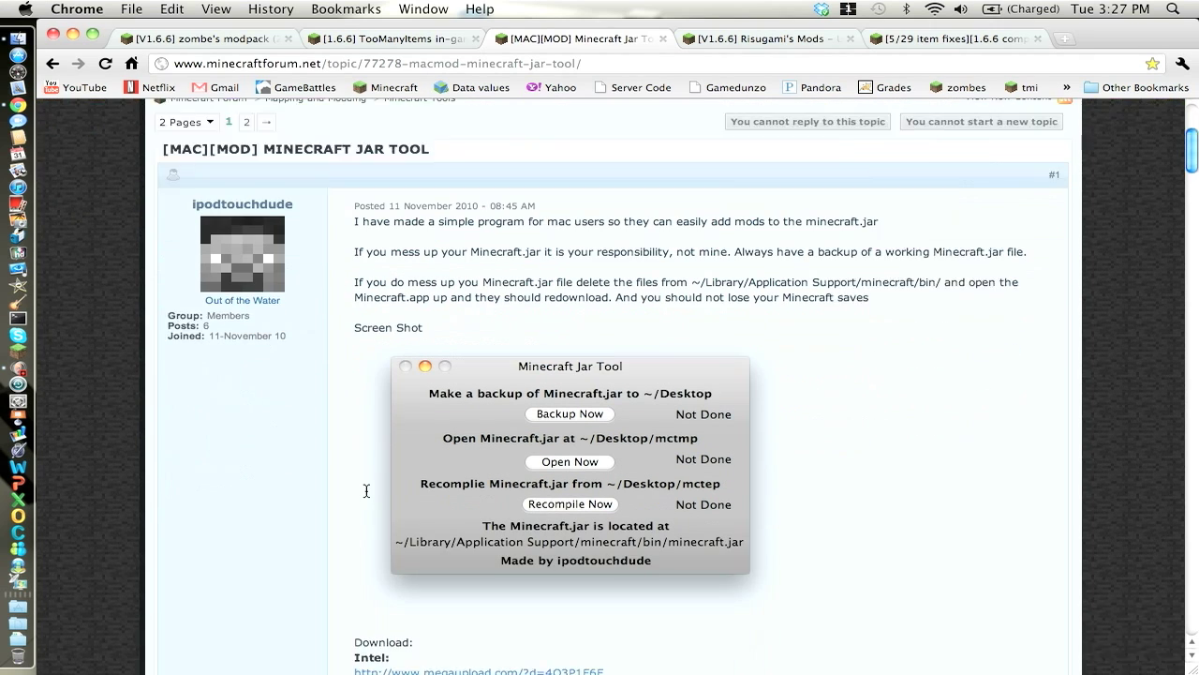
scroll("down", 3)
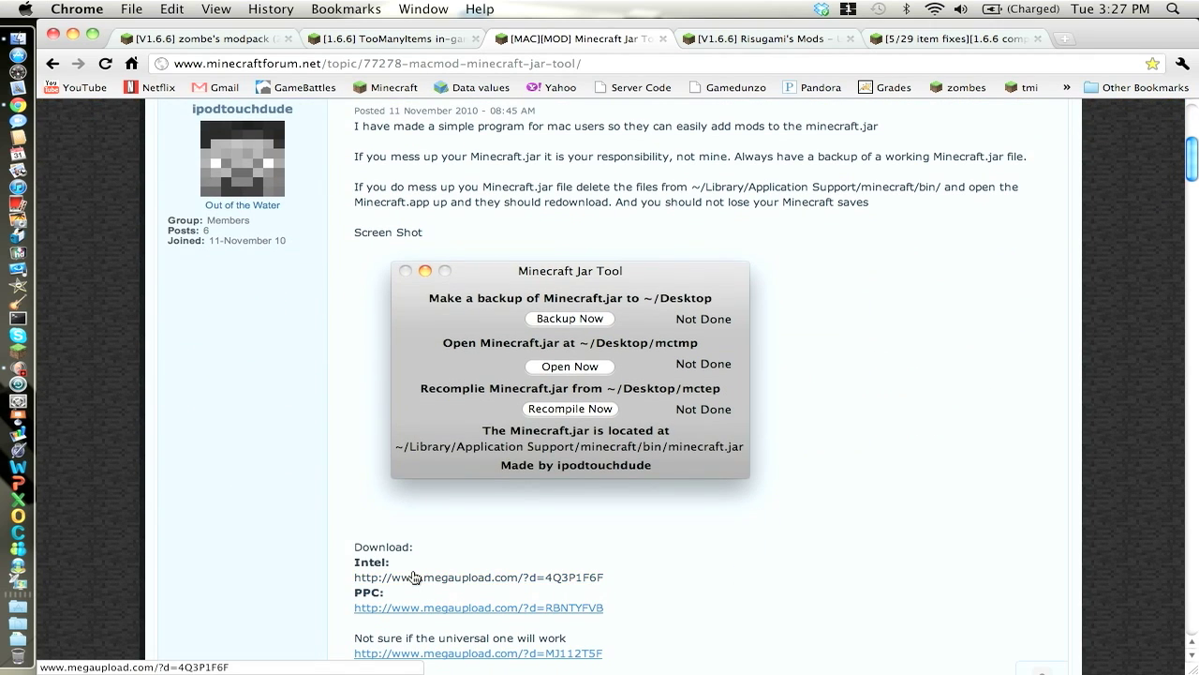
mouse_move(405, 608)
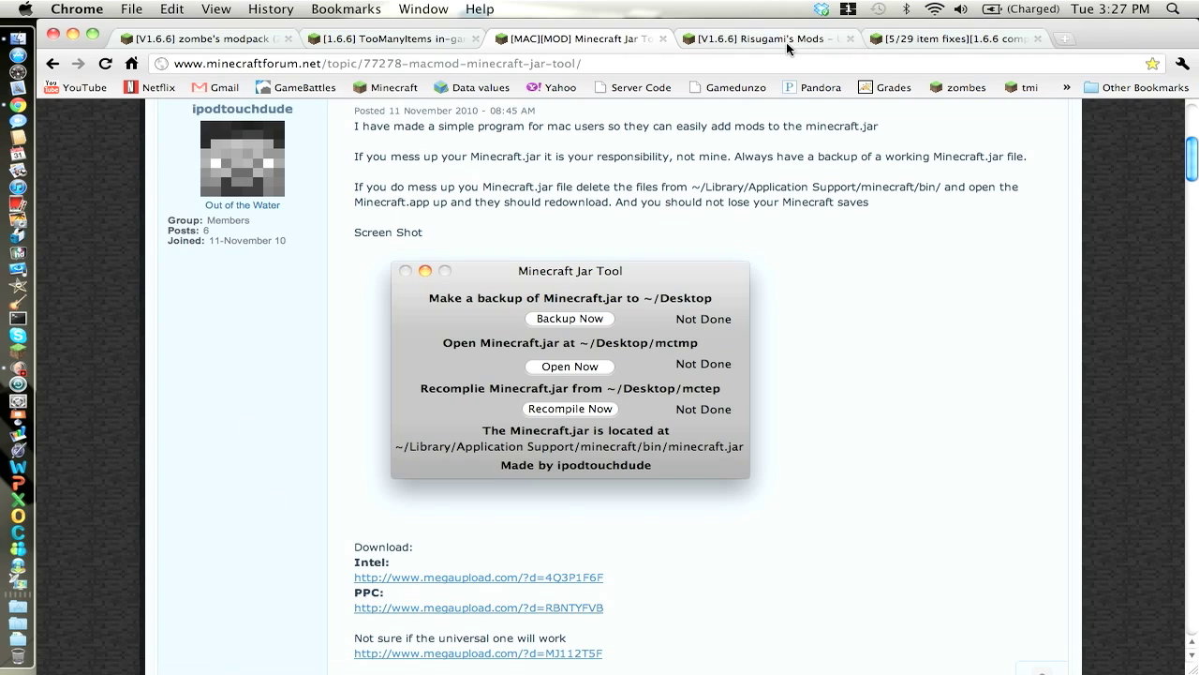
Show Risugami's mods thread scrolled to the ModLoader Beta 1.6.6 download links
left_click(759, 38)
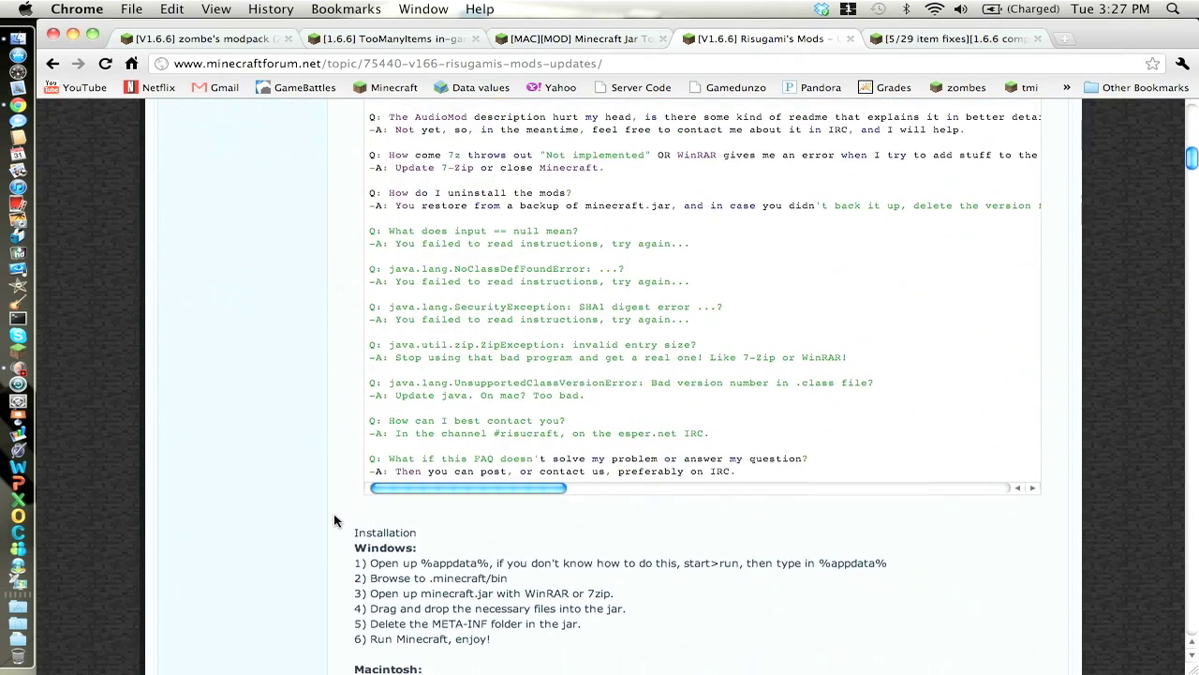
scroll("down", 3)
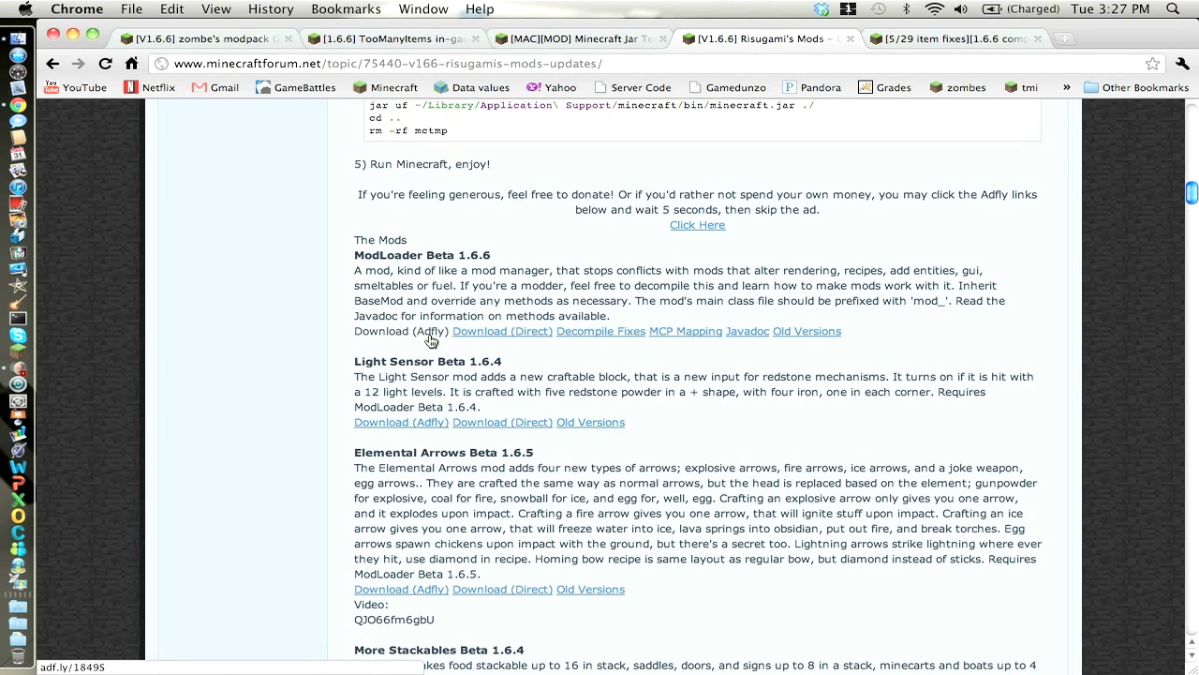
mouse_move(750, 241)
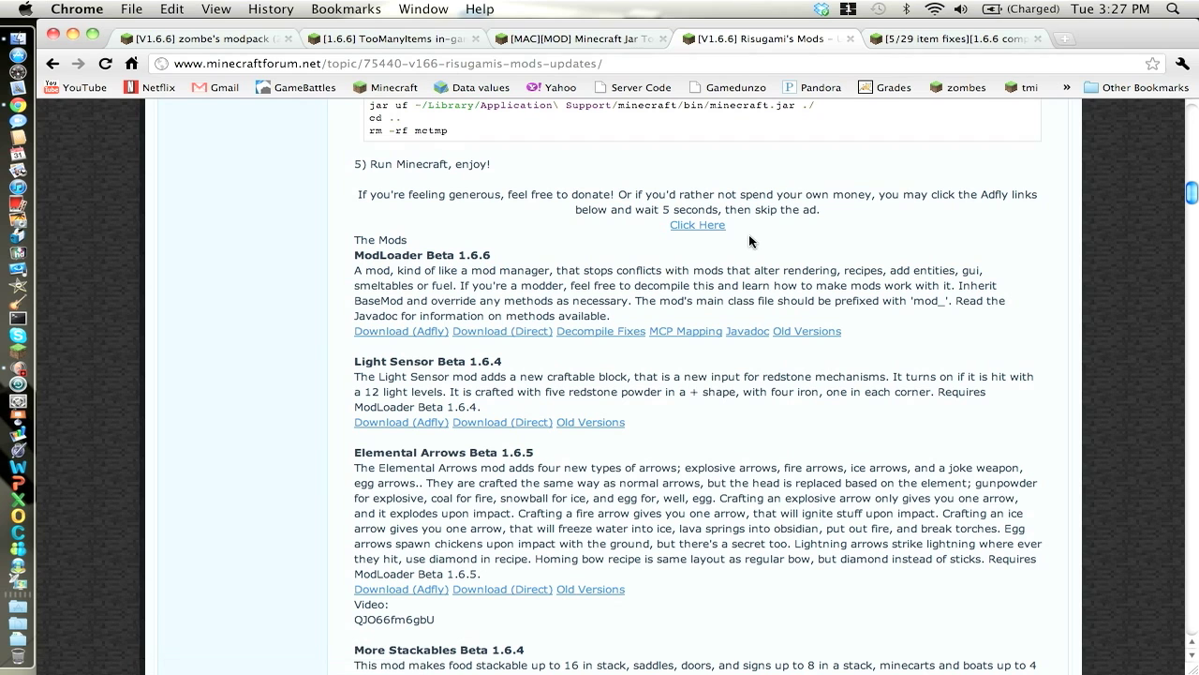
mouse_move(892, 22)
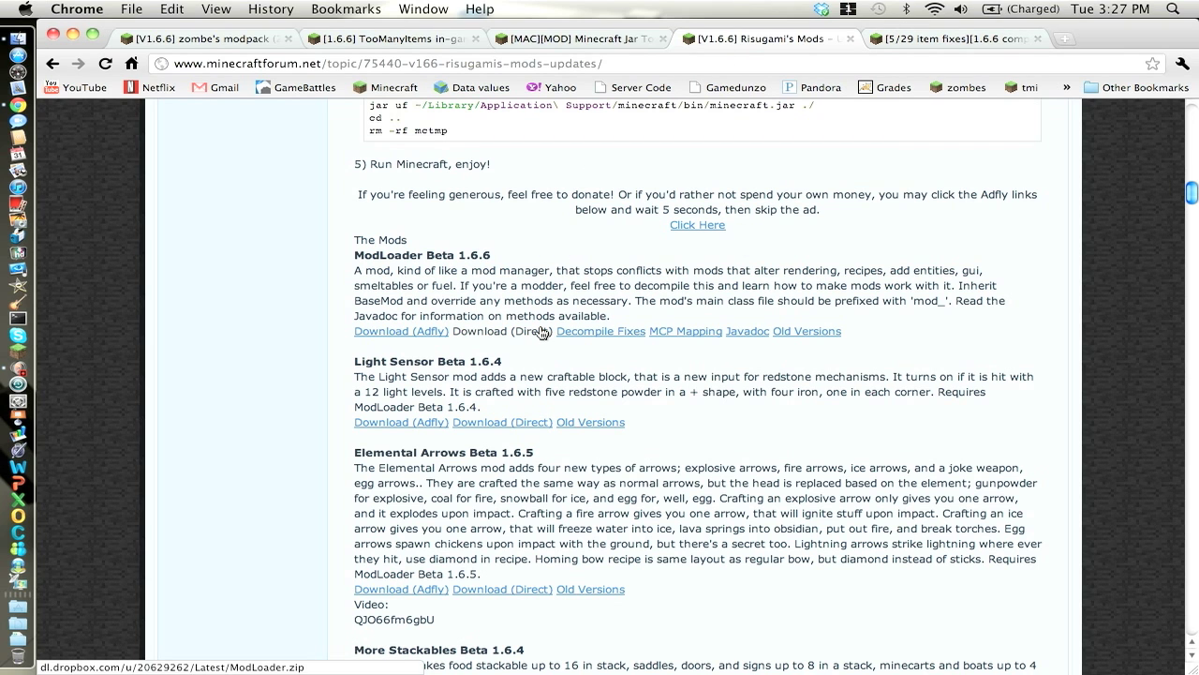
Scroll the MCPatcher HD Fix thread past its texture-pack instructions before leaving Chrome for the desktop
left_click(948, 38)
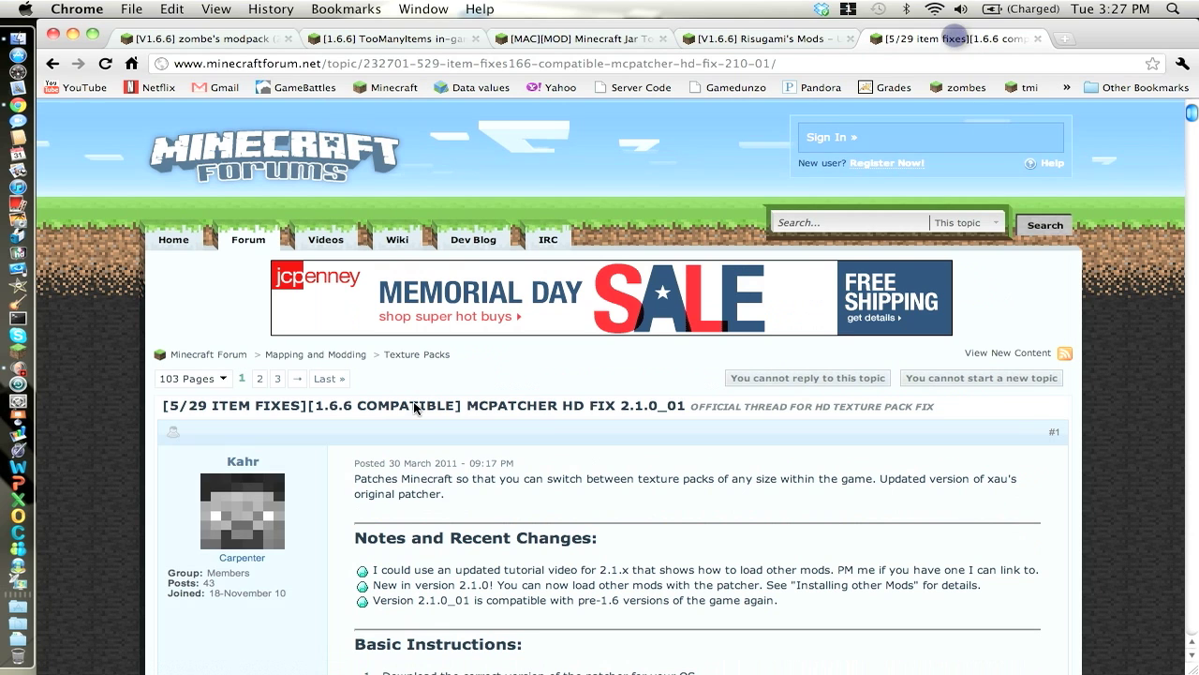
scroll("down", 3)
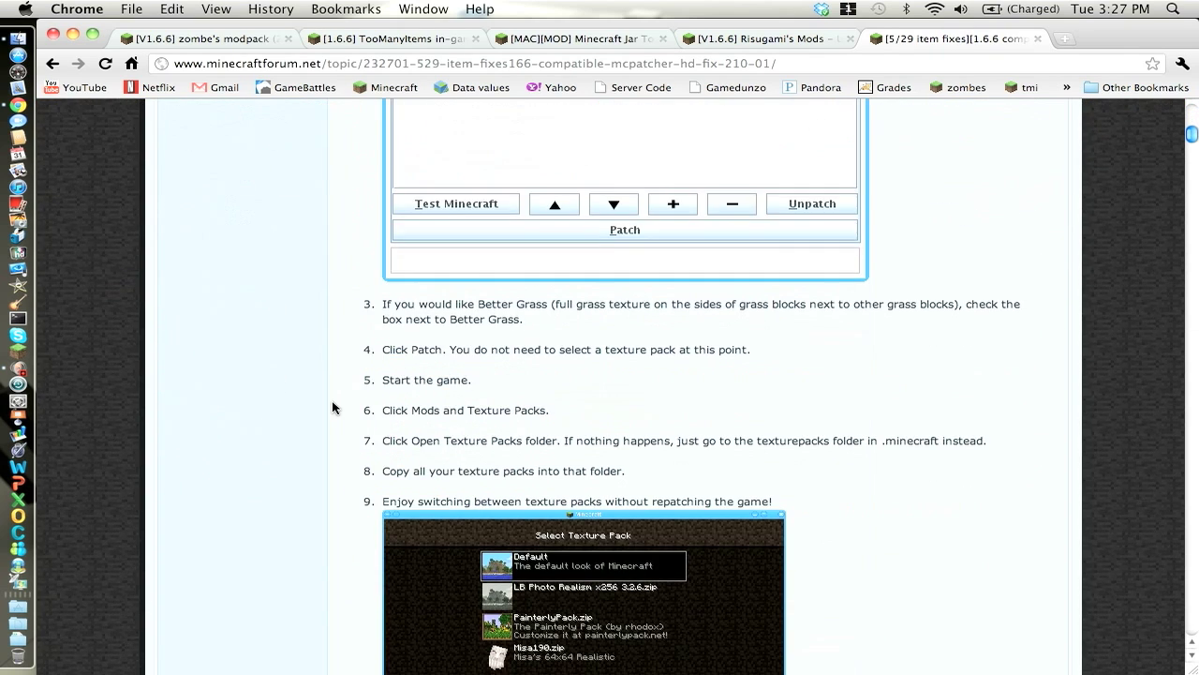
scroll("down", 3)
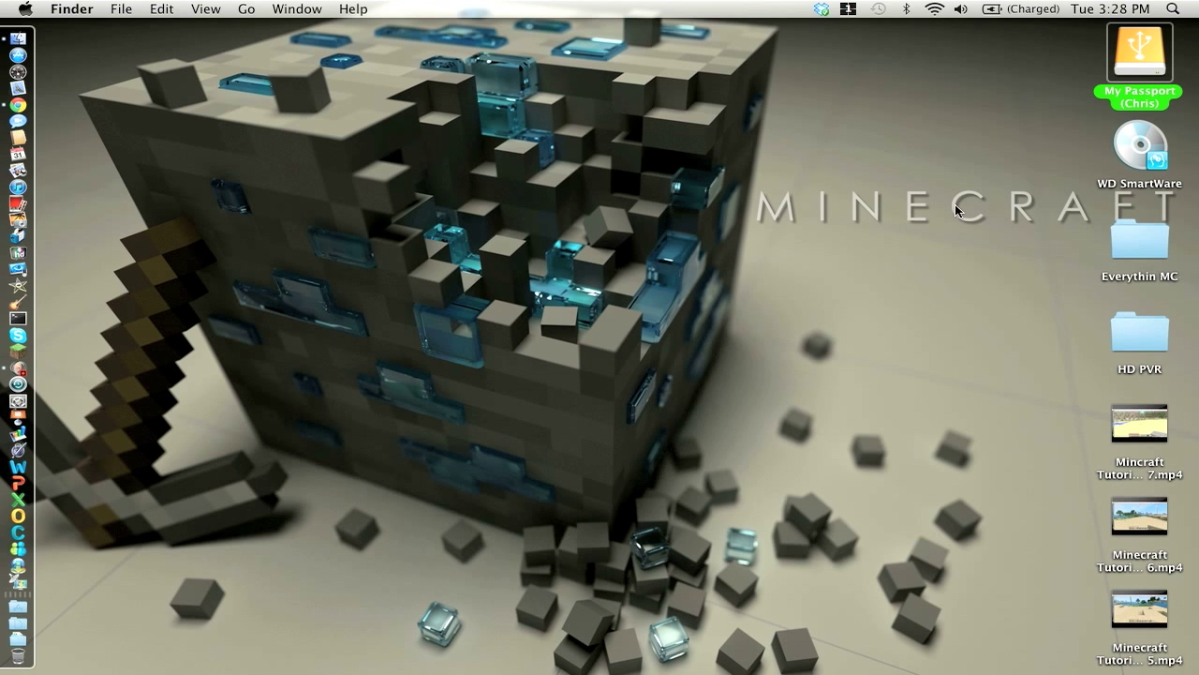
From the desktop, go into Everythin MC and then the Moding tools (MC) folder
left_click(1139, 237)
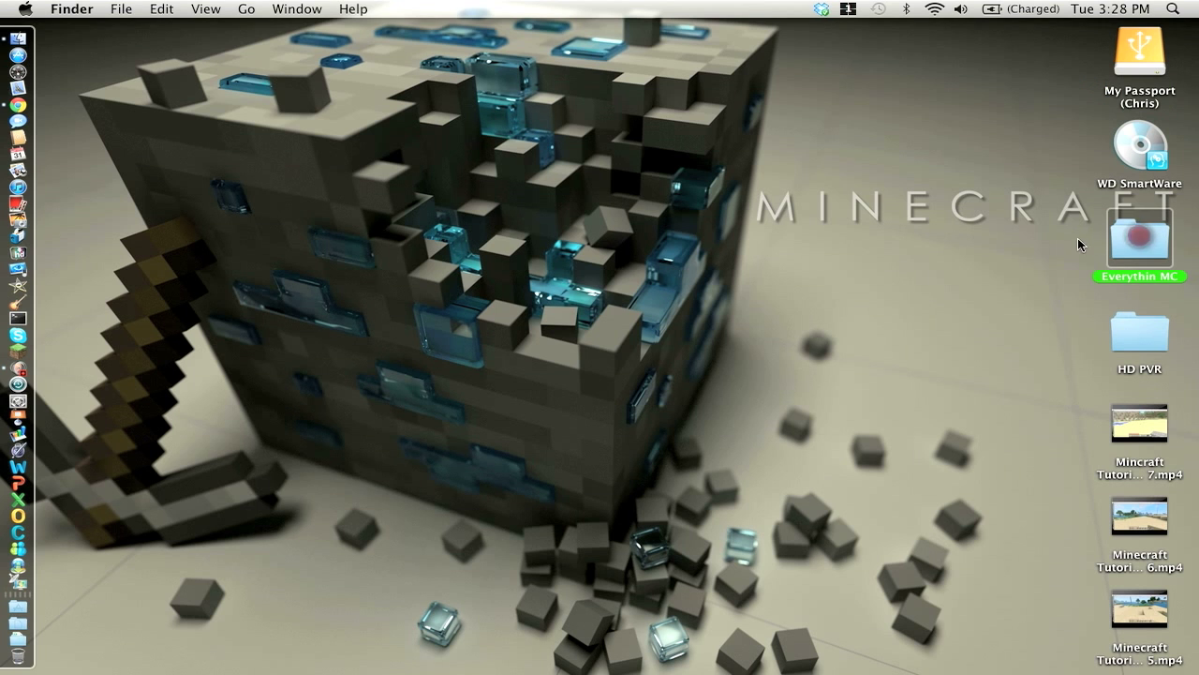
double_click(1140, 236)
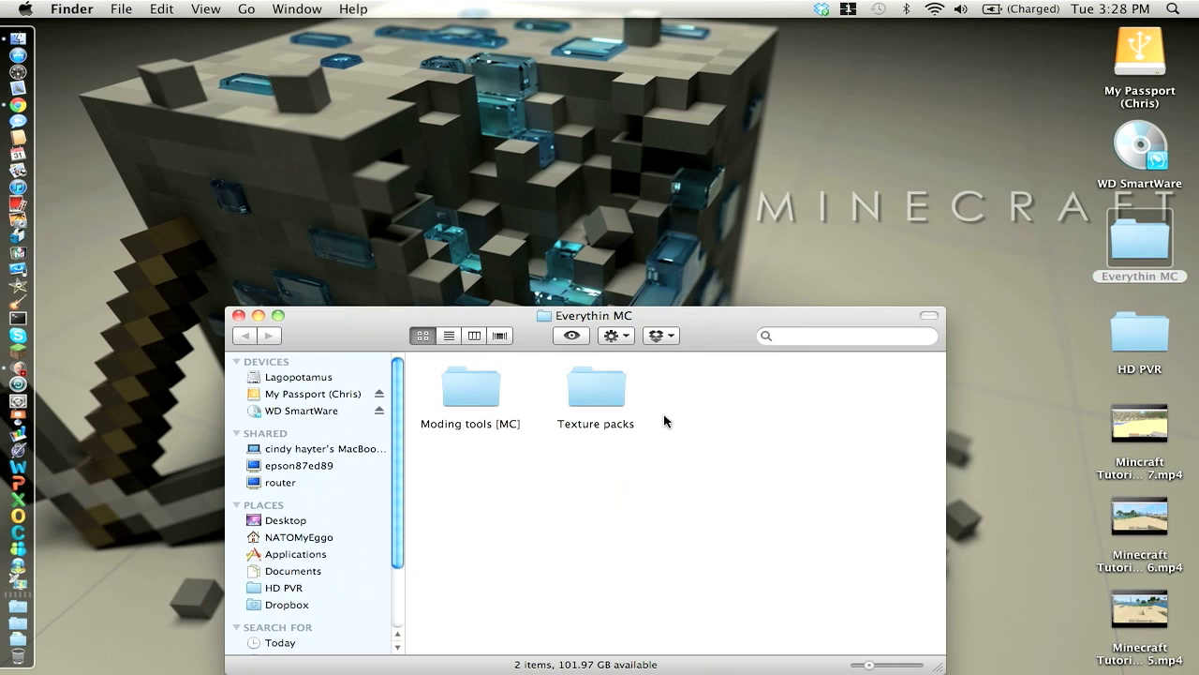
mouse_move(484, 388)
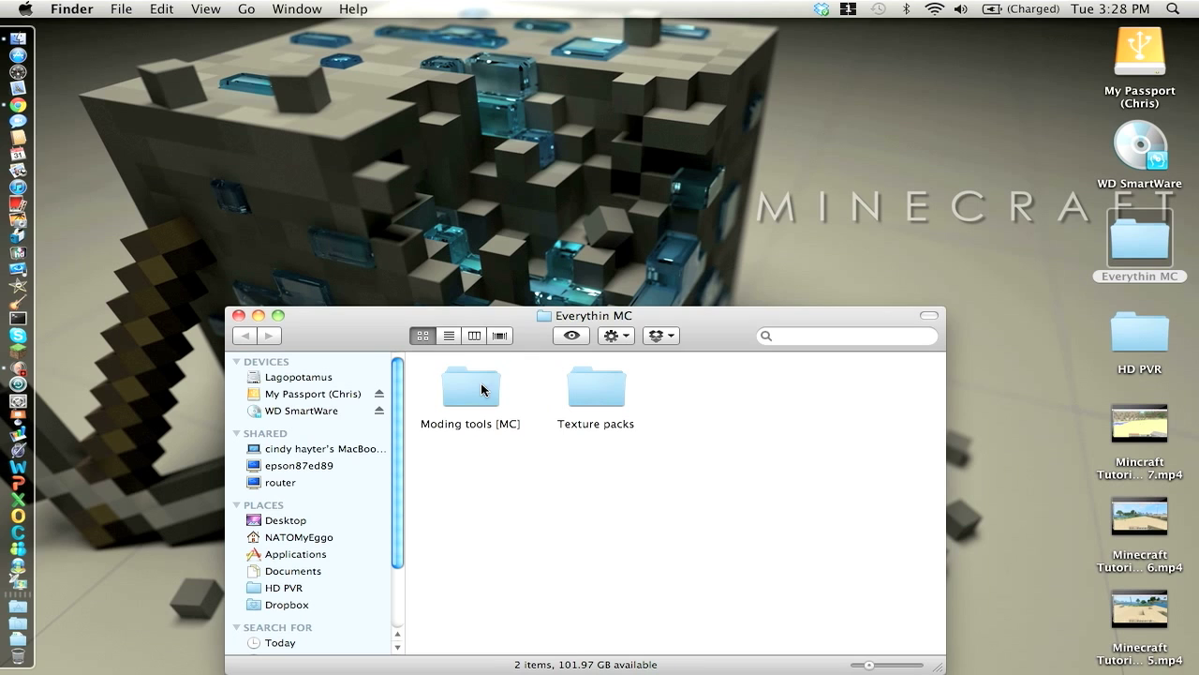
double_click(470, 386)
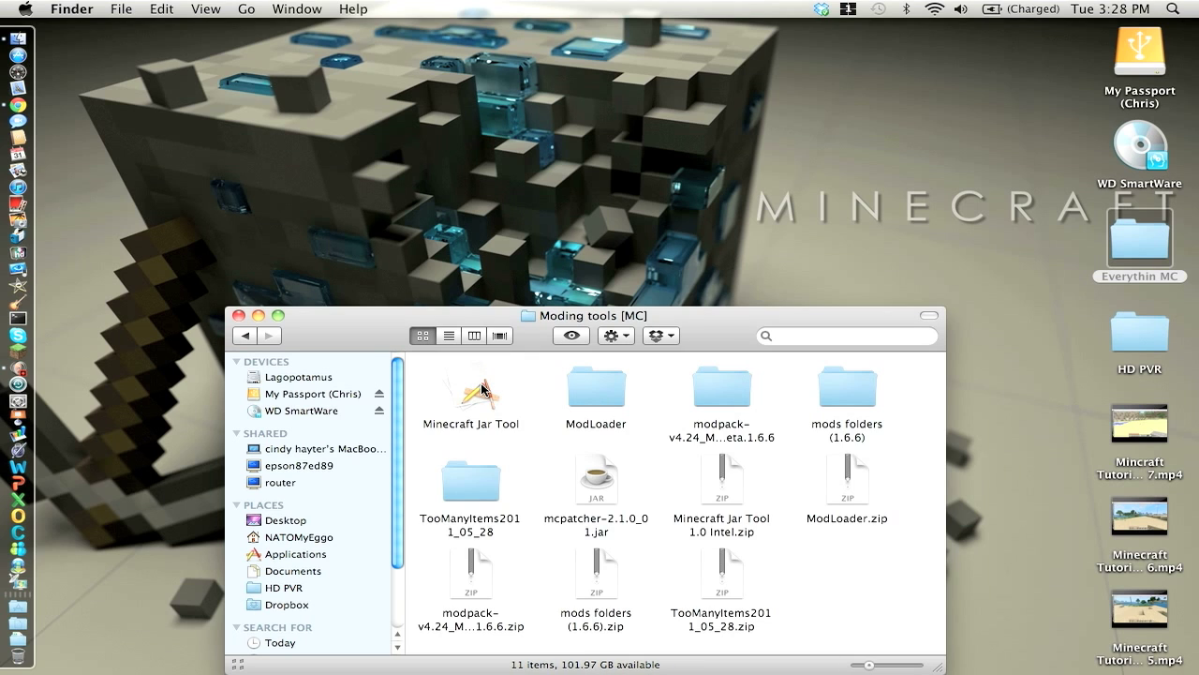
mouse_move(402, 386)
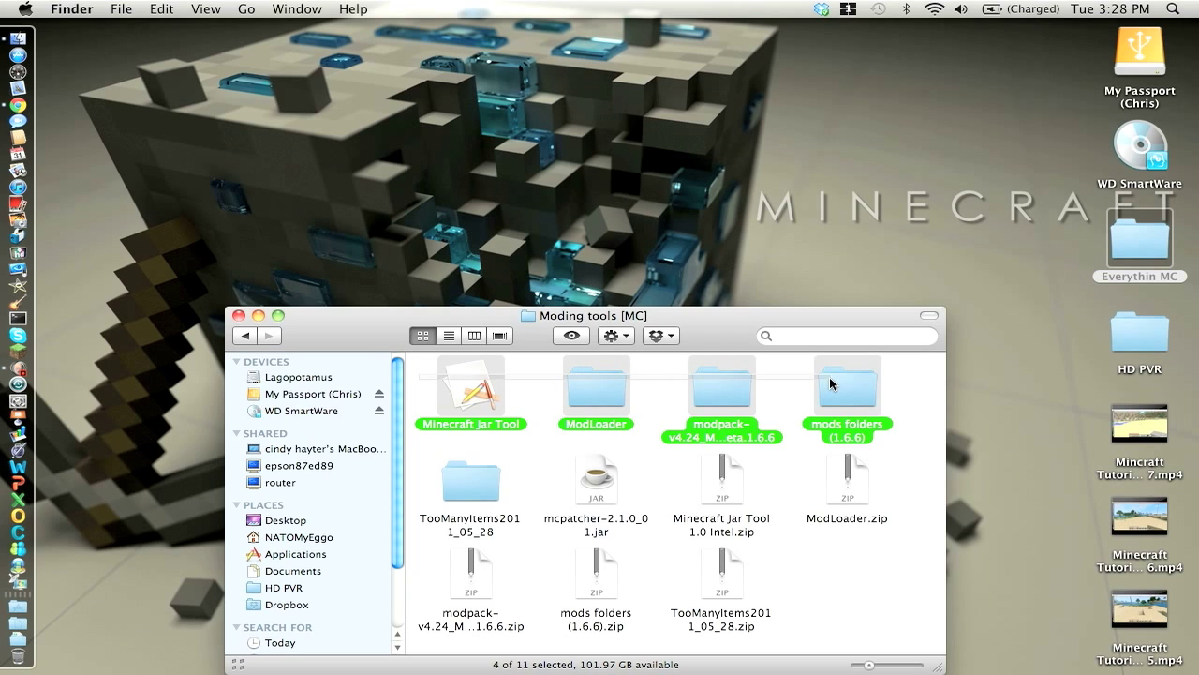
left_click(847, 384)
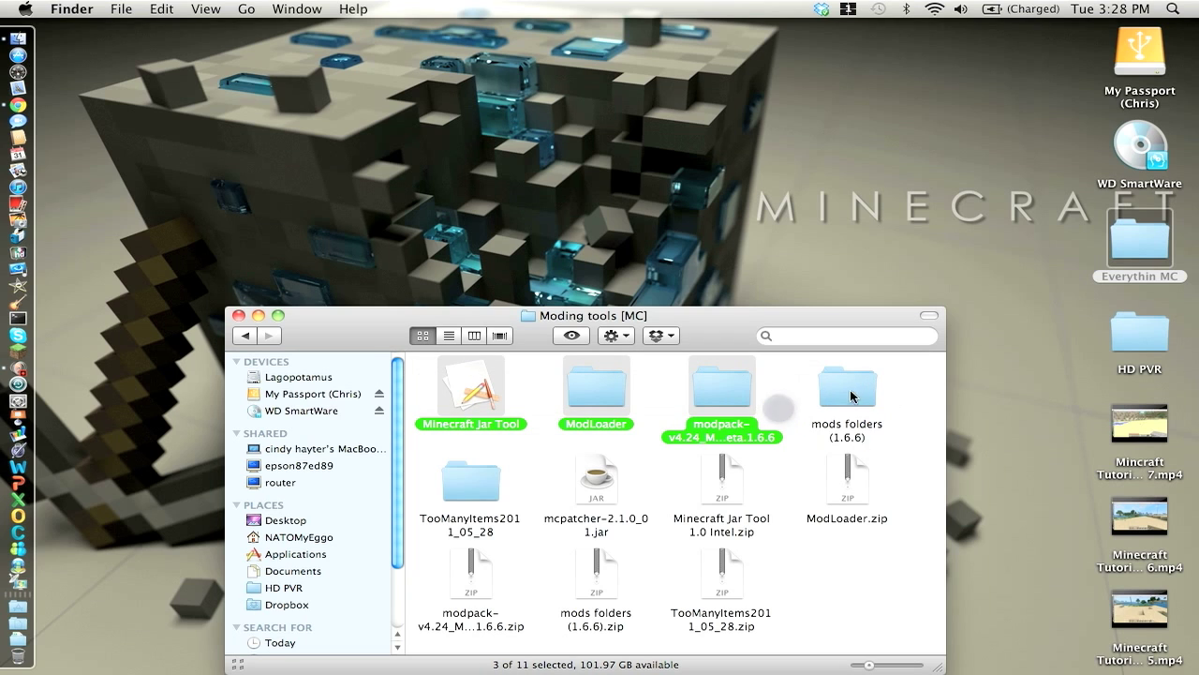
mouse_move(472, 484)
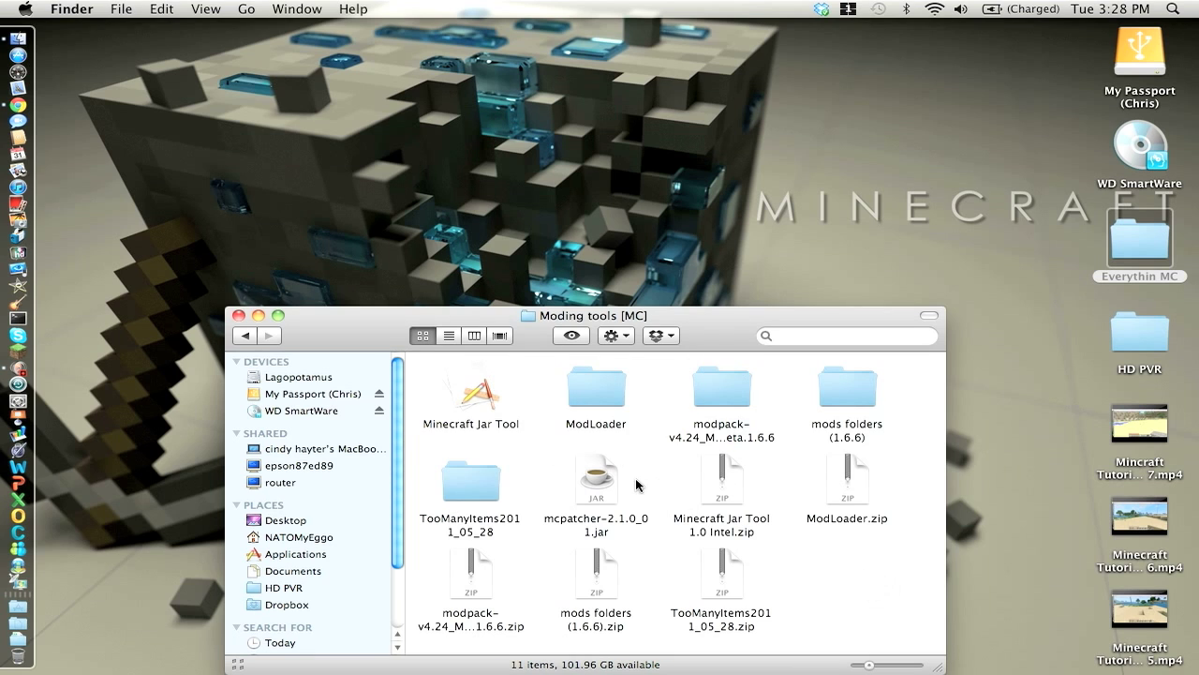
mouse_move(615, 498)
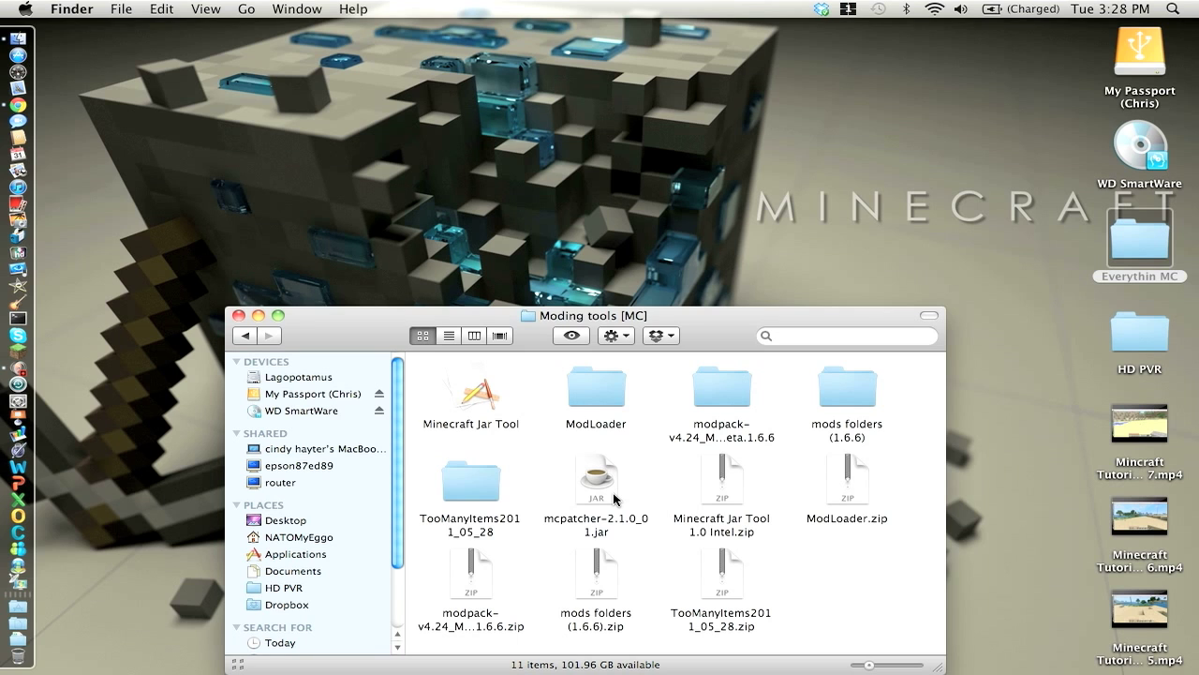
mouse_move(115, 8)
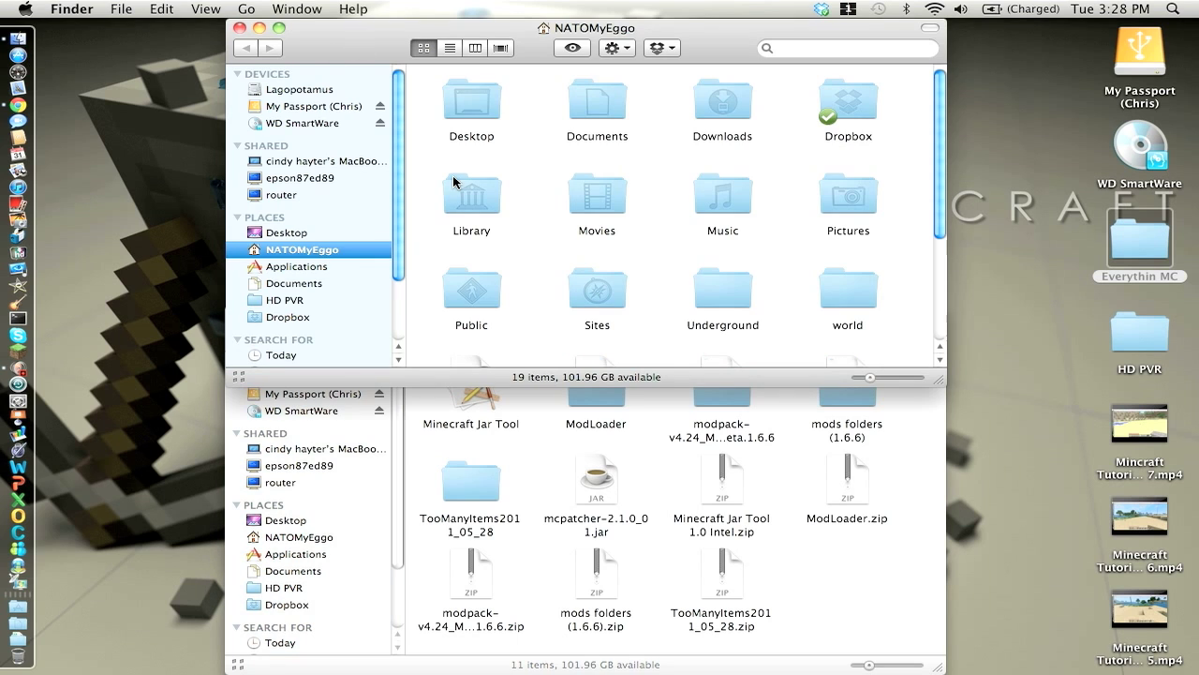
Navigate Library > Application Support > minecraft, peek inside texturepacks, and return to the minecraft folder
left_click(289, 233)
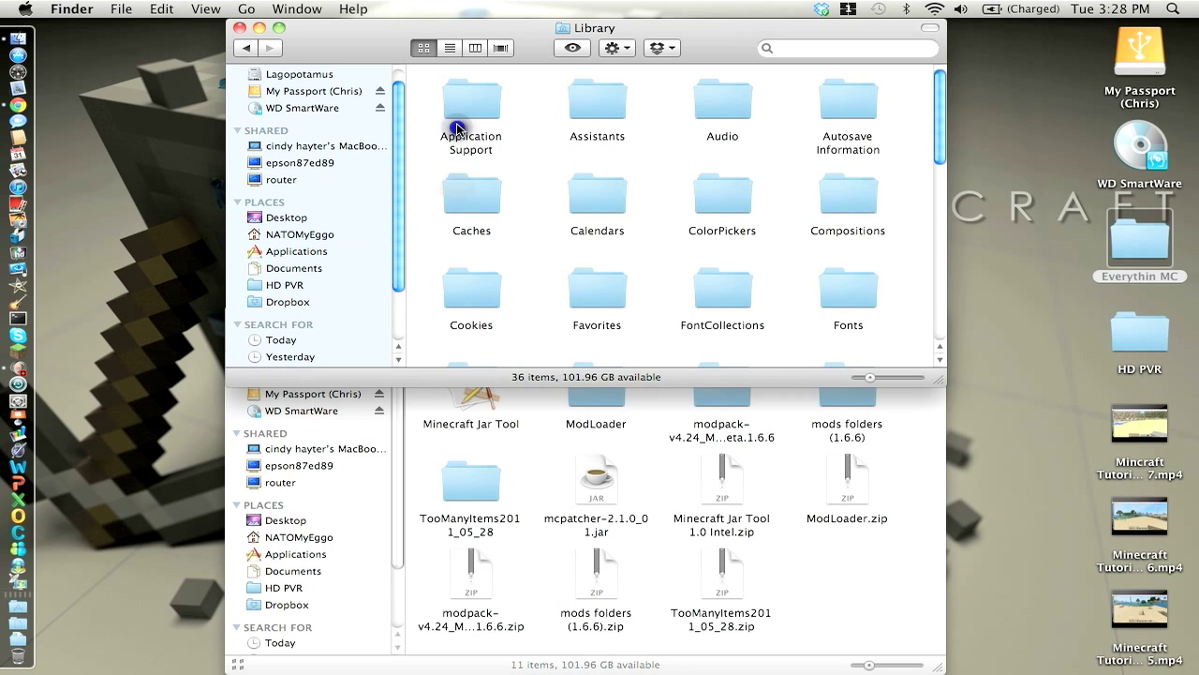
double_click(471, 102)
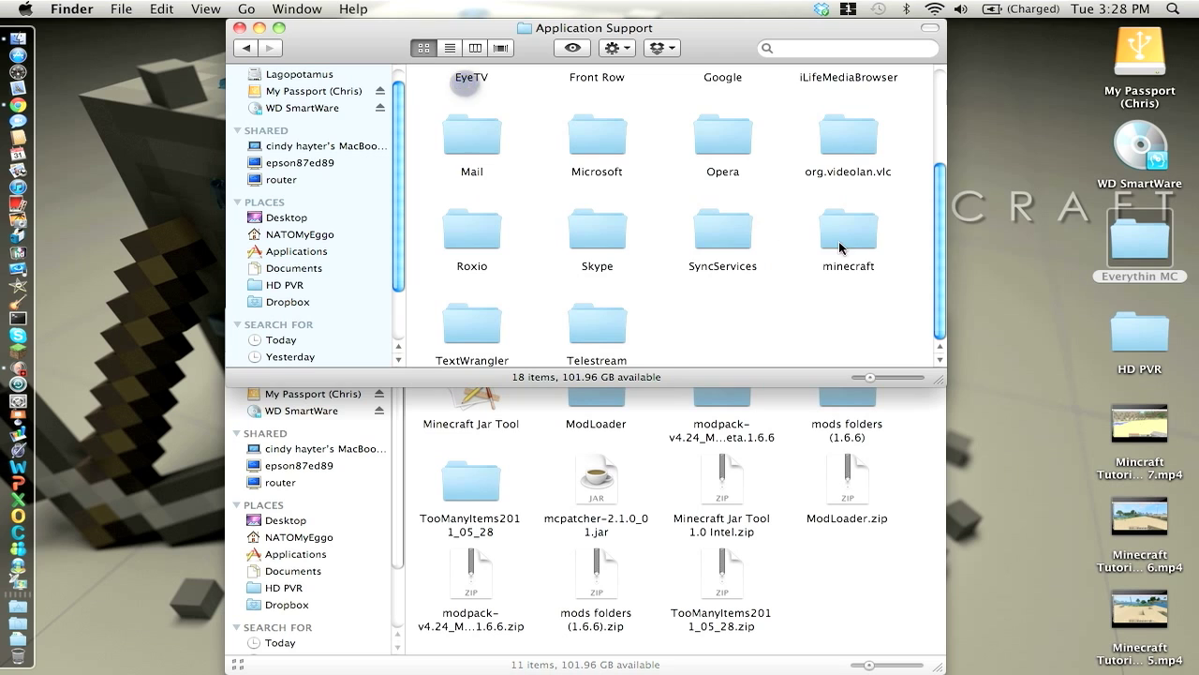
double_click(848, 229)
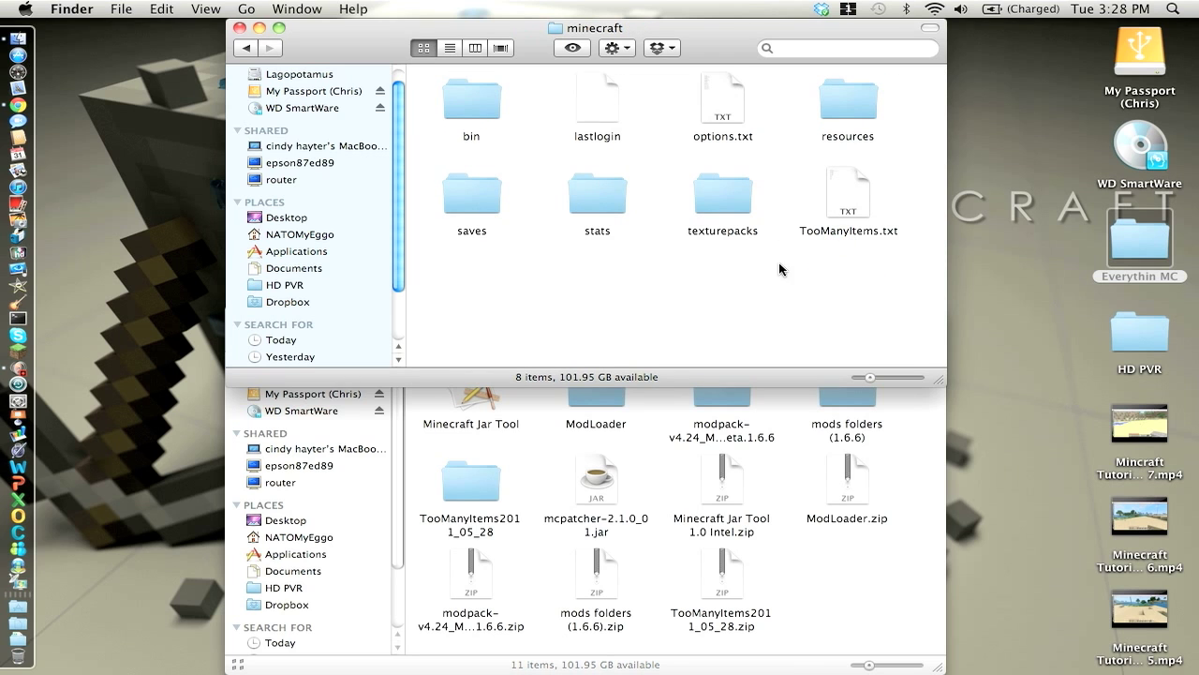
double_click(723, 193)
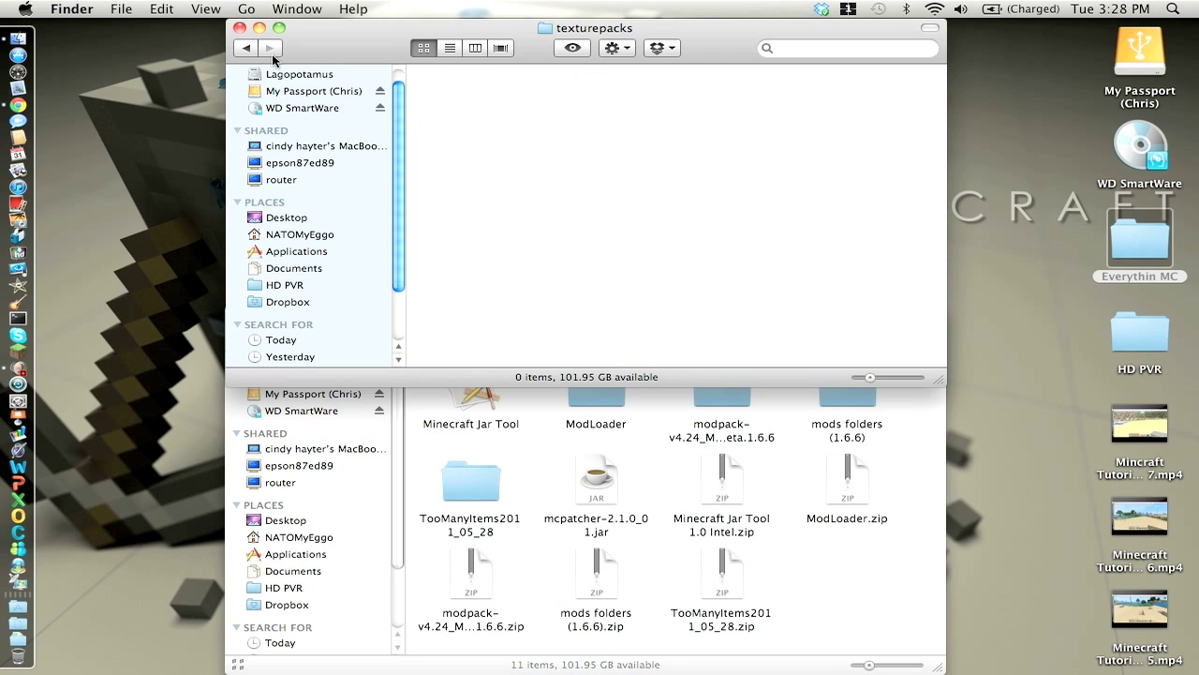
left_click(245, 49)
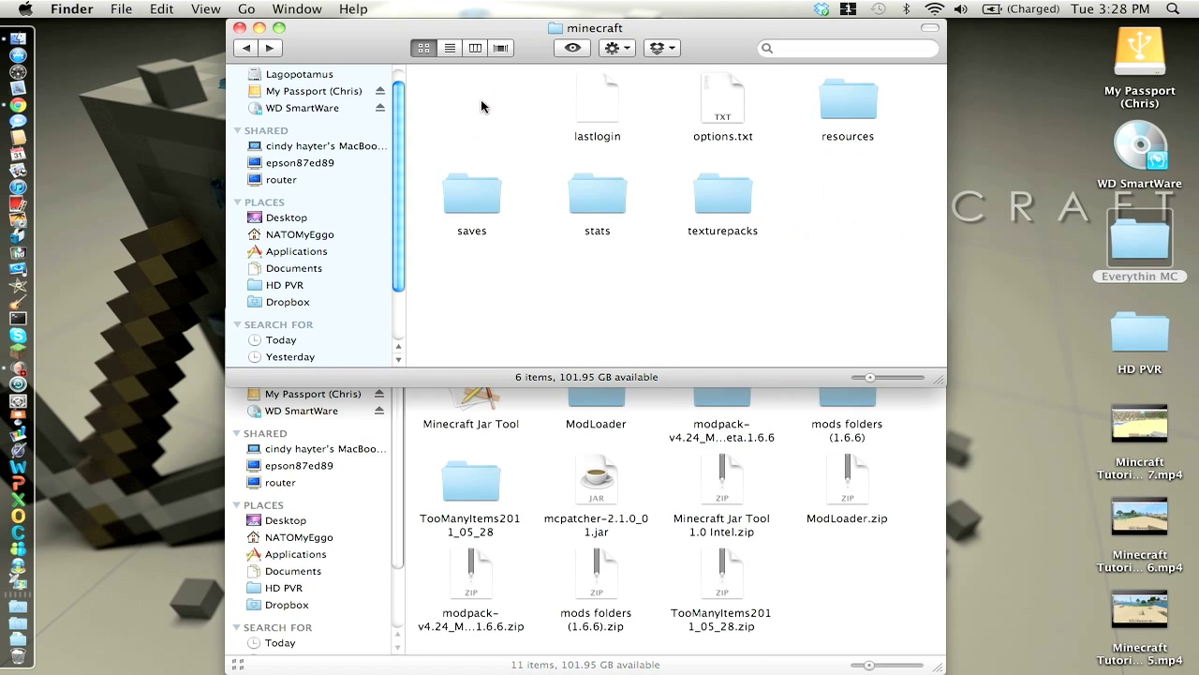
mouse_move(19, 354)
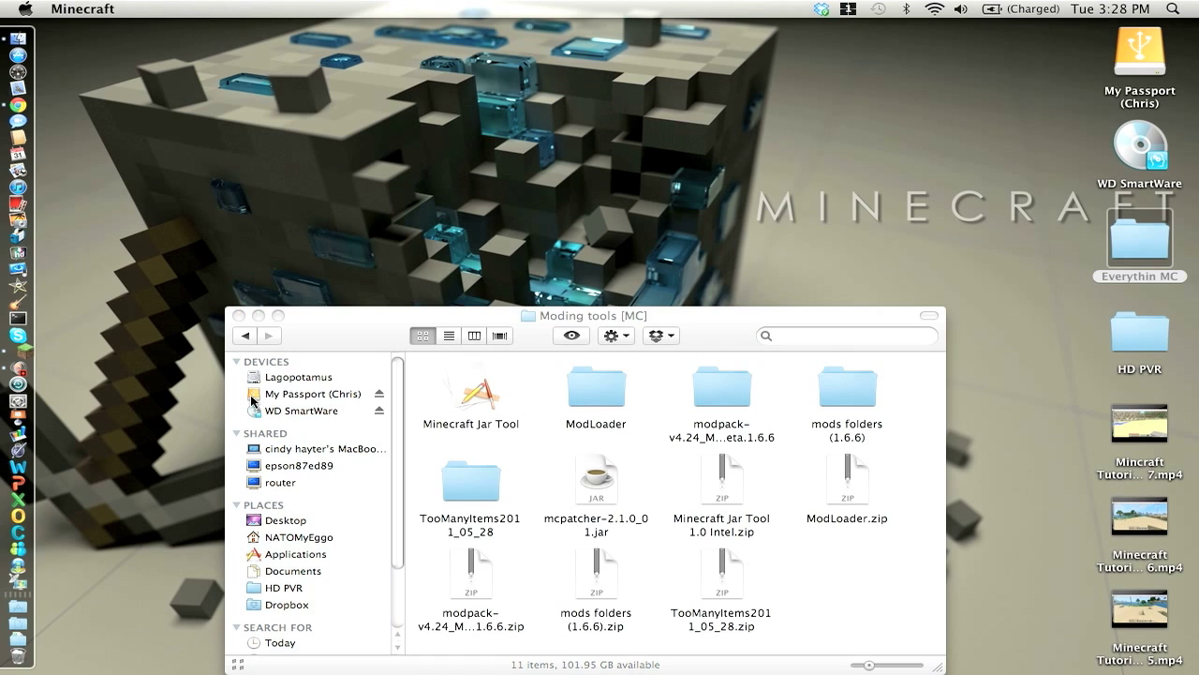
mouse_move(660, 465)
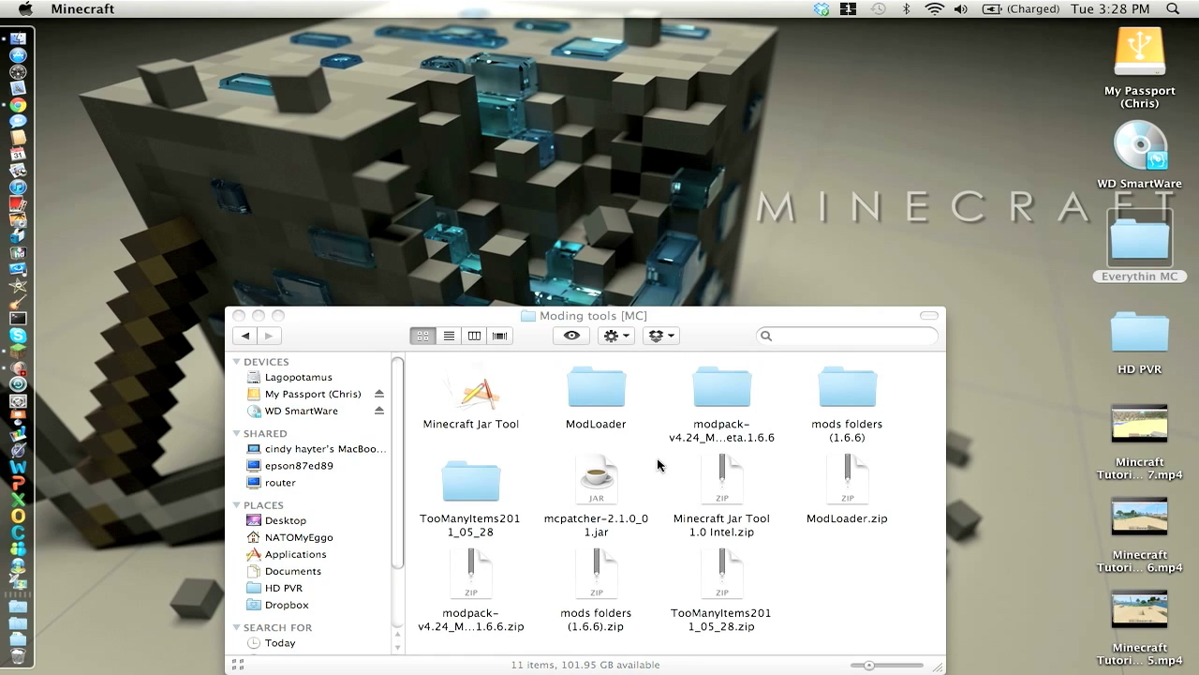
mouse_move(783, 232)
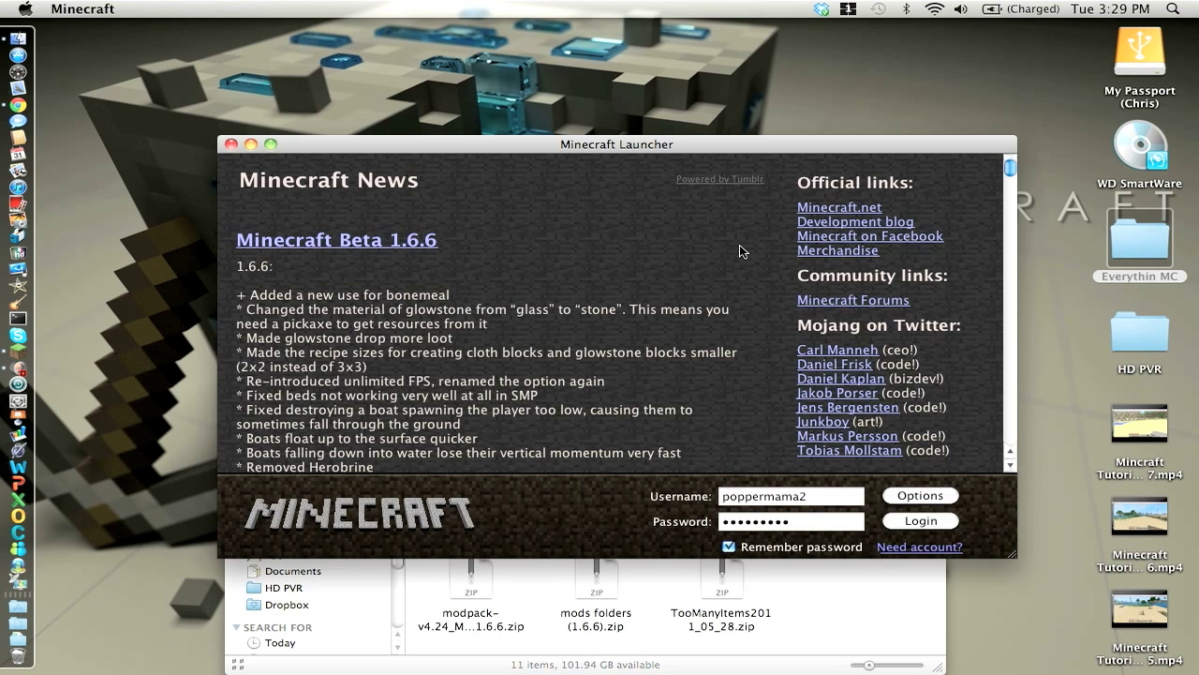
Log in through the Minecraft launcher to reach the Beta 1.6.6 title screen
left_click(919, 521)
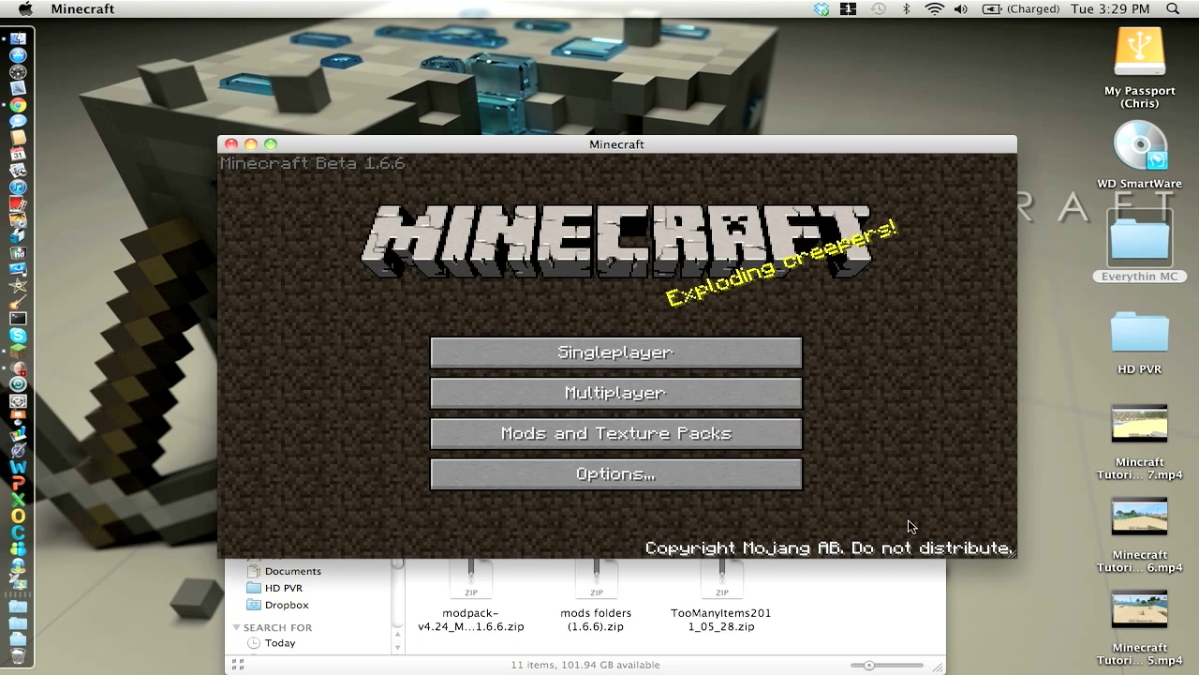
mouse_move(232, 142)
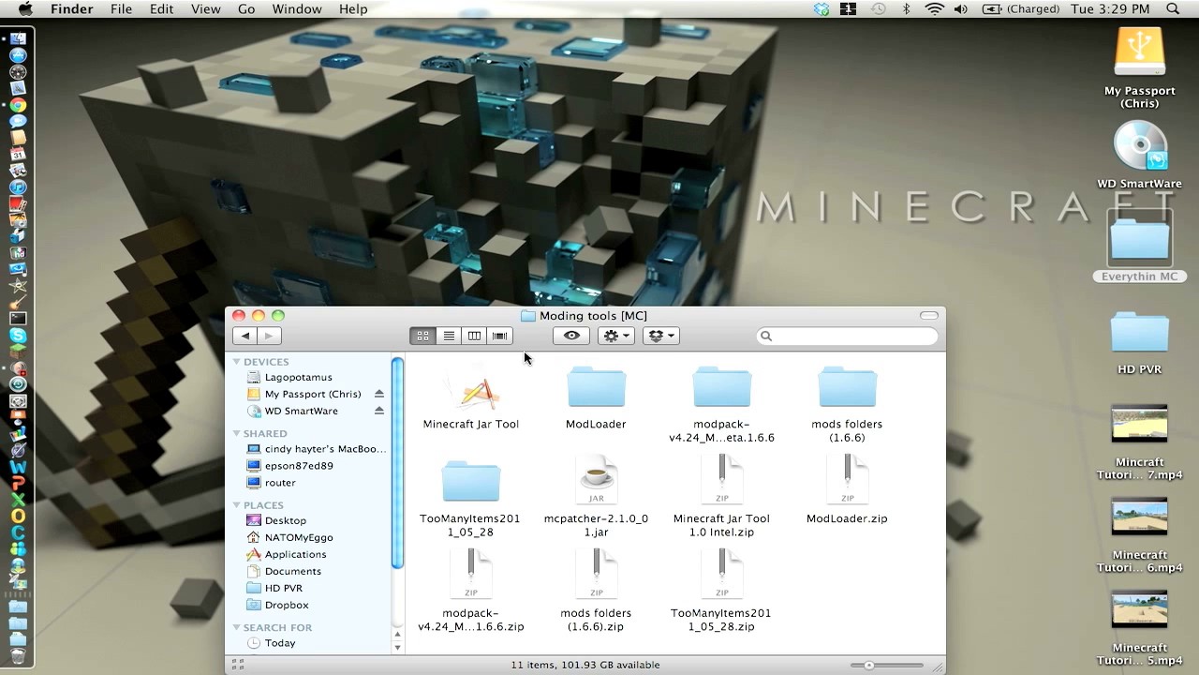
Launch the mcpatcher jar from Moding tools (MC) and enable its Better Grass option
left_click(596, 480)
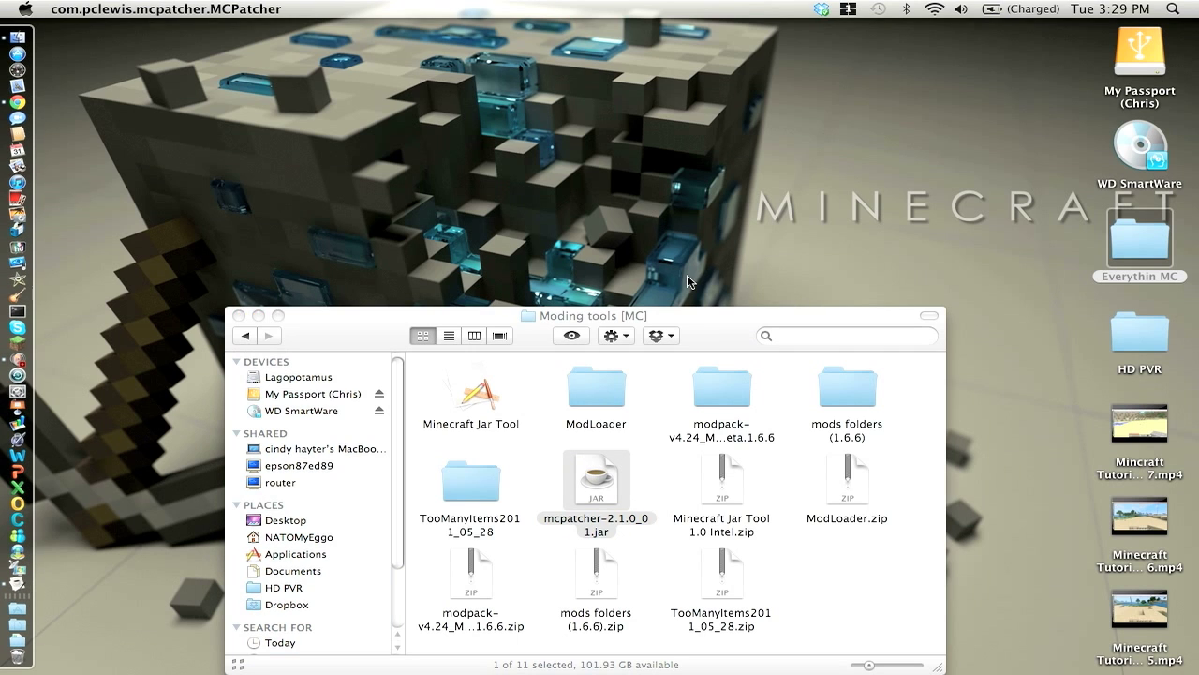
double_click(596, 480)
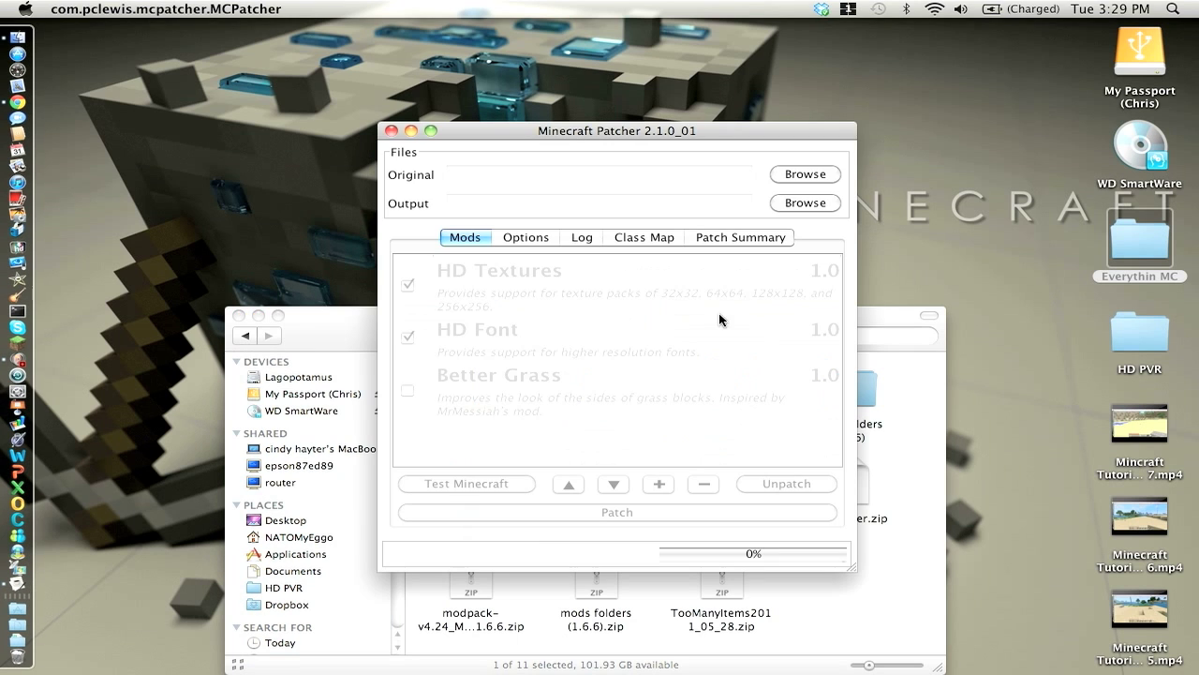
left_click(616, 512)
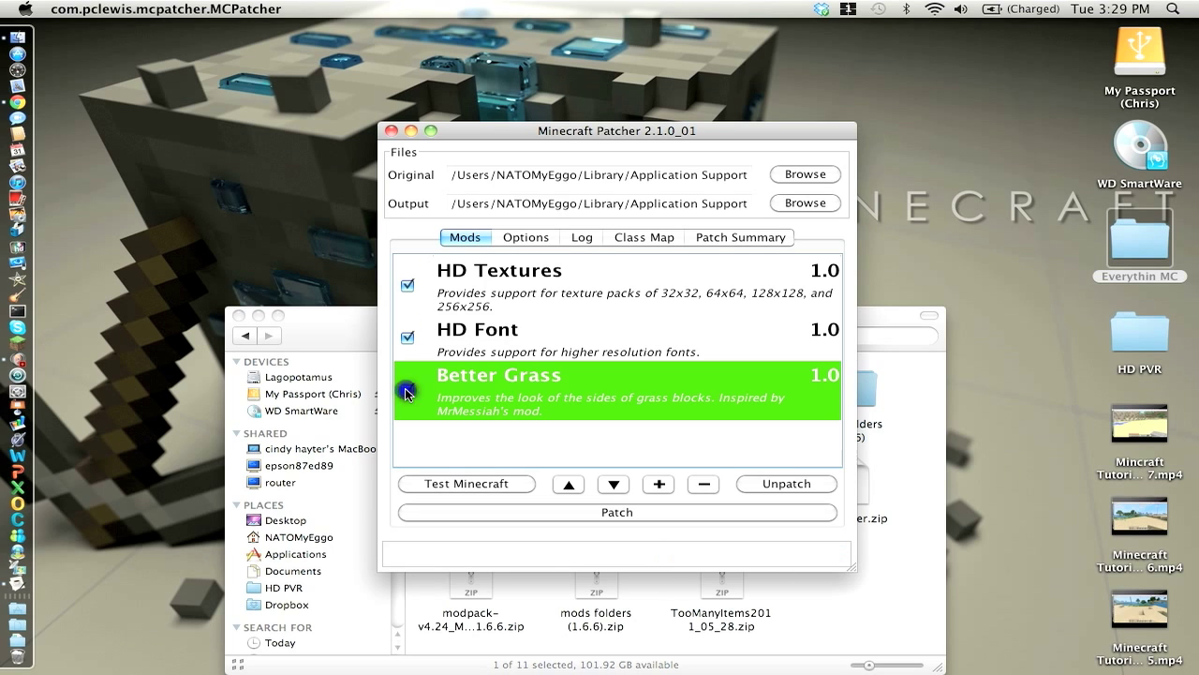
left_click(616, 514)
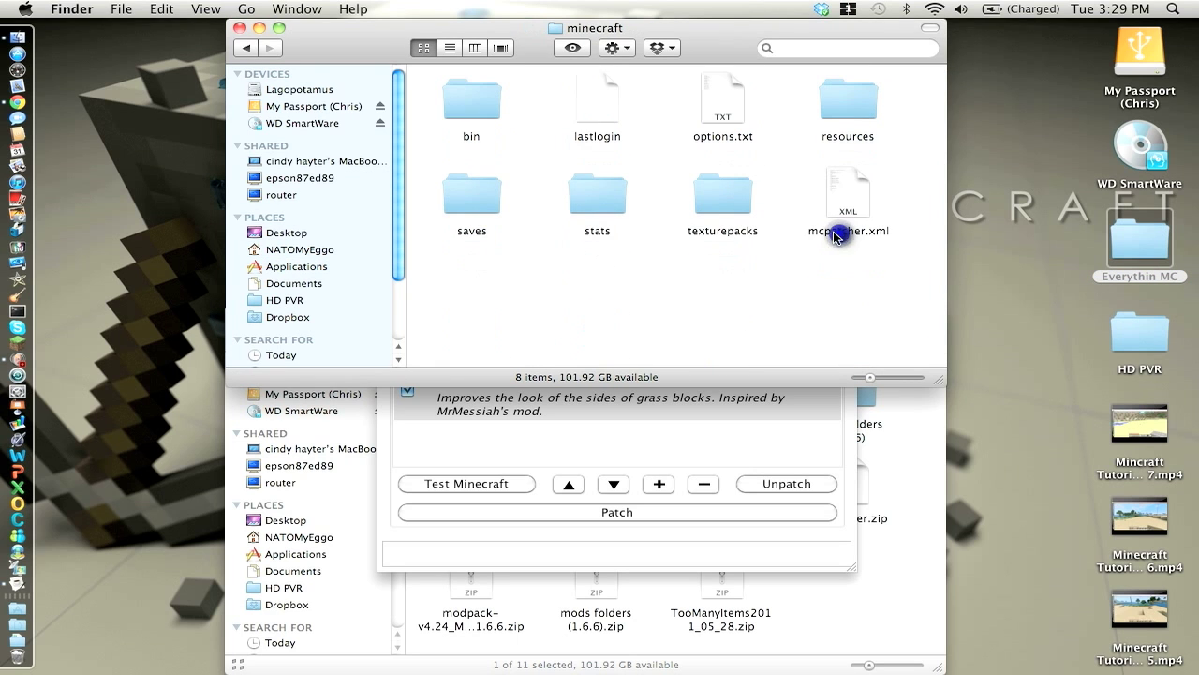
Browse from minecraft's texturepacks into Everythin MC > Texture packs > zip files, then return to Moding tools
double_click(723, 193)
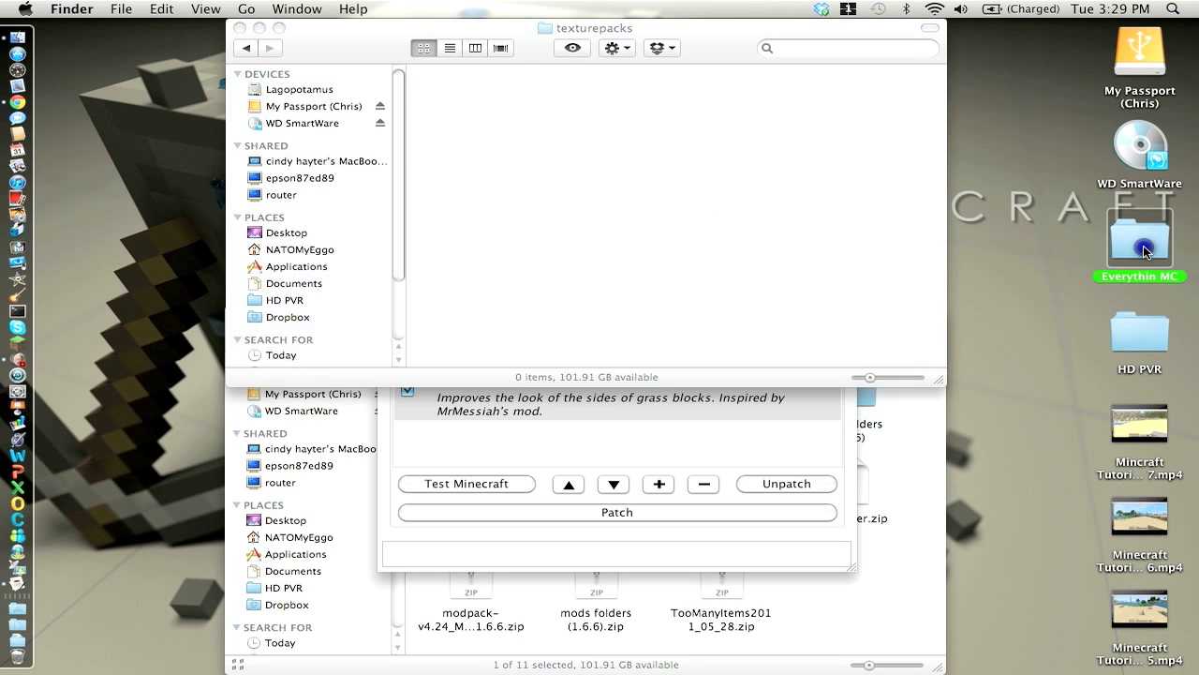
double_click(1139, 236)
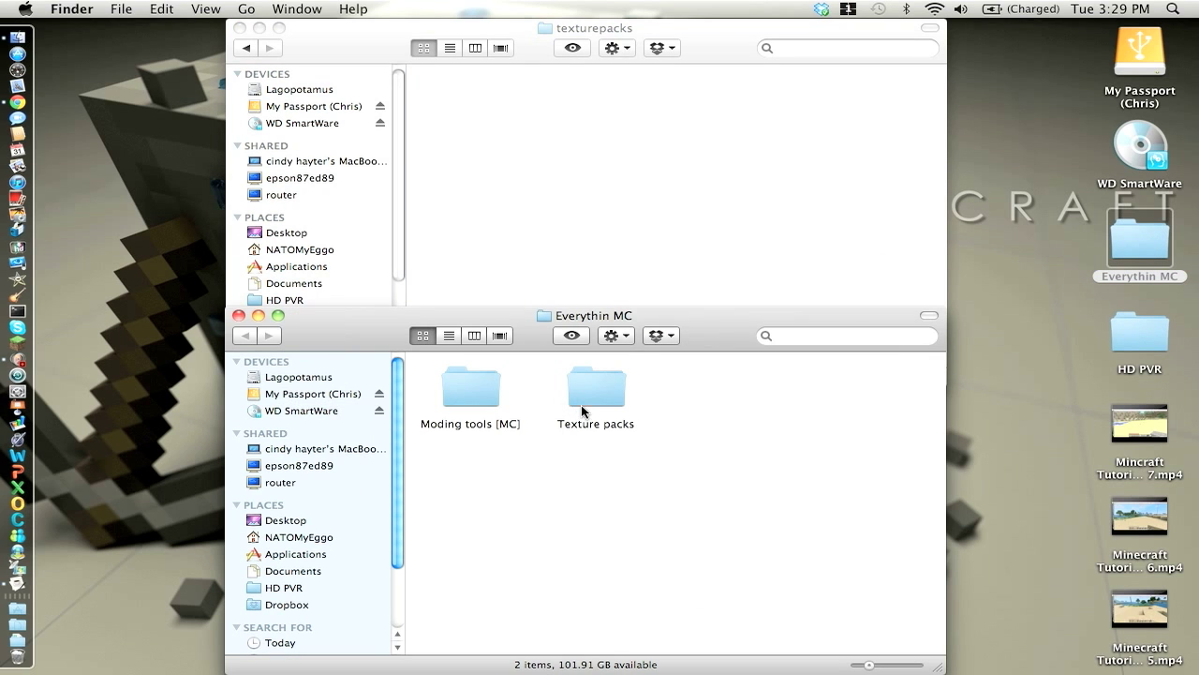
double_click(596, 386)
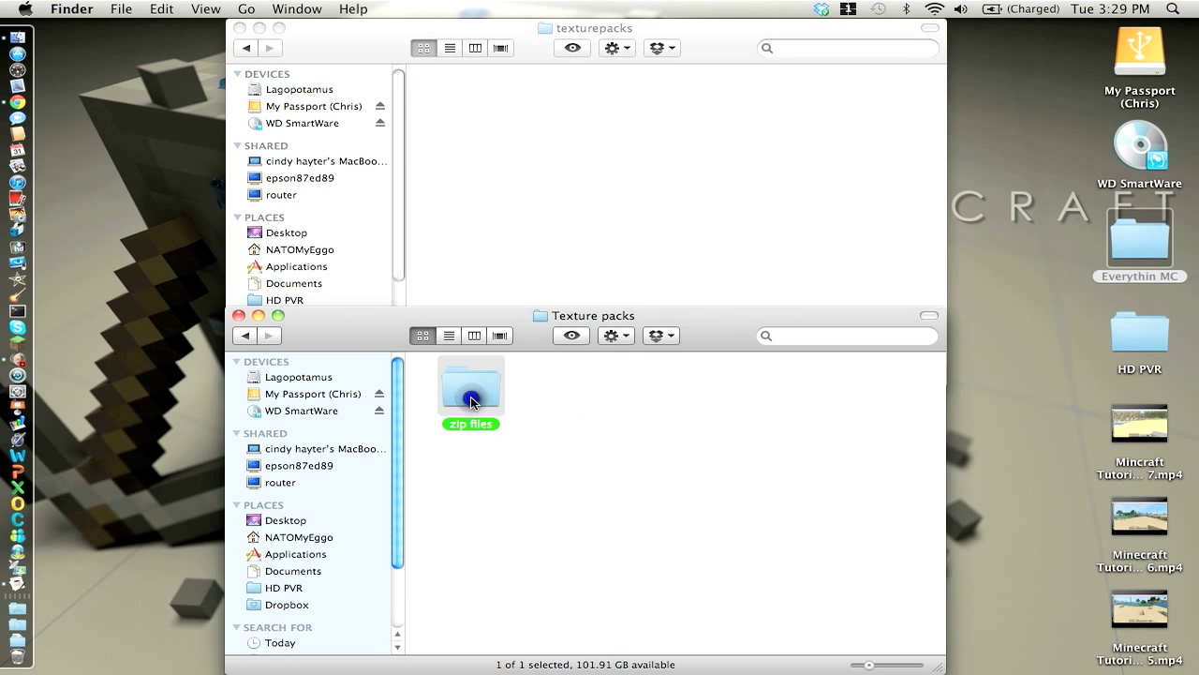
double_click(470, 382)
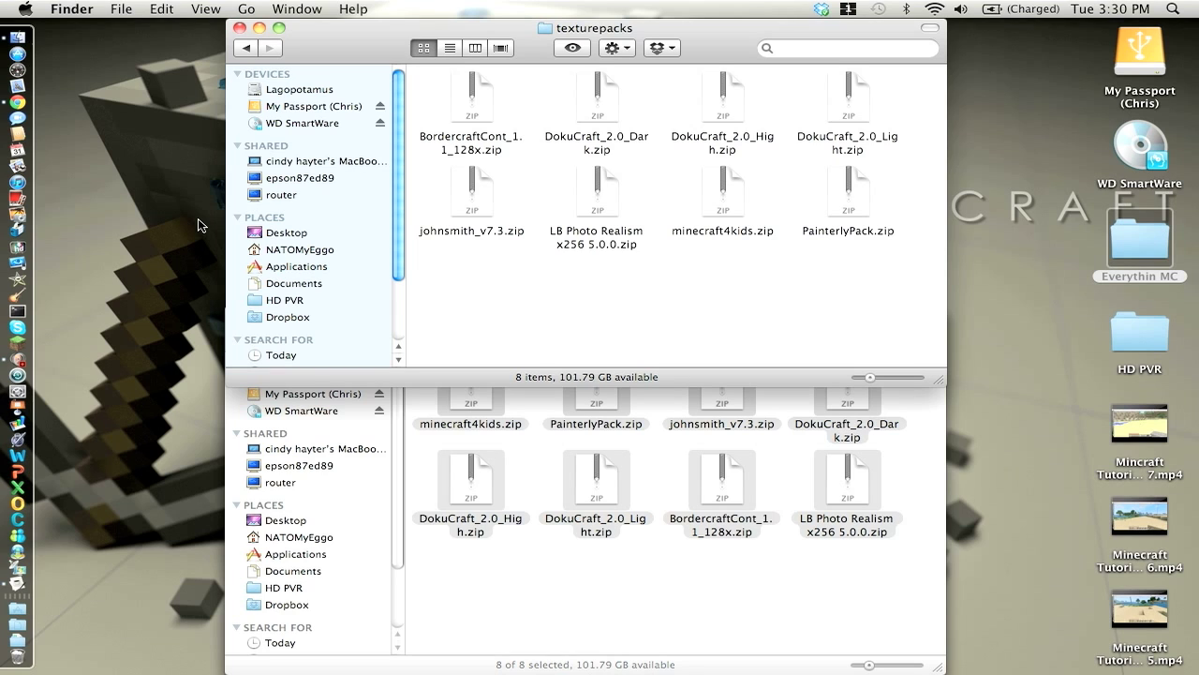
mouse_move(371, 269)
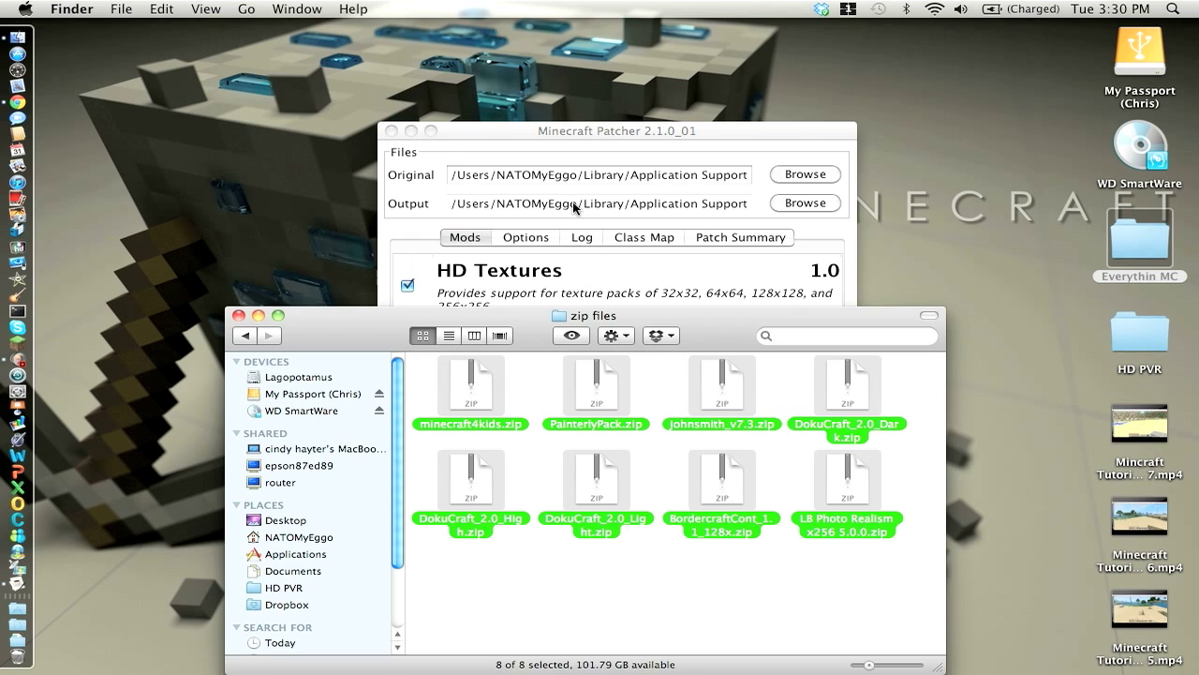
left_click(616, 131)
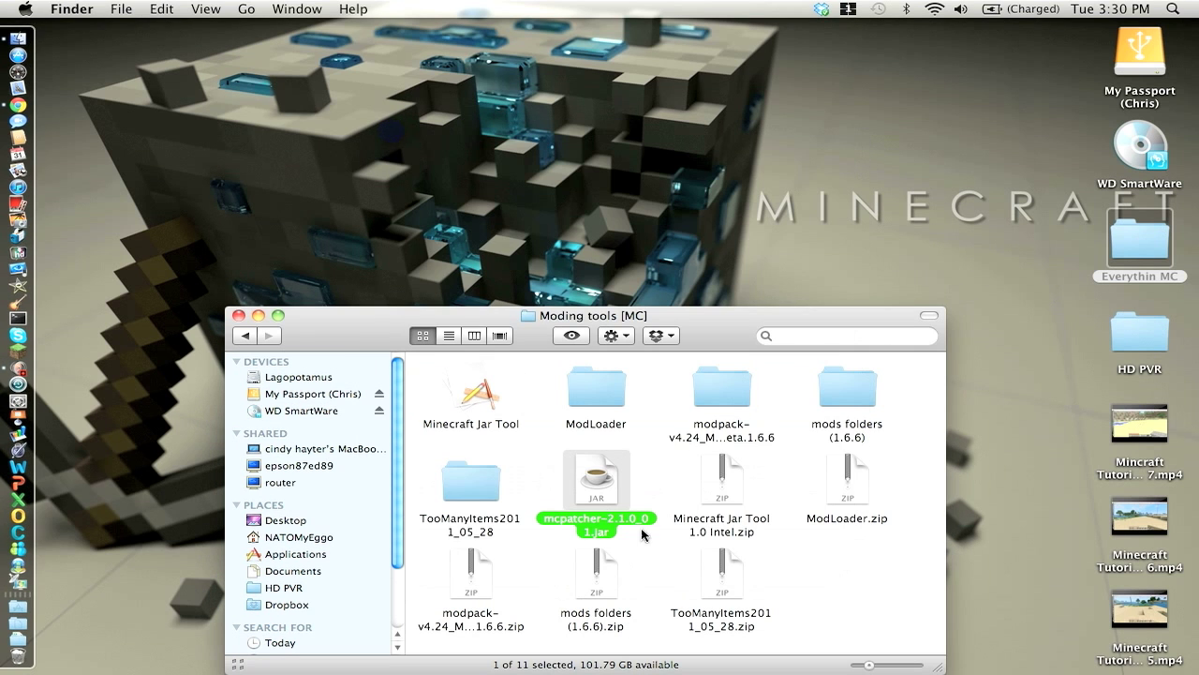
mouse_move(607, 429)
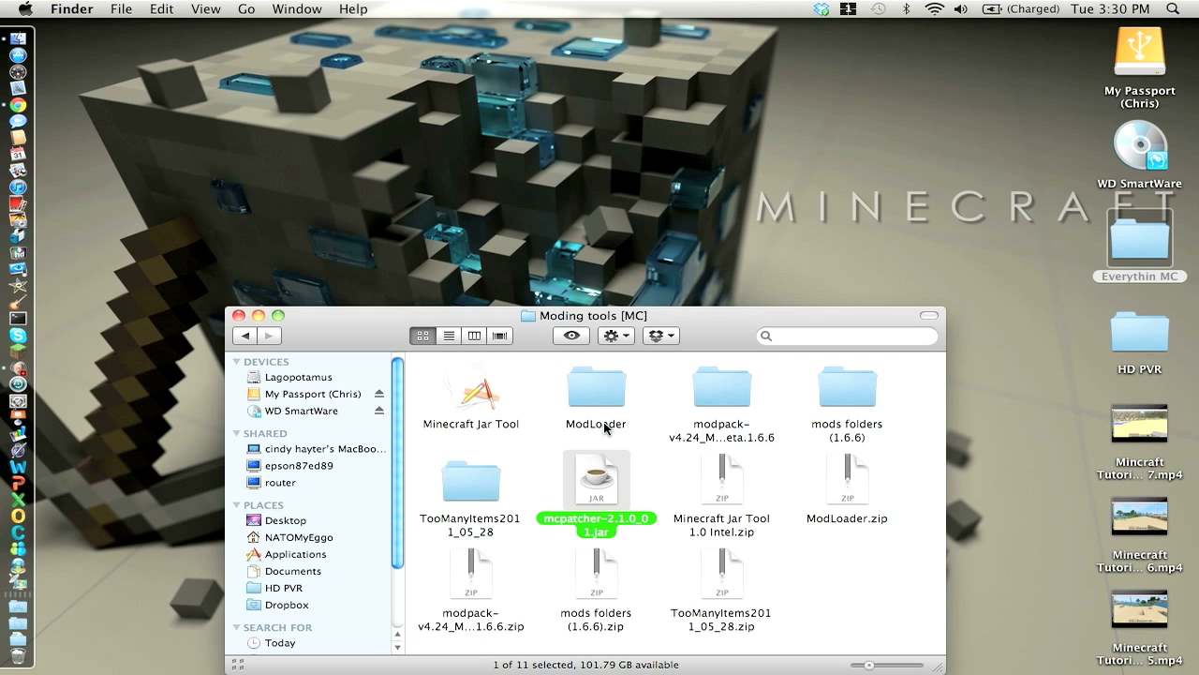
Launch Minecraft Jar Tool past the download warning, back up and unpack minecraft.jar, and select the ModLoader and mod folders
double_click(471, 384)
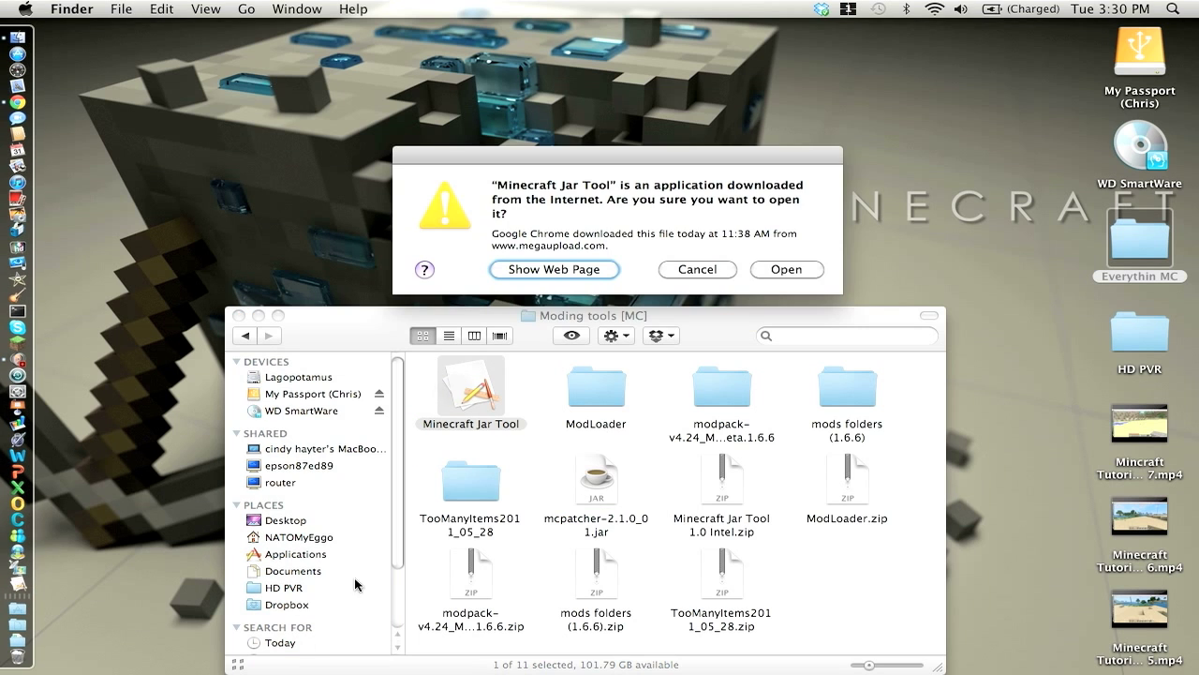
left_click(787, 270)
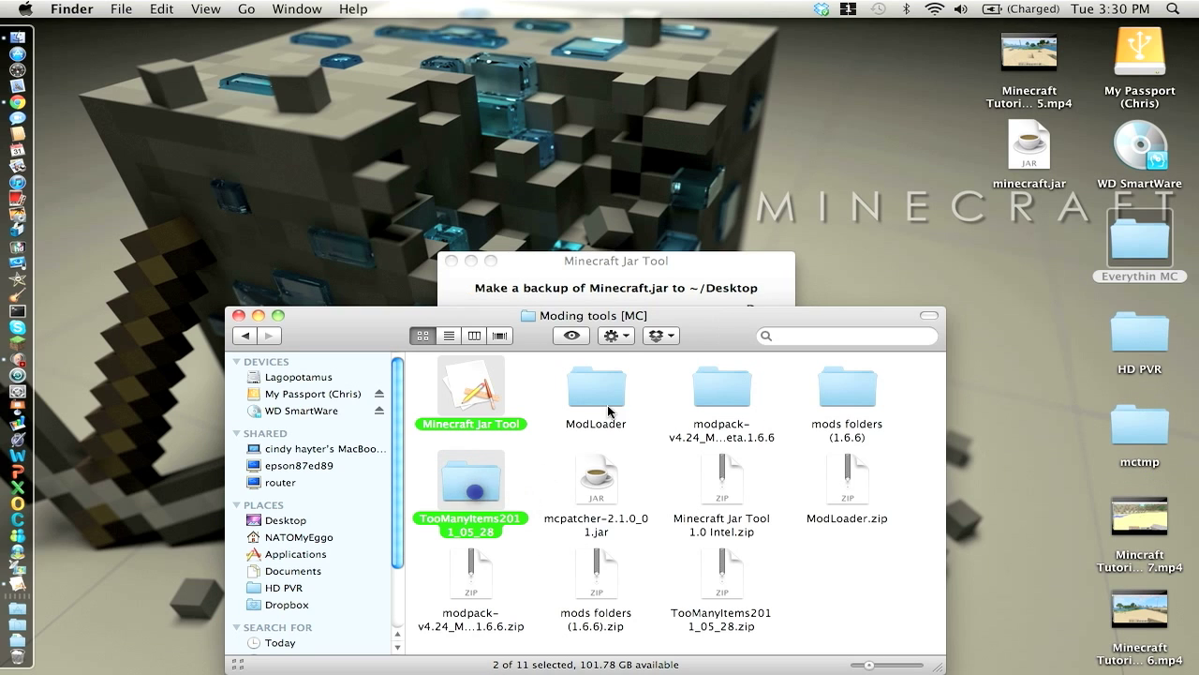
left_click(596, 386)
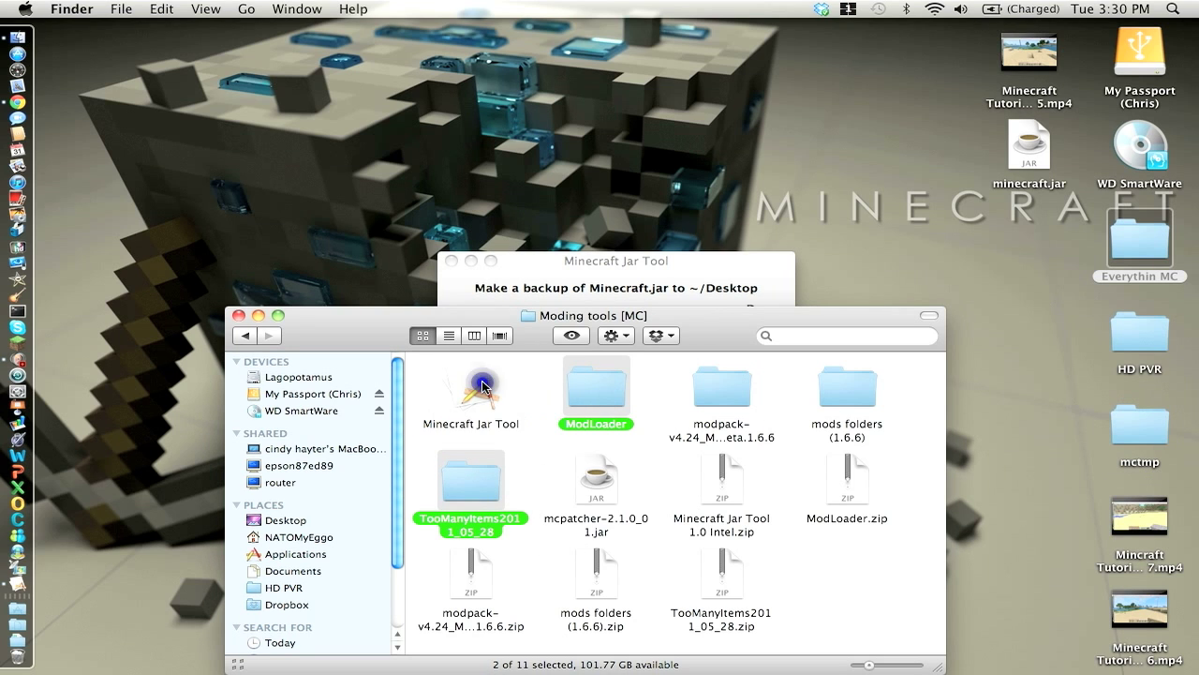
left_click(847, 384)
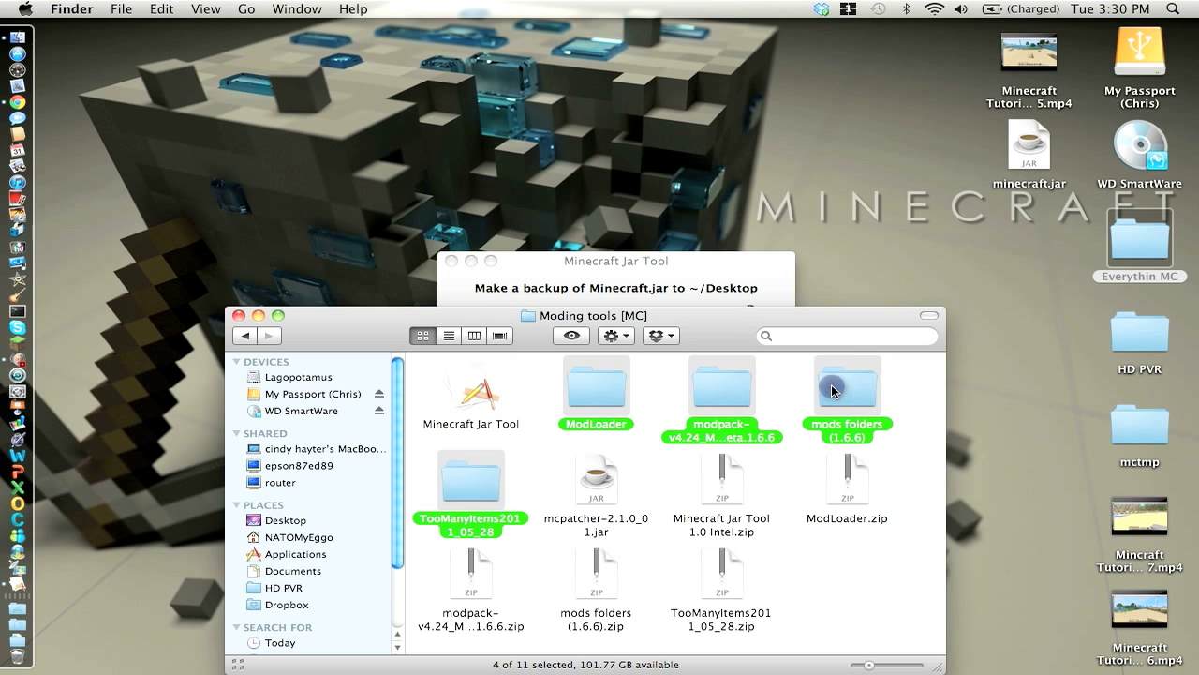
mouse_move(860, 397)
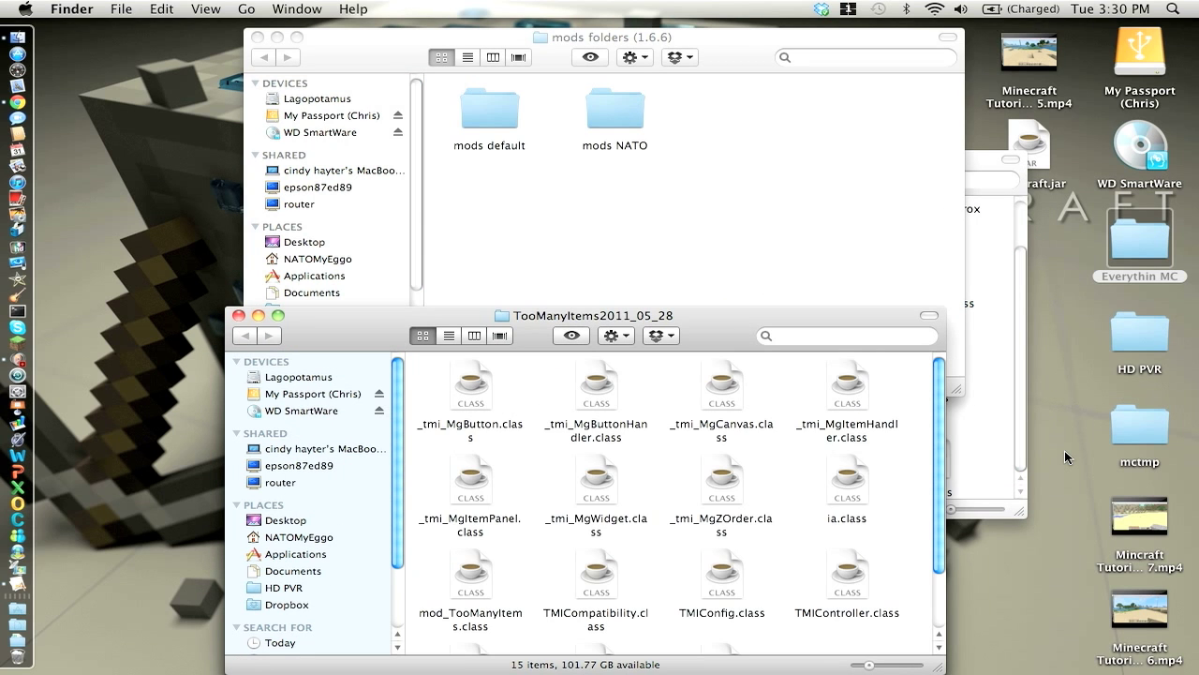
Copy the ModLoader and Zombe class files into mctmp and create a mods folder in minecraft
double_click(1140, 431)
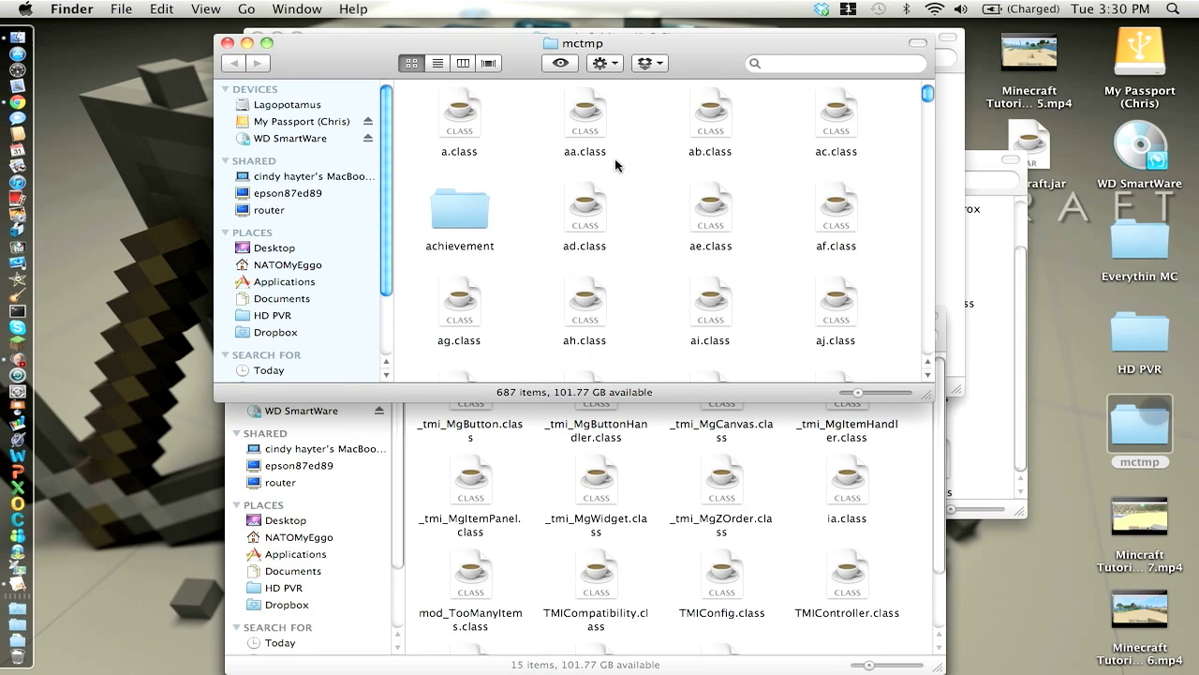
right_click(667, 229)
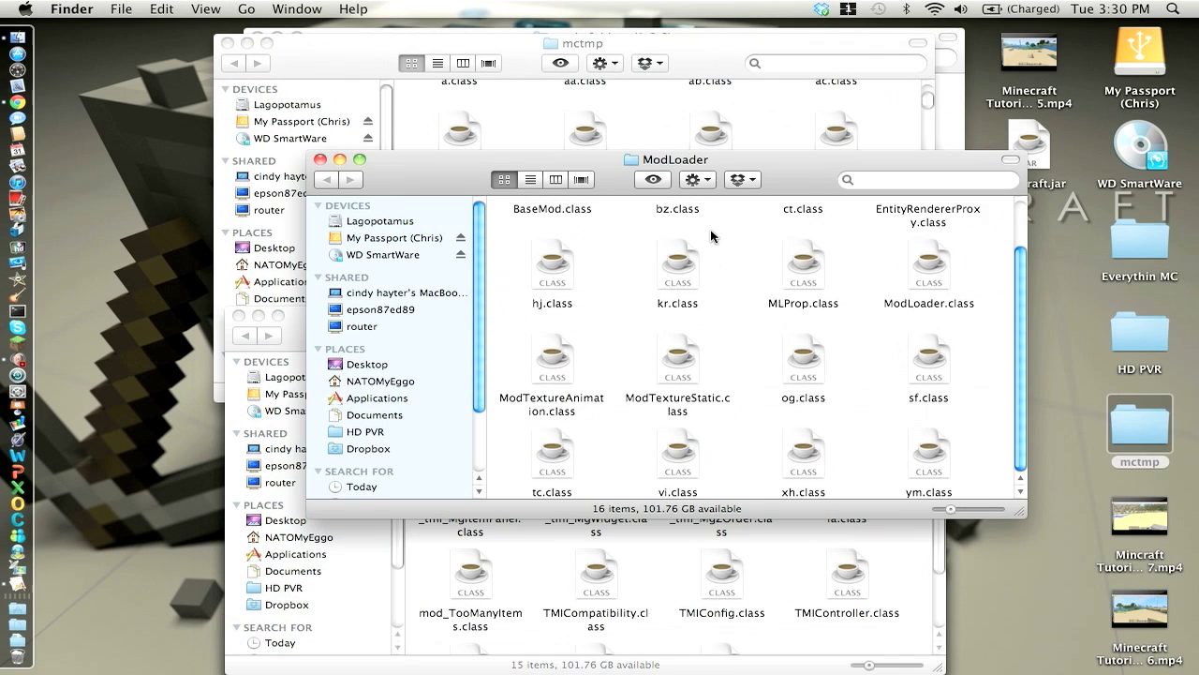
left_click(572, 43)
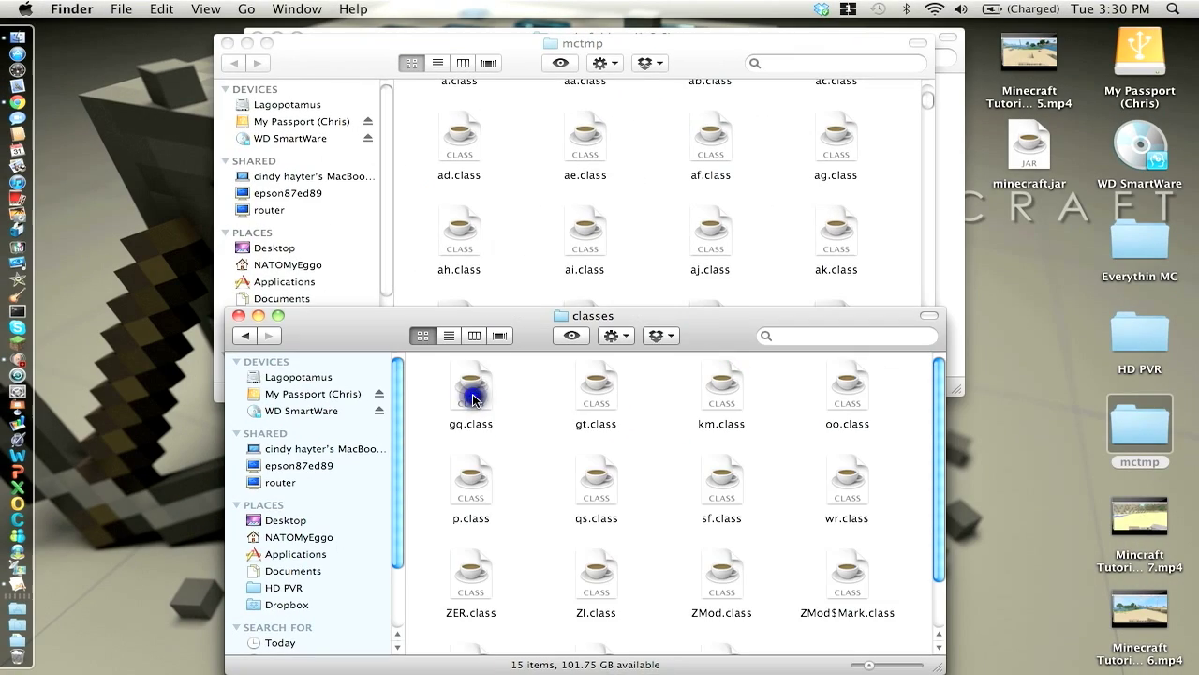
key("cmd+a")
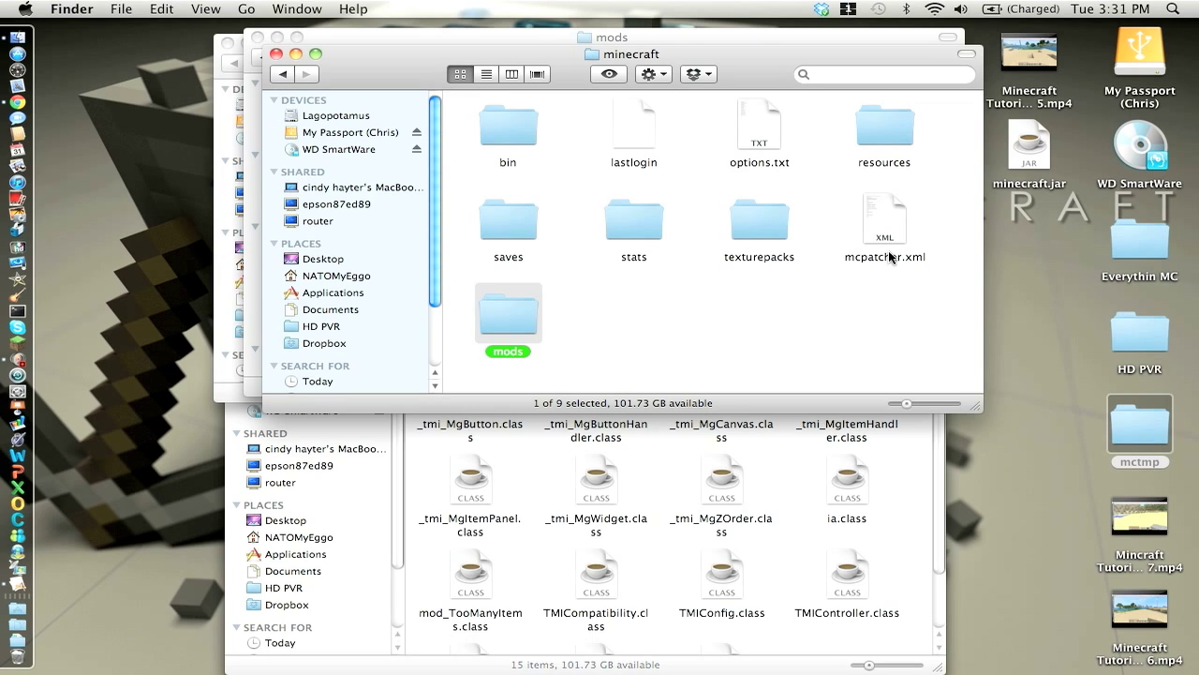
Create a zombe folder inside mods holding the Zombe settings text files
double_click(508, 314)
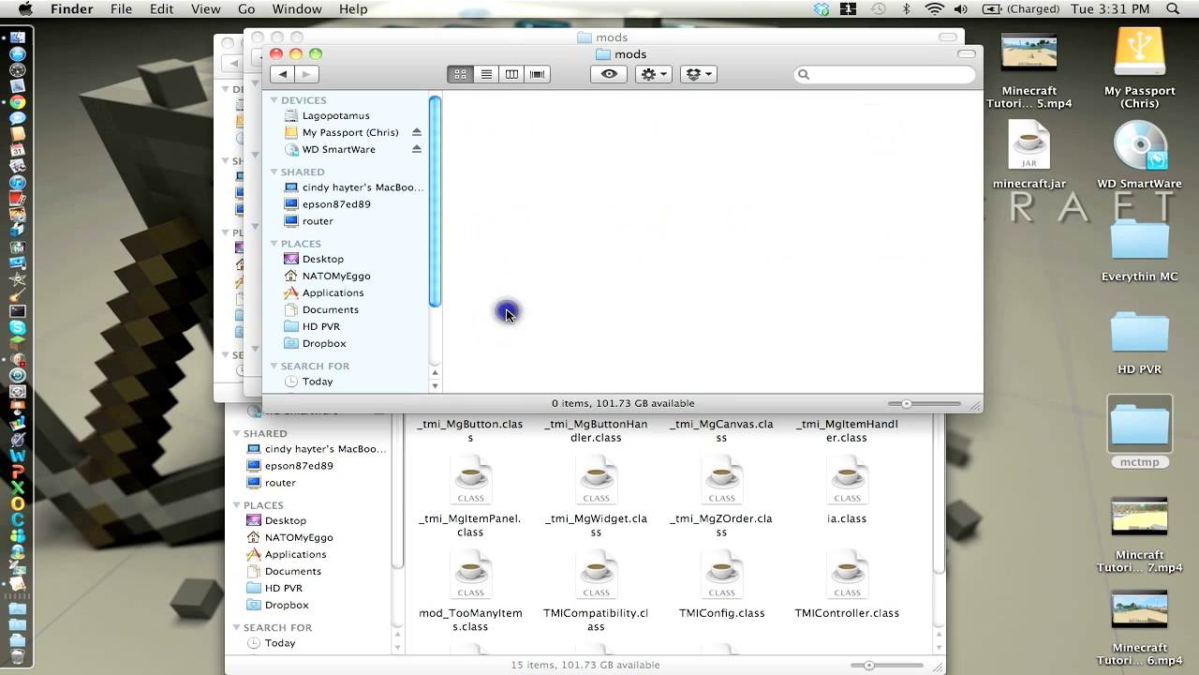
type("zombe")
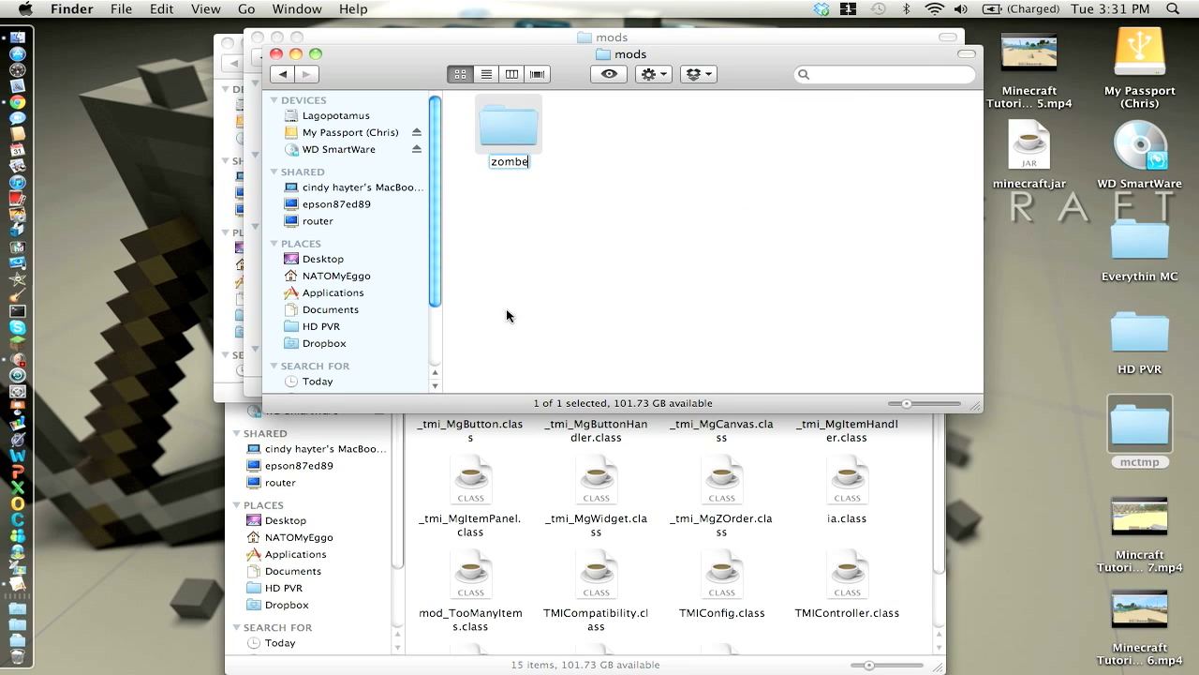
double_click(508, 124)
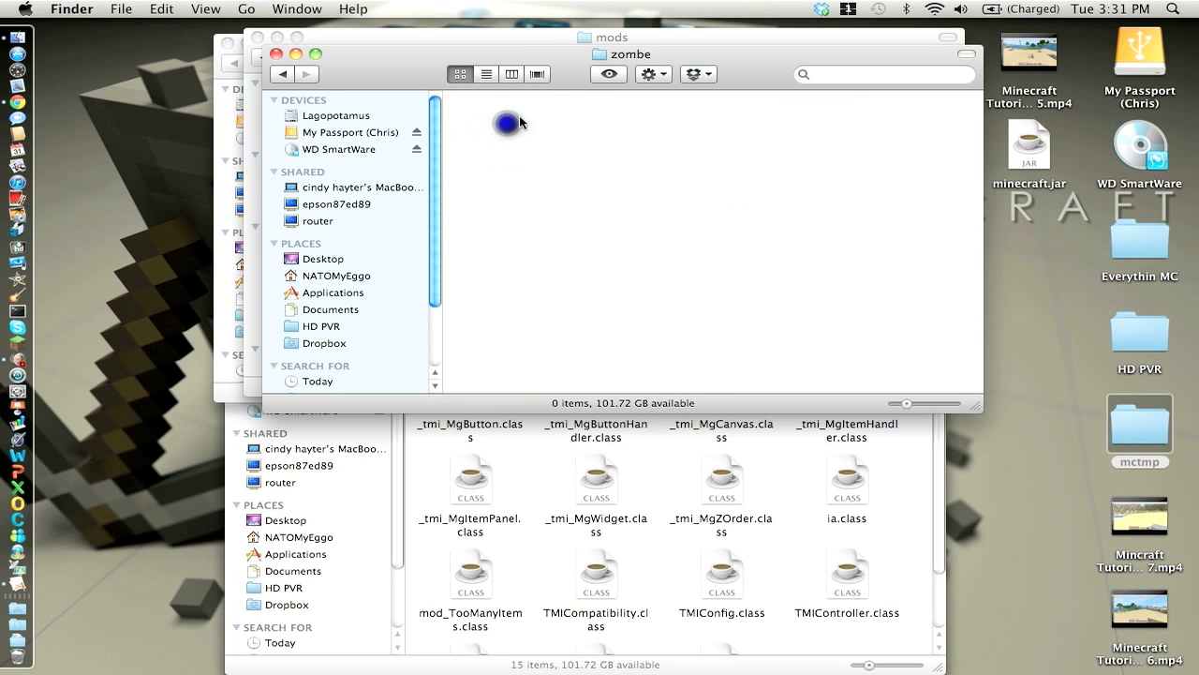
left_click(282, 73)
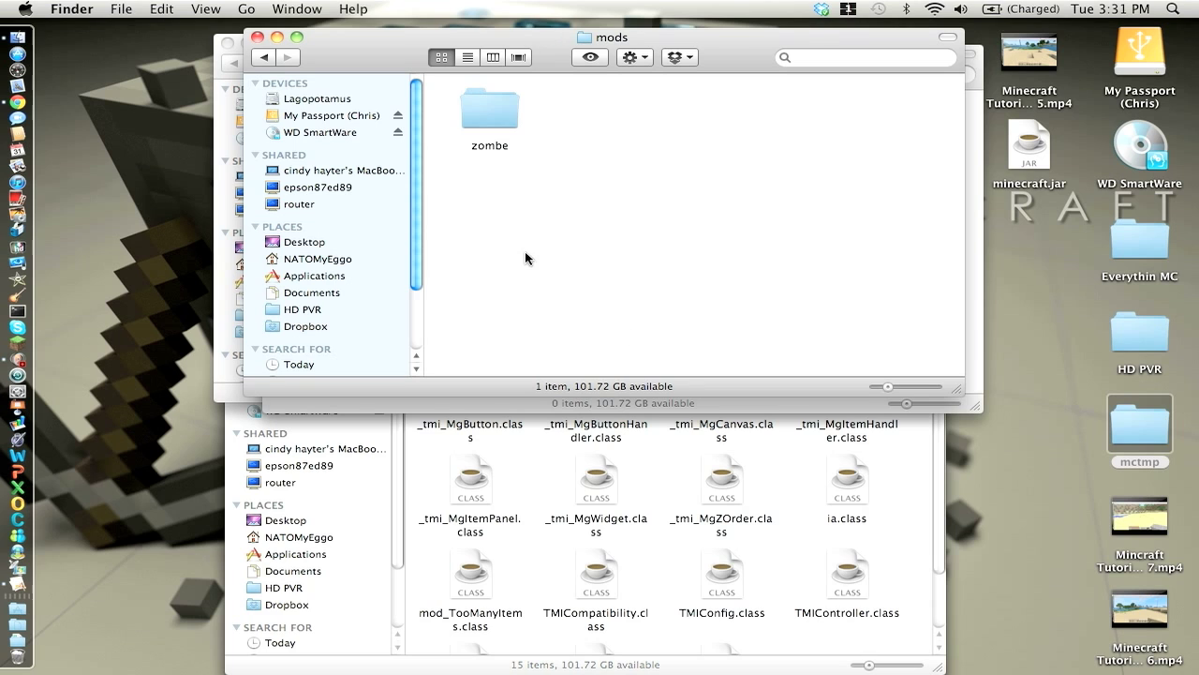
left_click(489, 107)
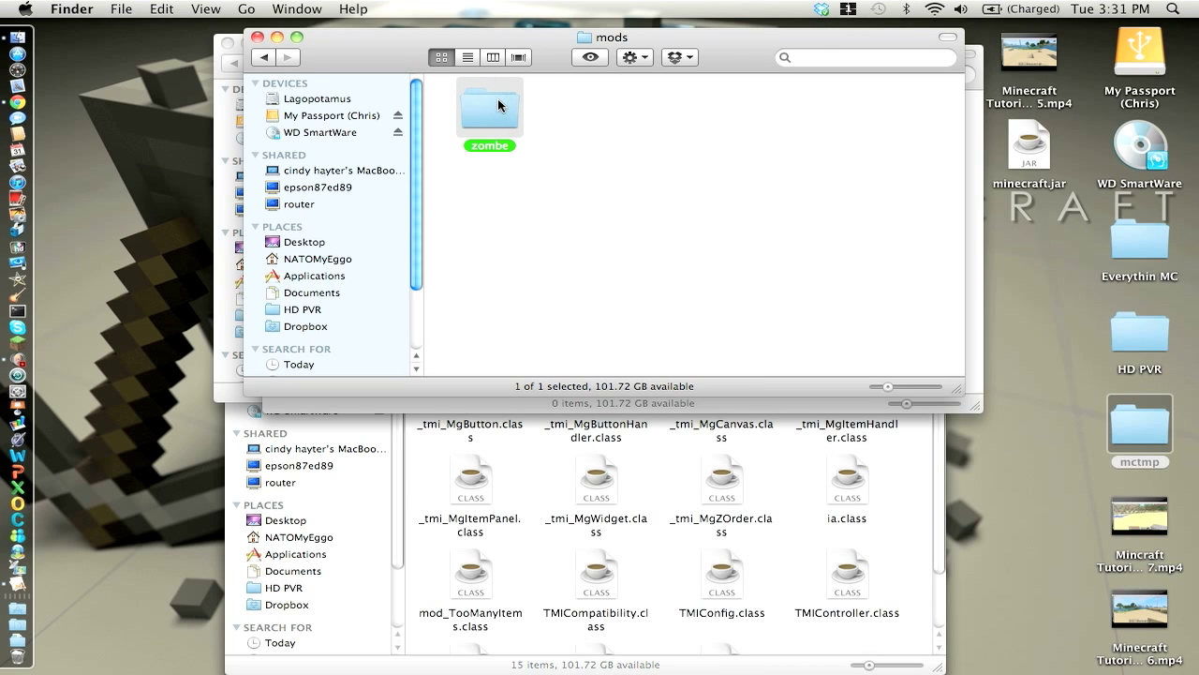
double_click(488, 103)
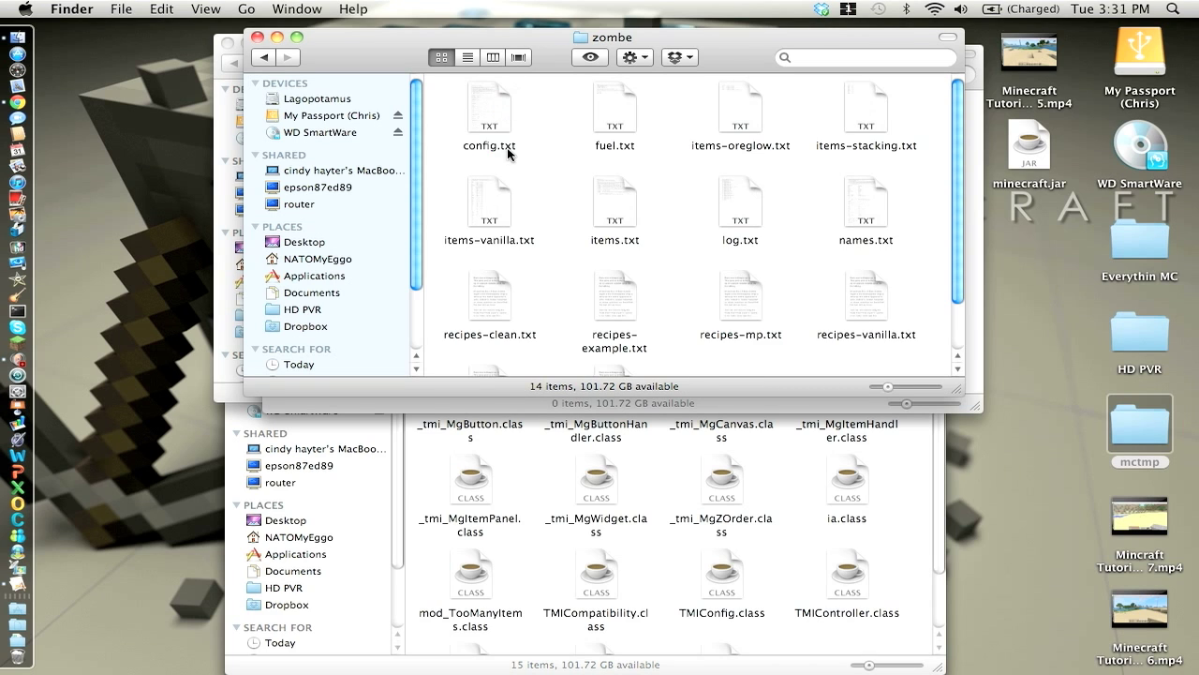
key("cmd+a")
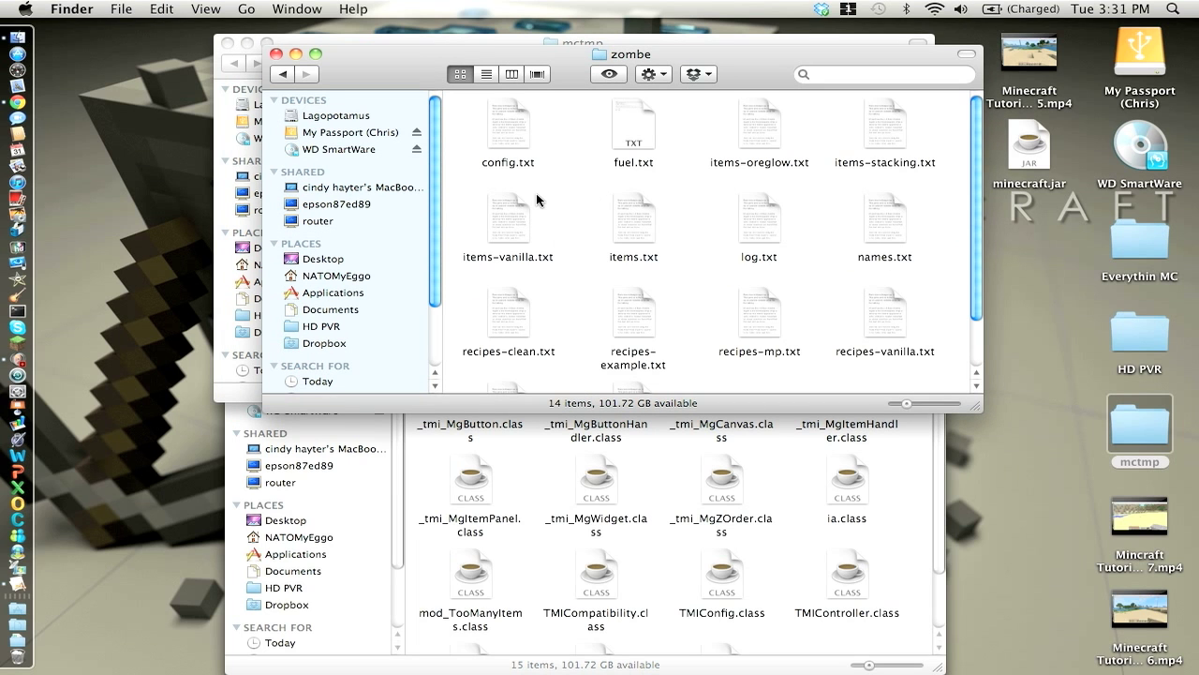
Review the fly mod enable setting in config.txt in TextEdit
double_click(508, 120)
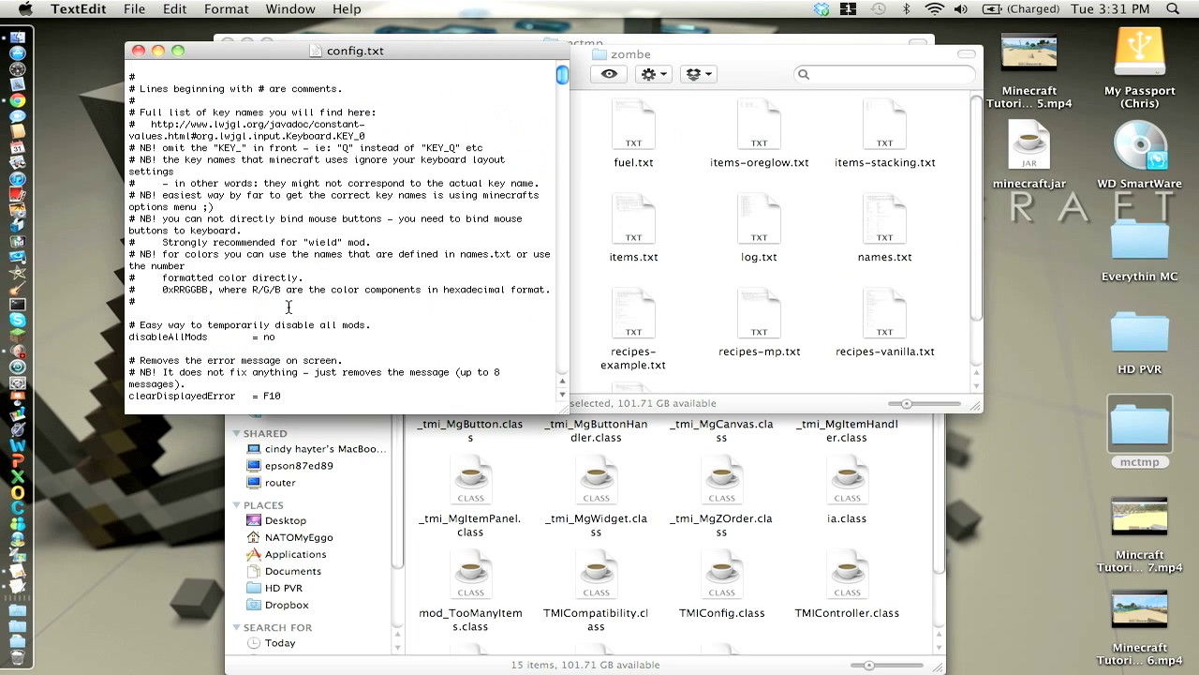
scroll("down", 3)
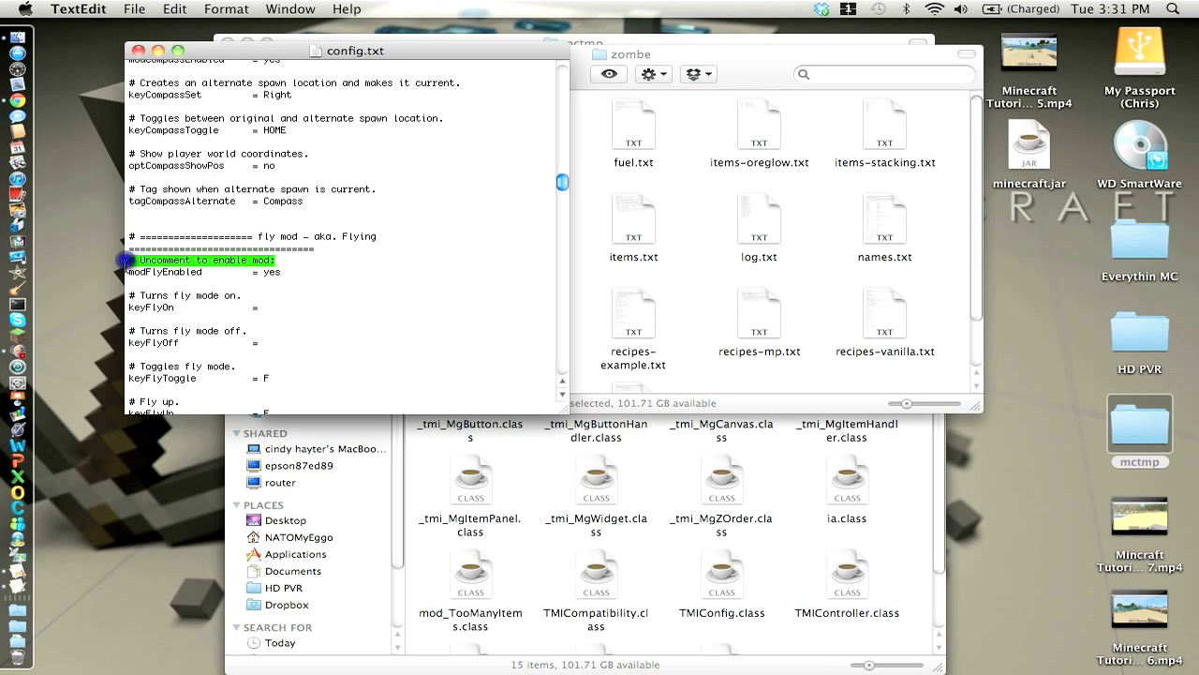
left_click(234, 154)
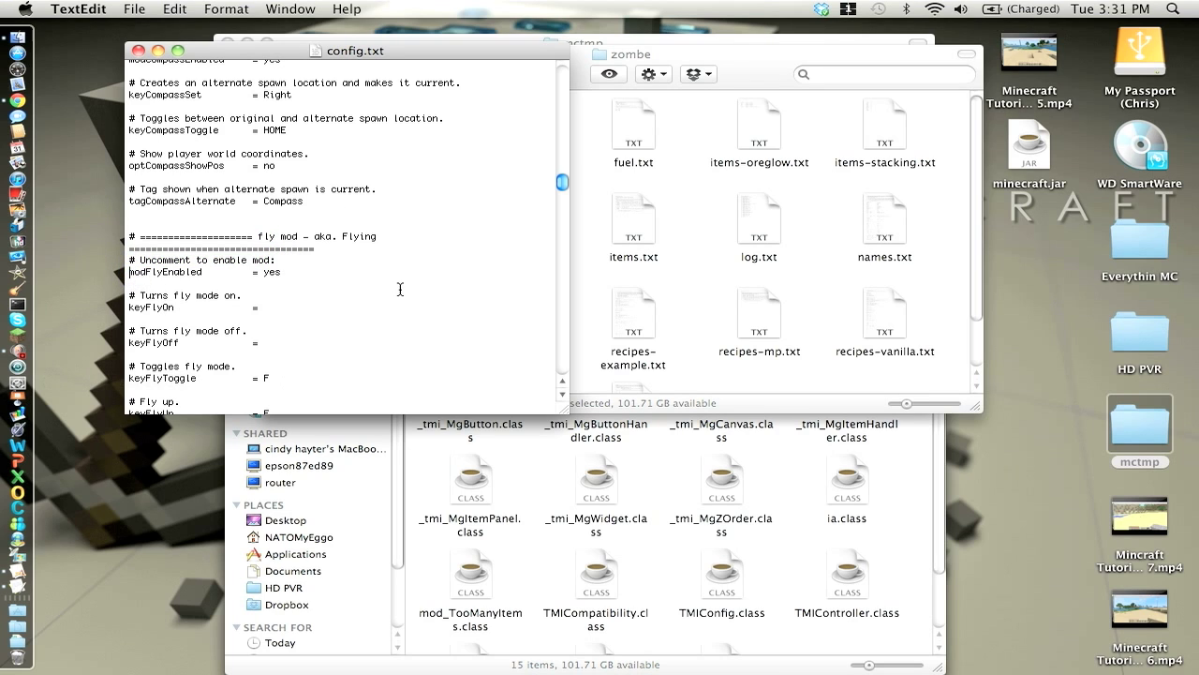
mouse_move(525, 383)
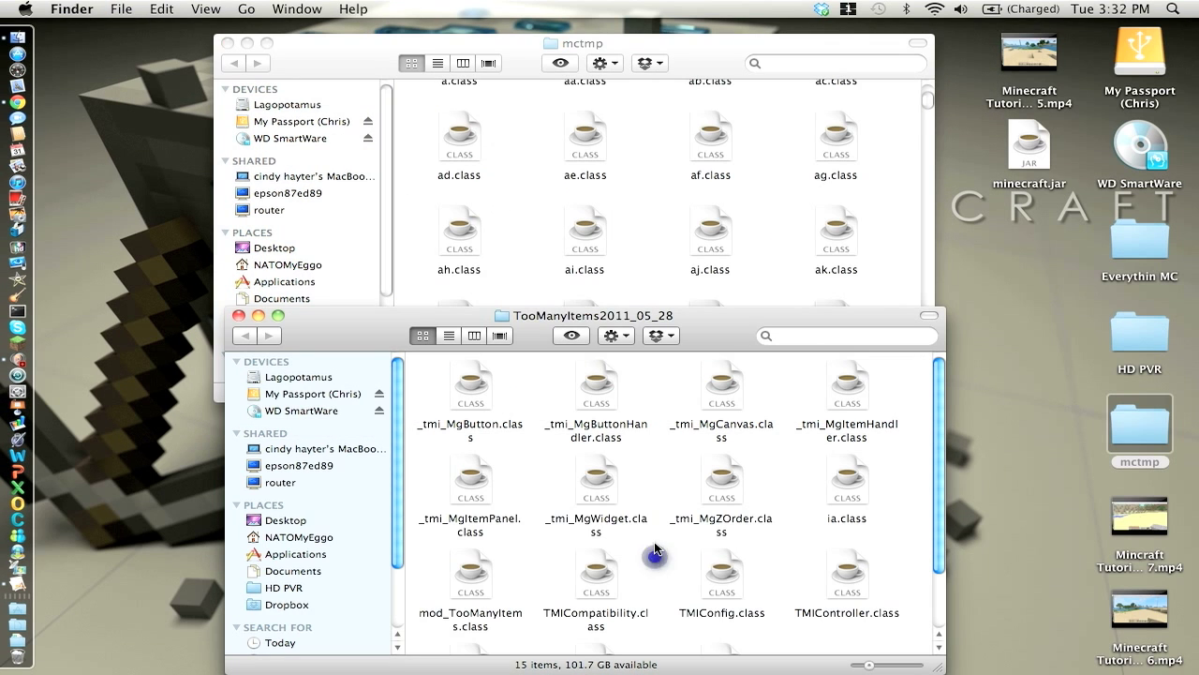
Copy all TooManyItems class files into mctmp and recompile minecraft.jar with Recompile Now
key("cmd+a")
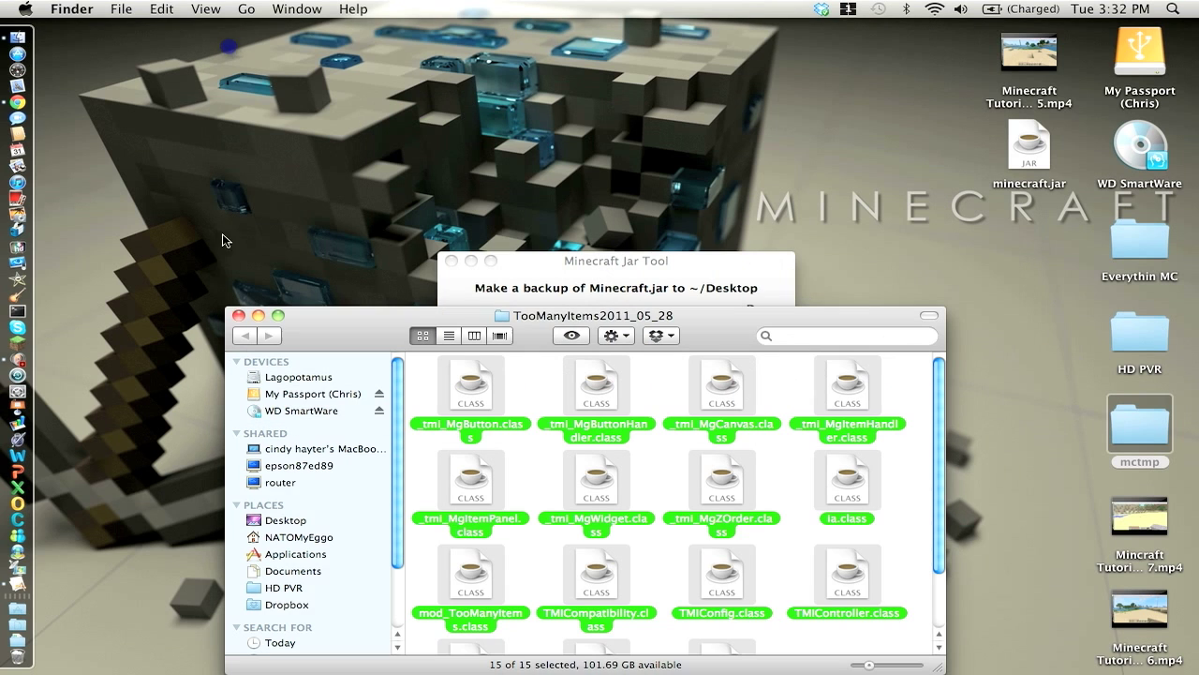
left_click(243, 334)
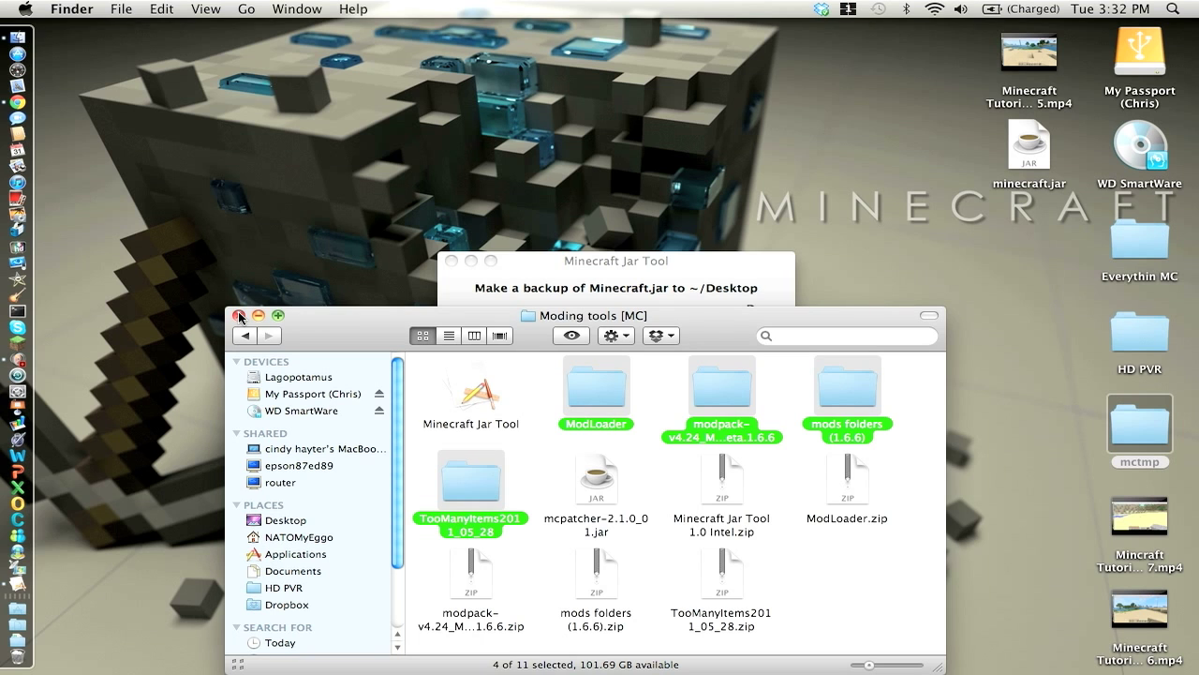
left_click(240, 315)
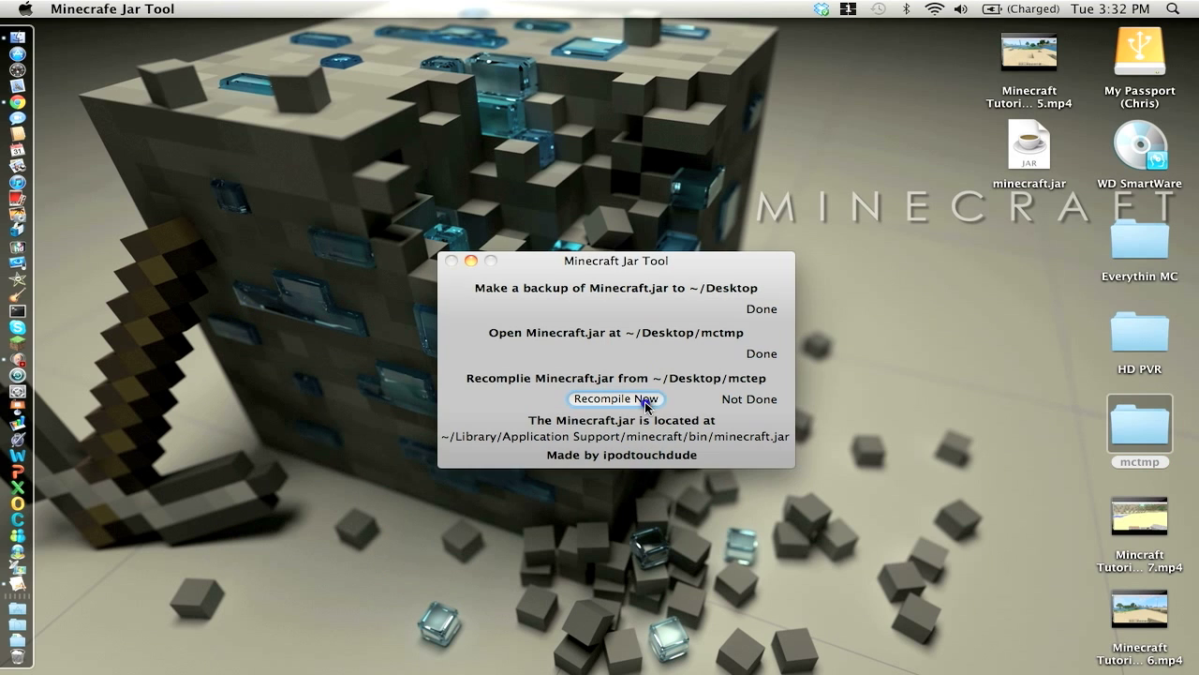
mouse_move(609, 457)
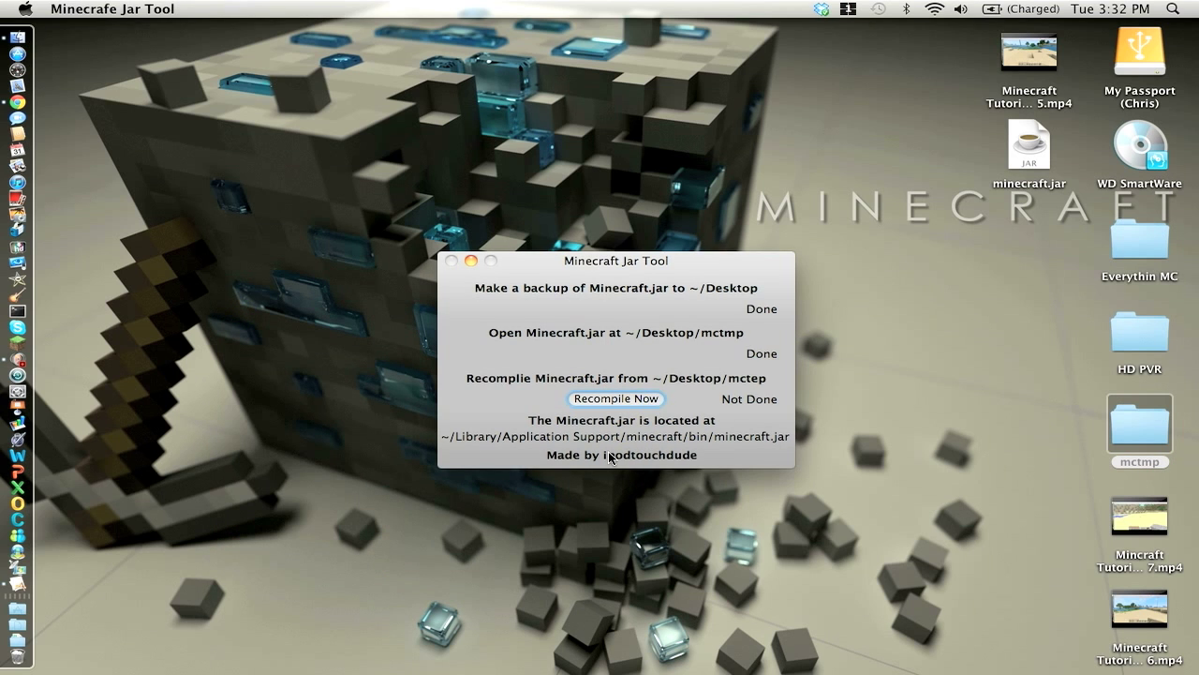
left_click(615, 397)
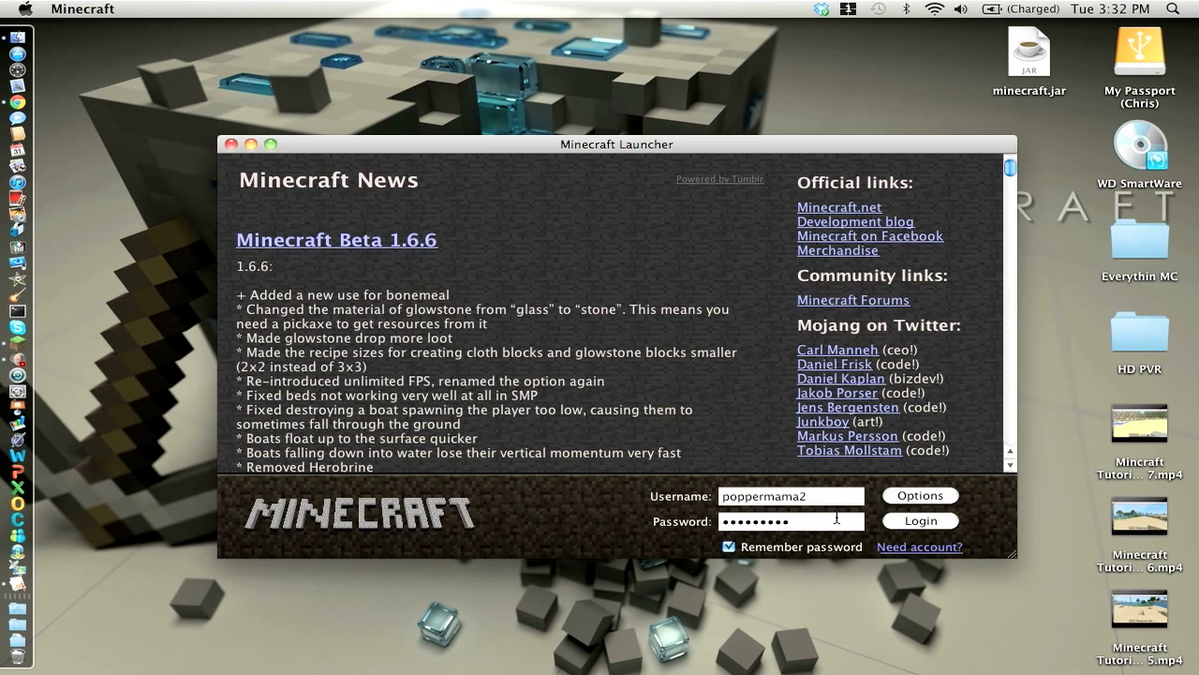
Log in, choose the New World save and start playing it
left_click(919, 521)
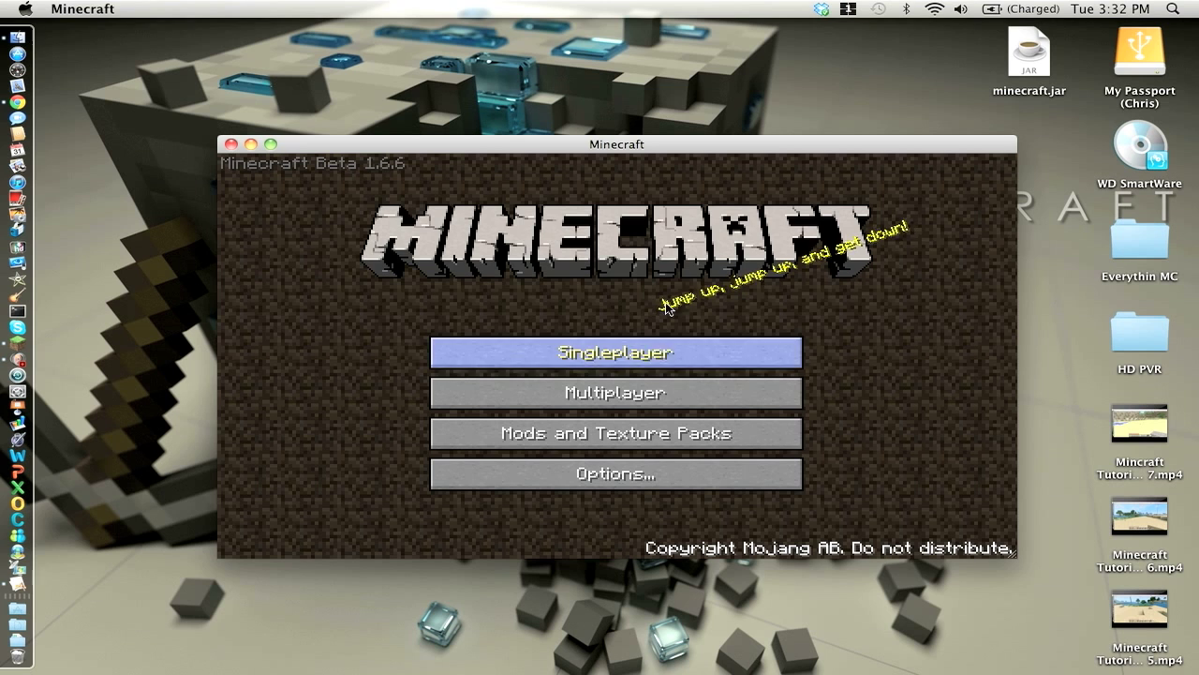
left_click(615, 353)
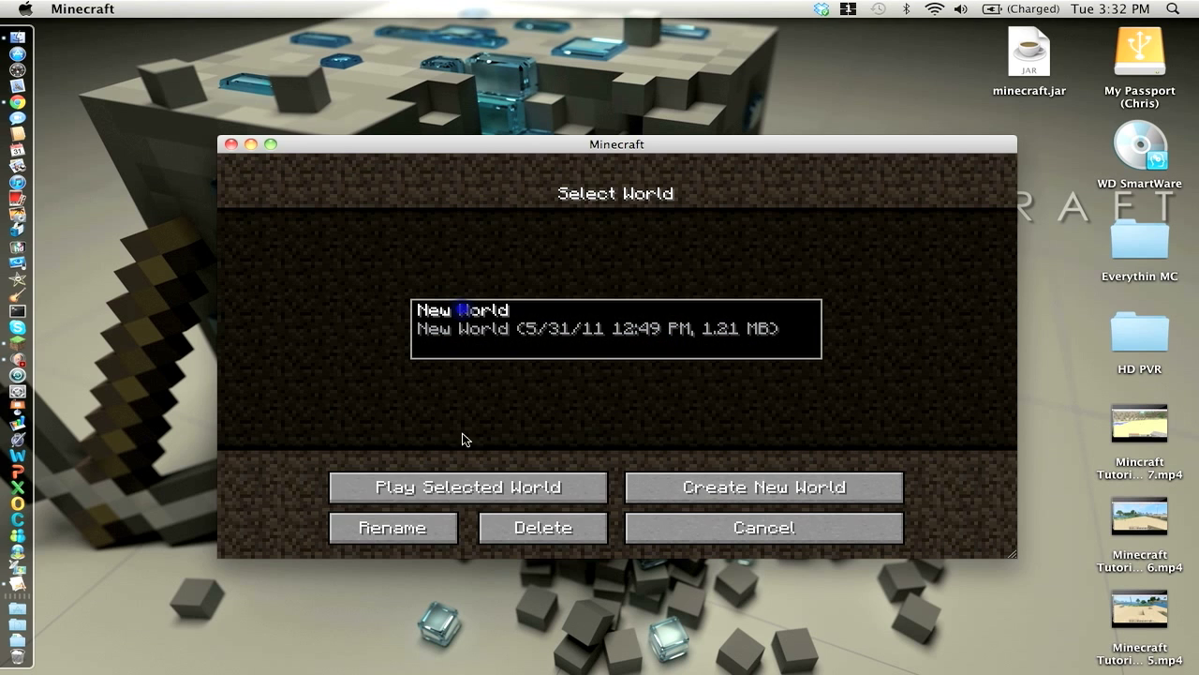
left_click(465, 487)
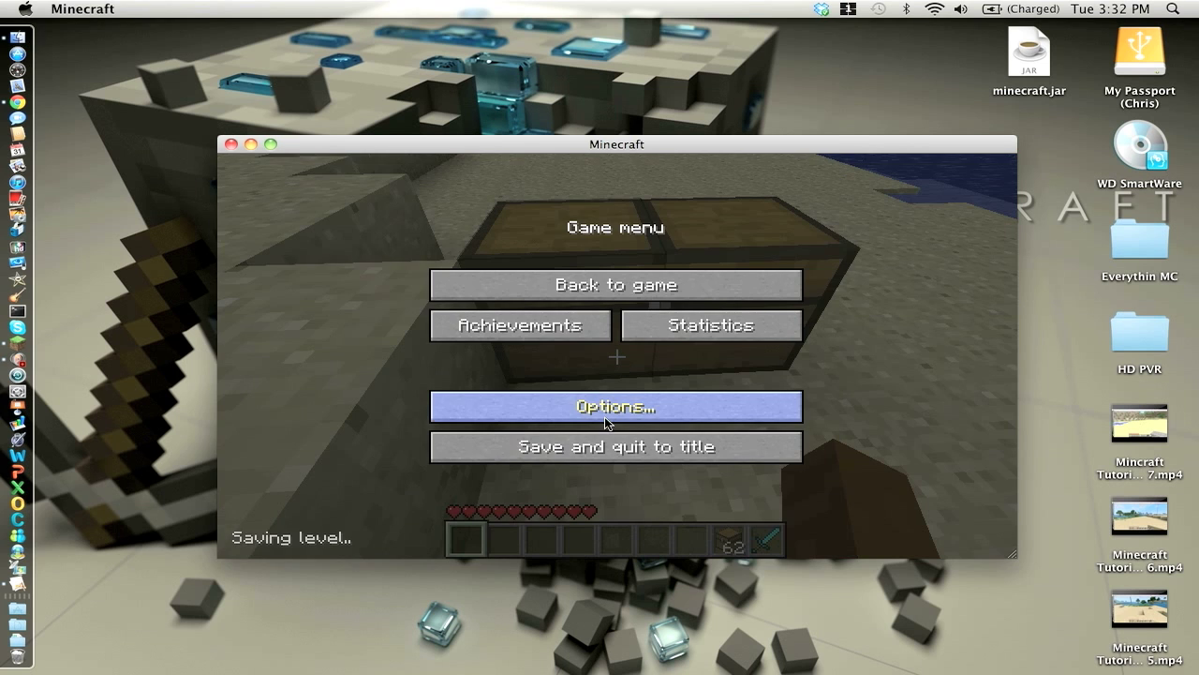
In Options > Controls, unbind Toggle Fog and remap Sneak, Inventory and Chat (AMENU, G, C)
left_click(615, 405)
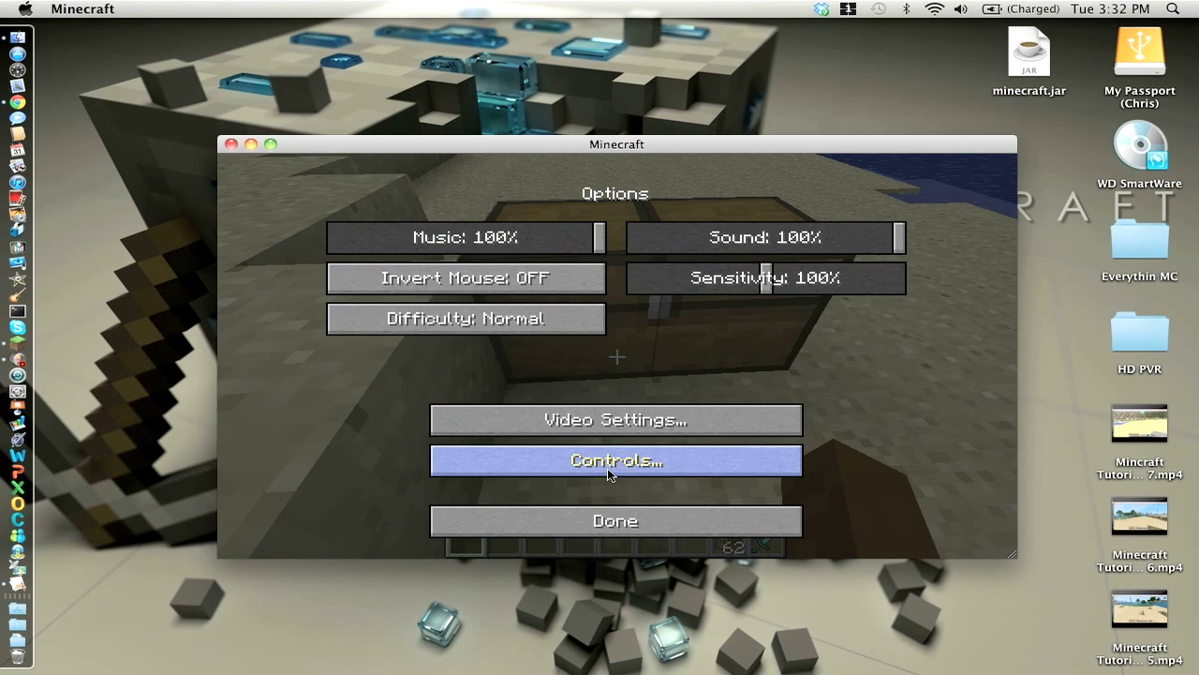
left_click(615, 461)
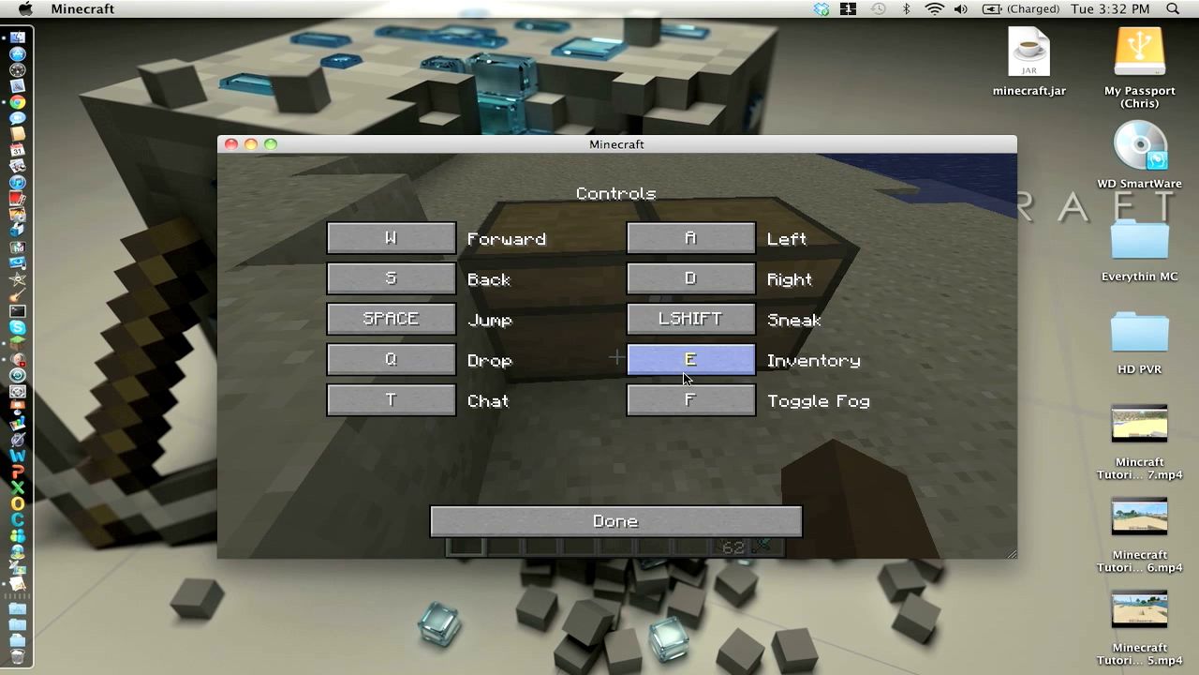
left_click(690, 401)
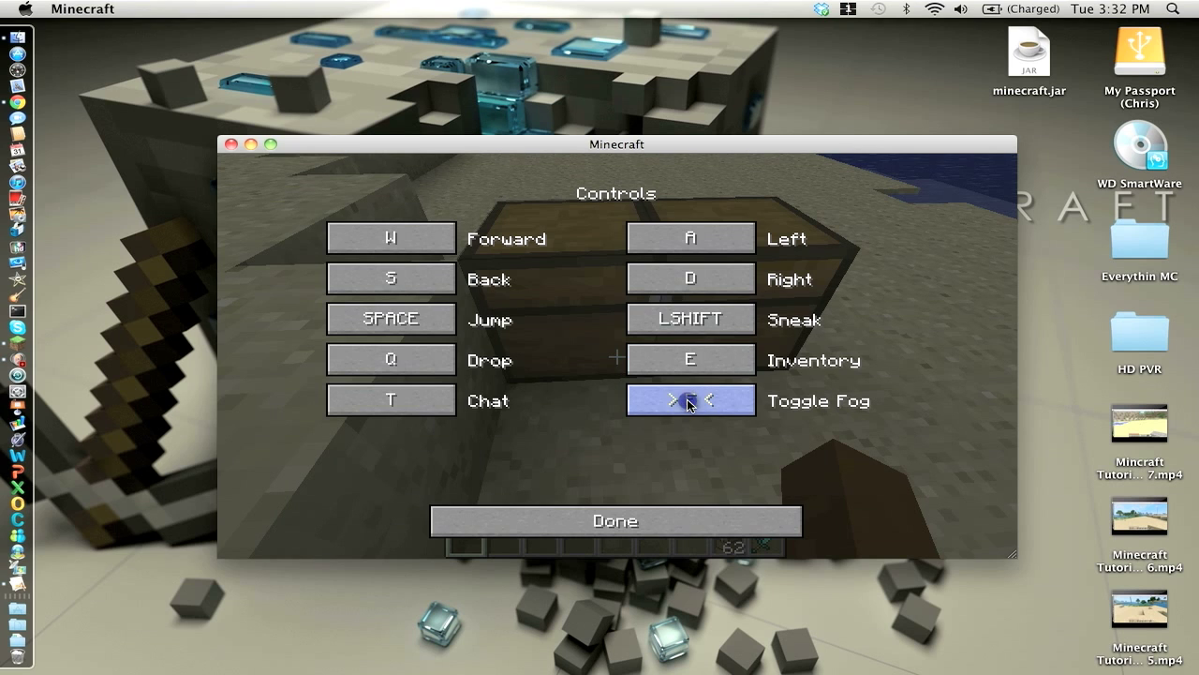
left_click(690, 319)
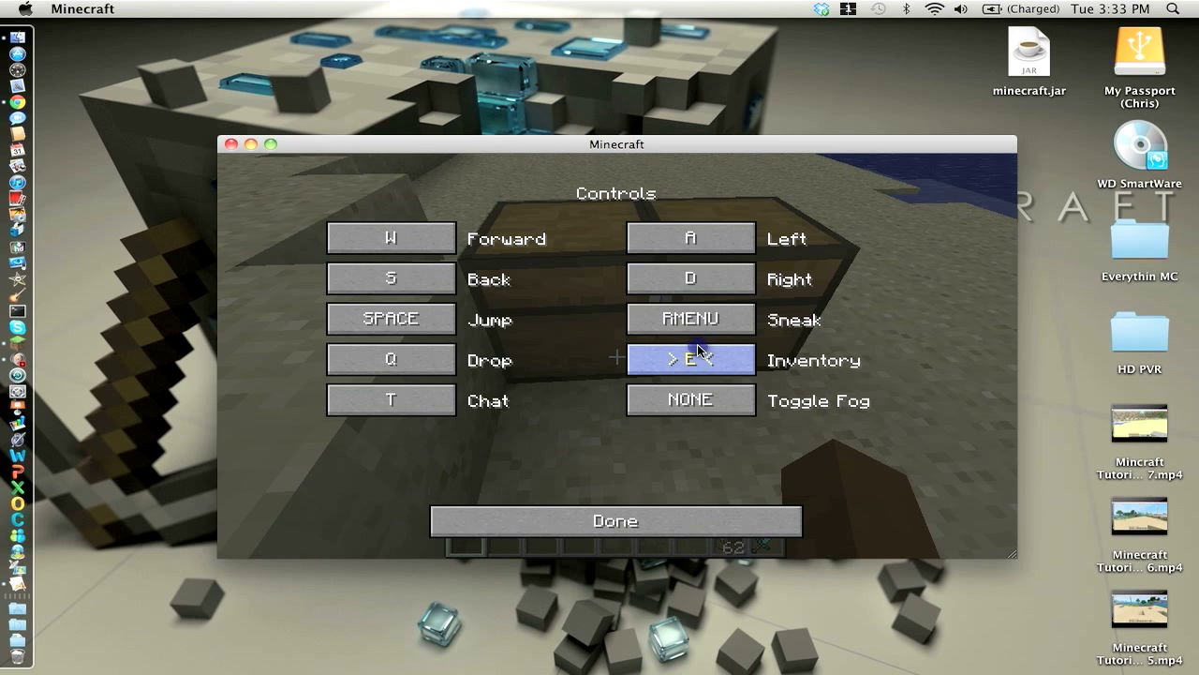
Bind Drop to DELETE after a retry, then finish the key bindings and leave options
left_click(389, 360)
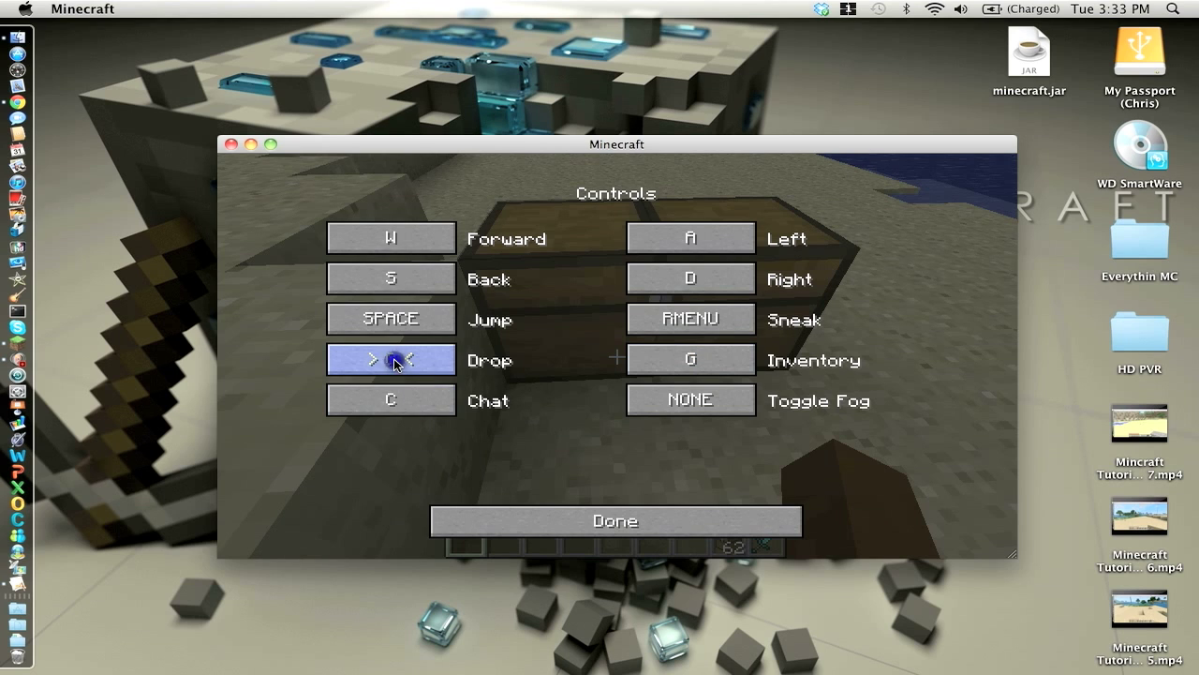
key("delete")
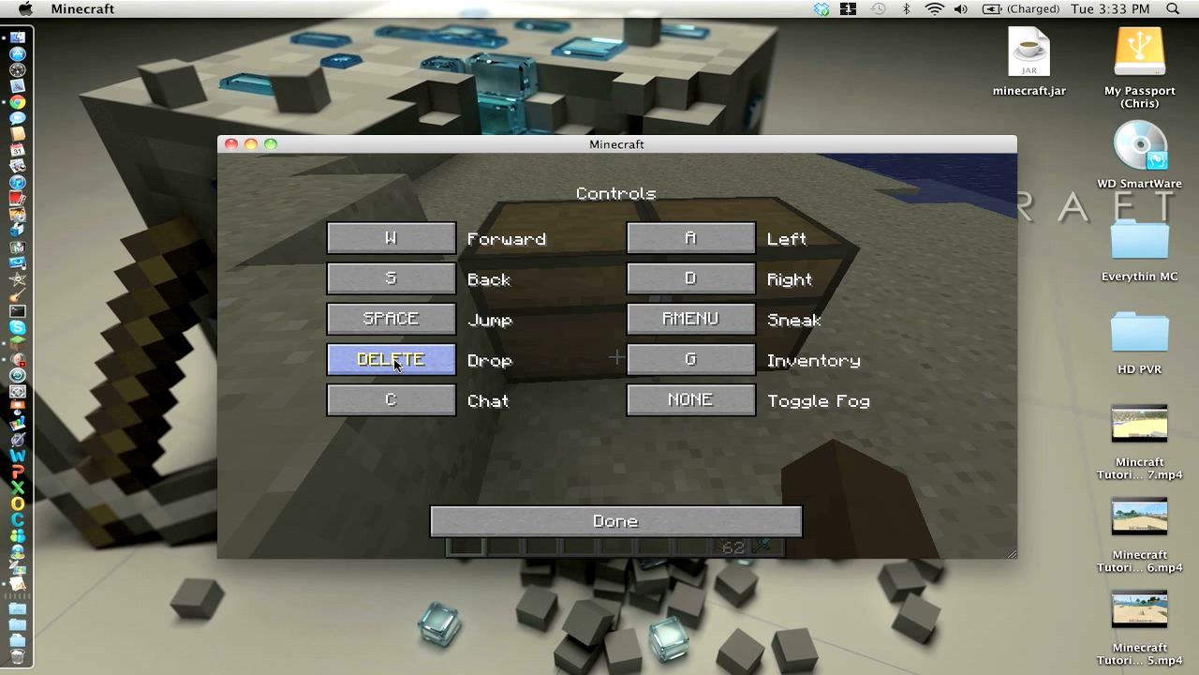
key("back")
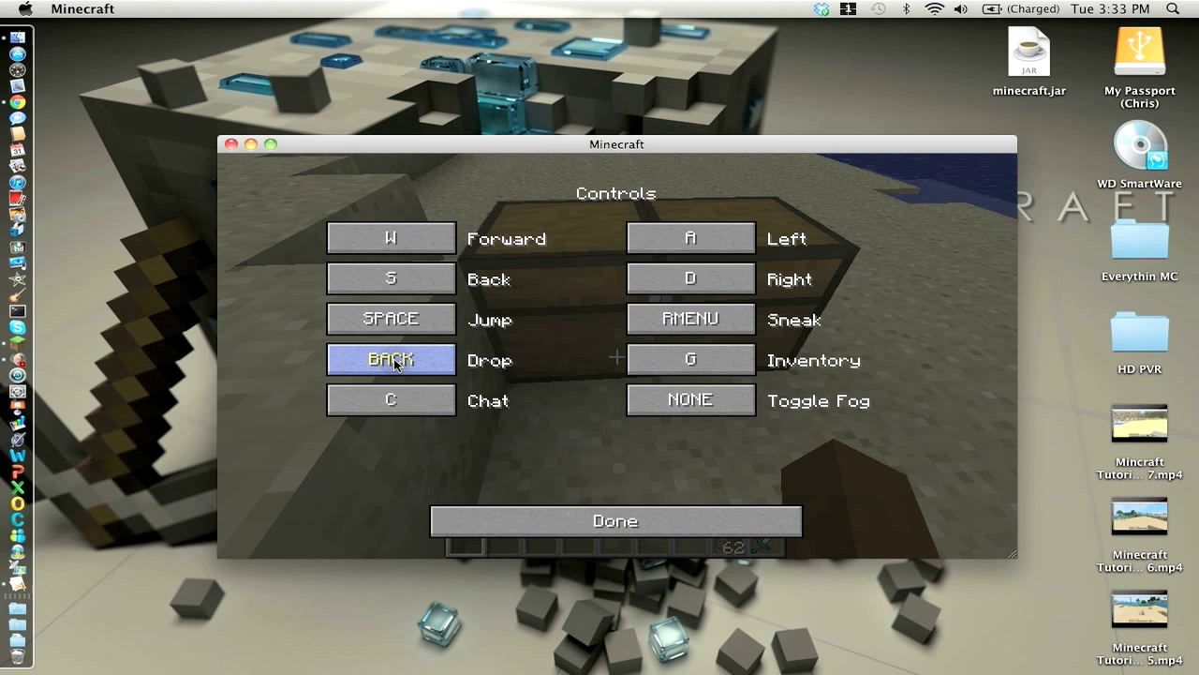
left_click(389, 360)
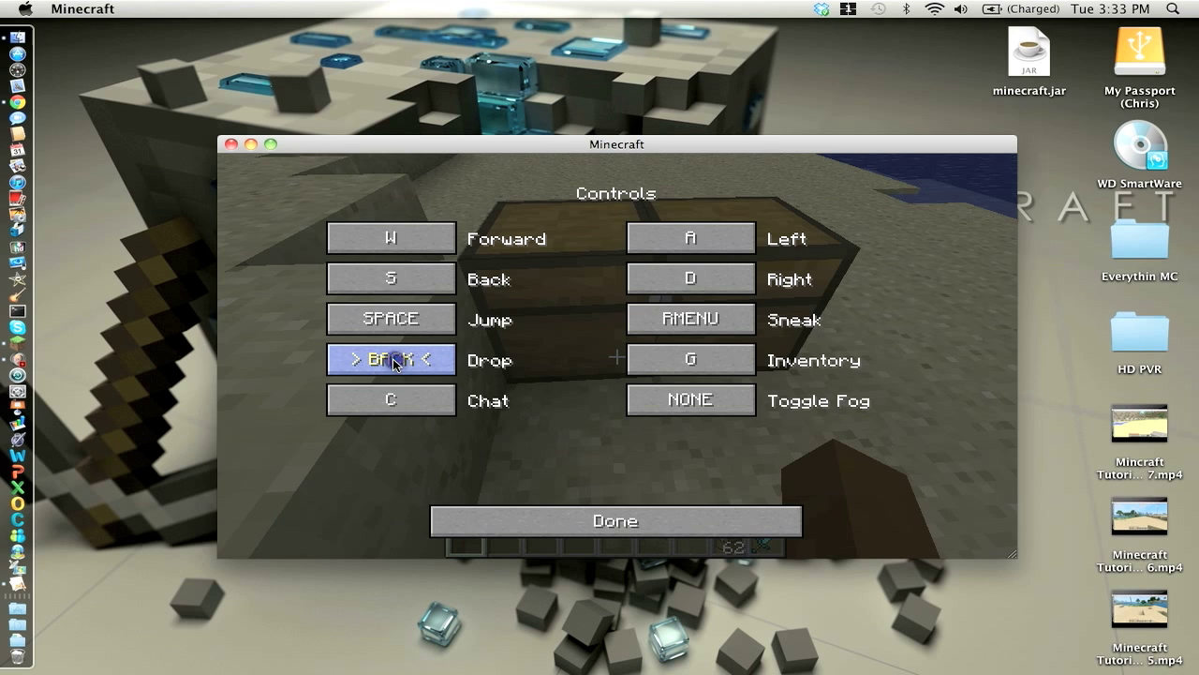
key("delete")
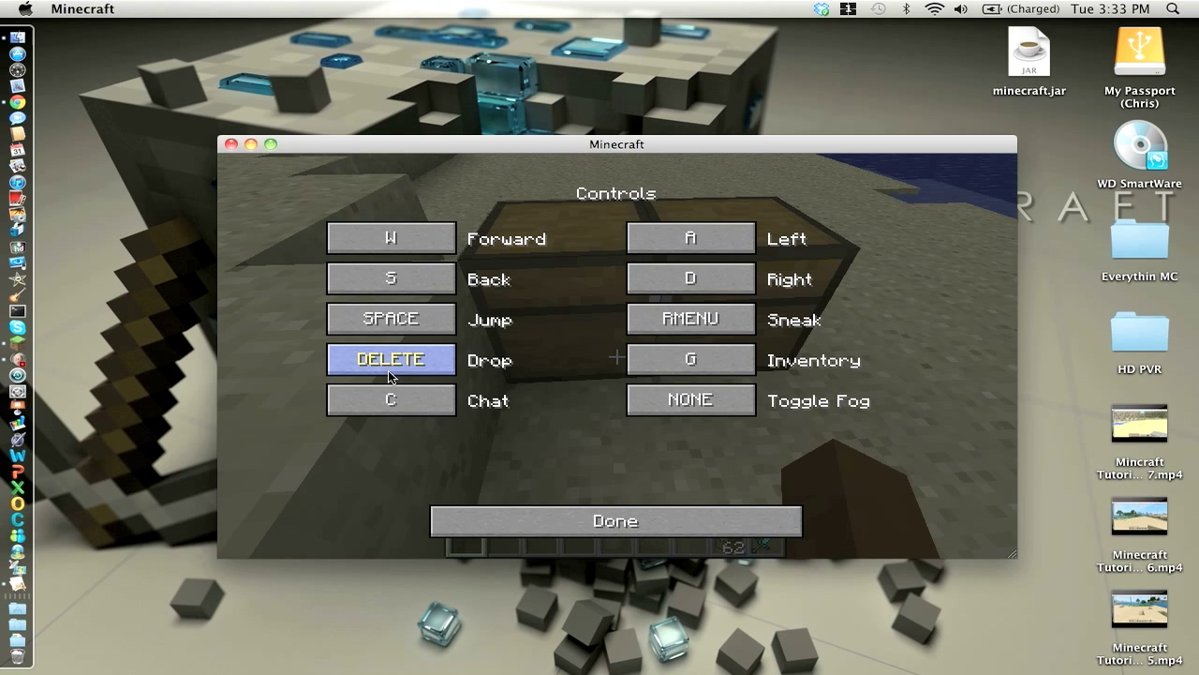
left_click(615, 521)
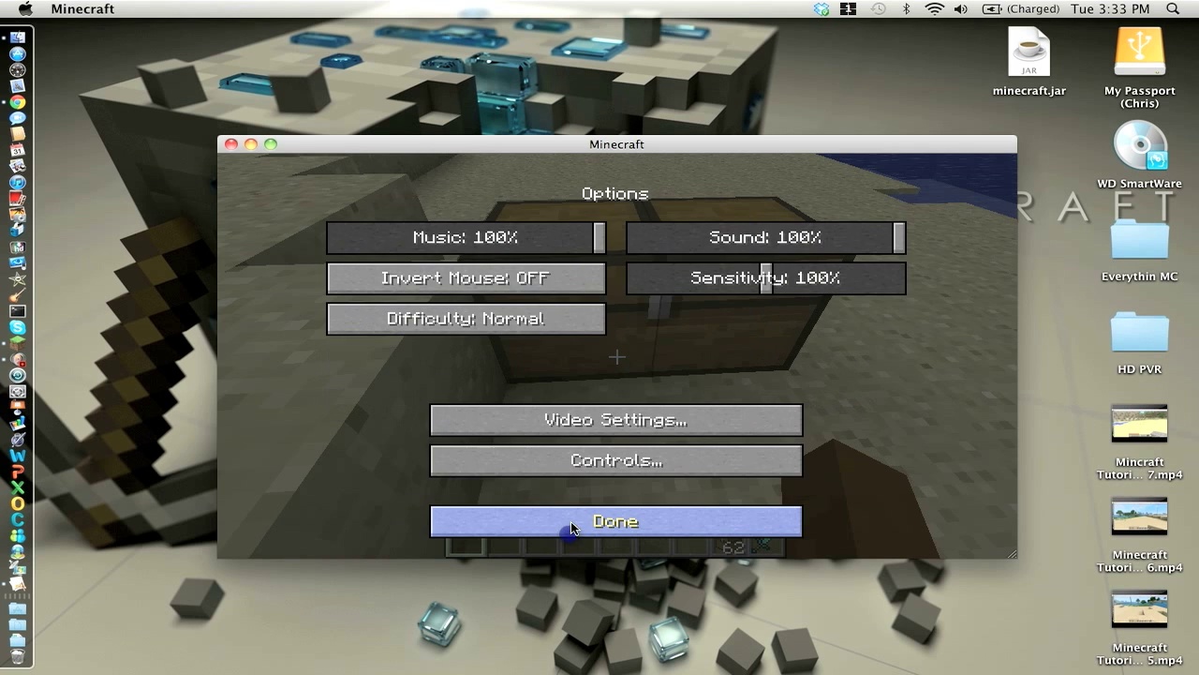
left_click(614, 521)
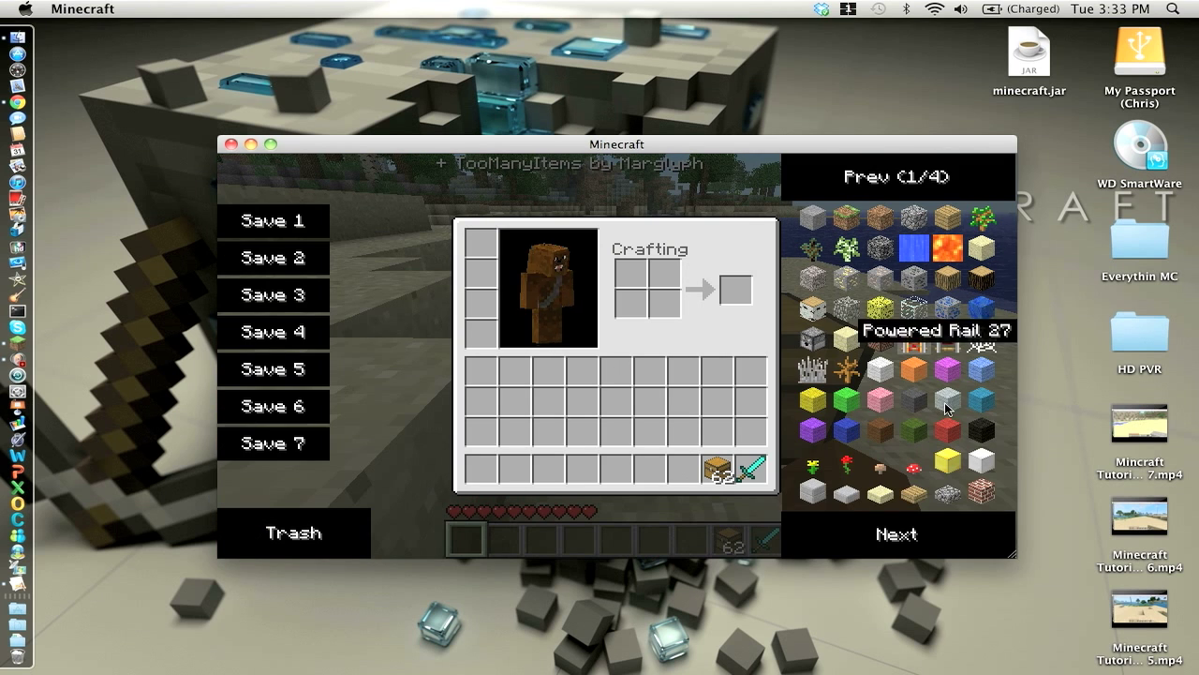
mouse_move(472, 176)
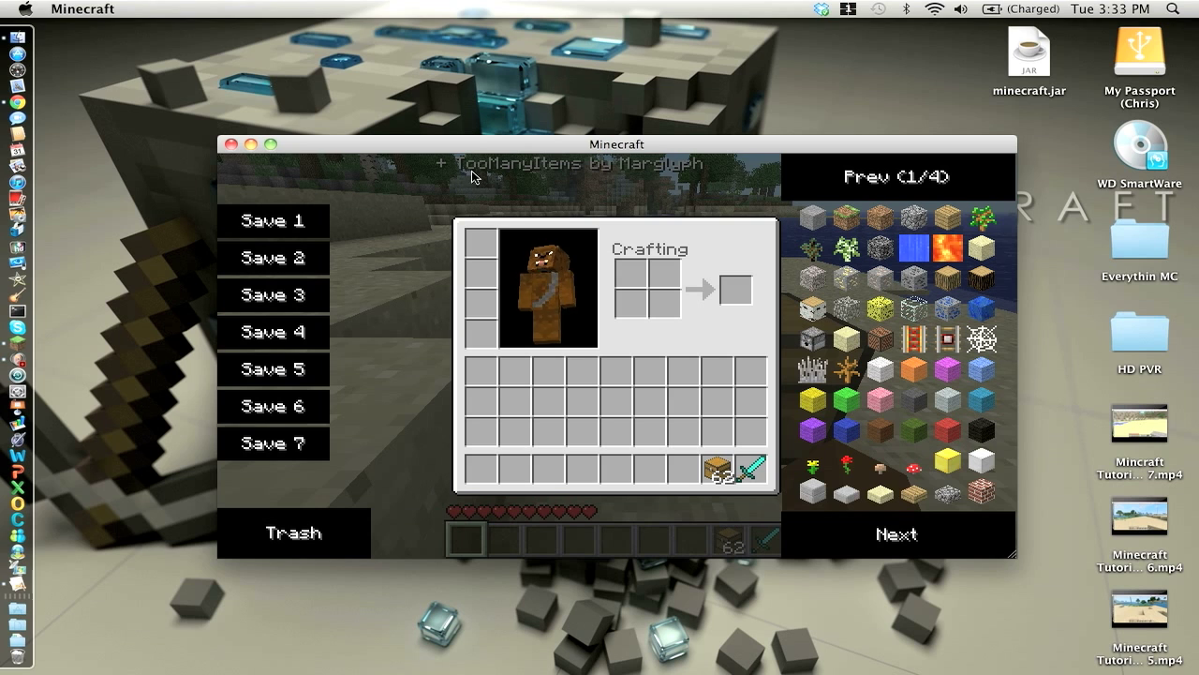
mouse_move(853, 339)
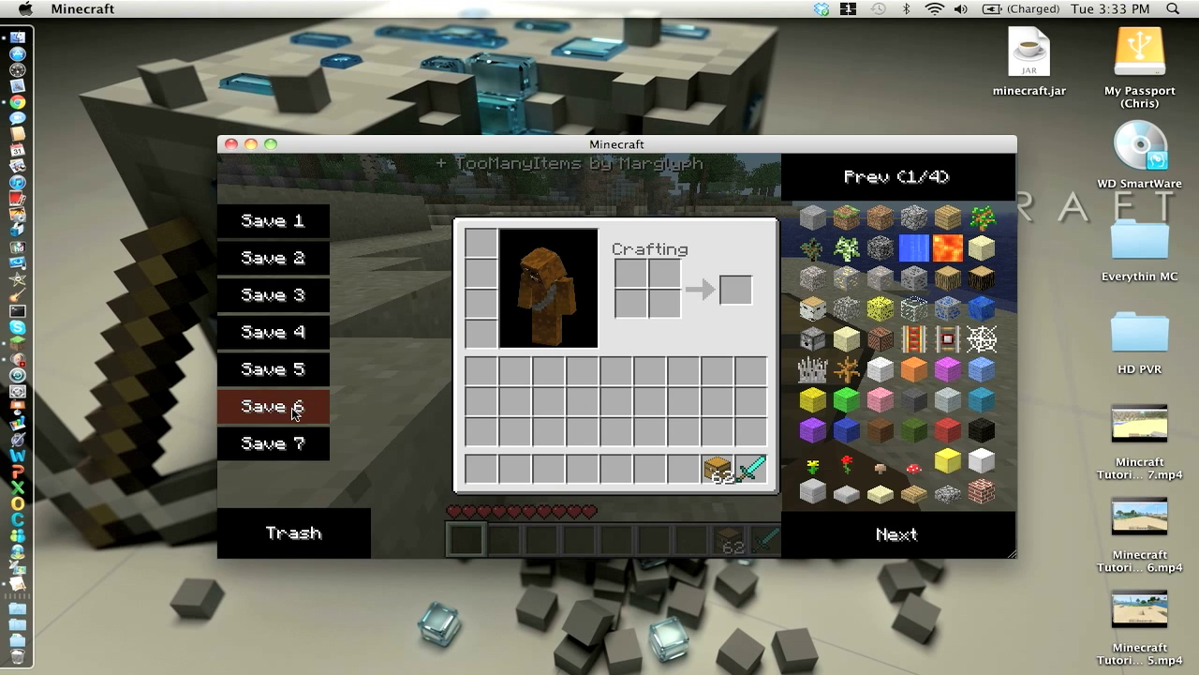
Save the inventory to TooManyItems slots 6 and 4, then delete both saved slots
left_click(273, 404)
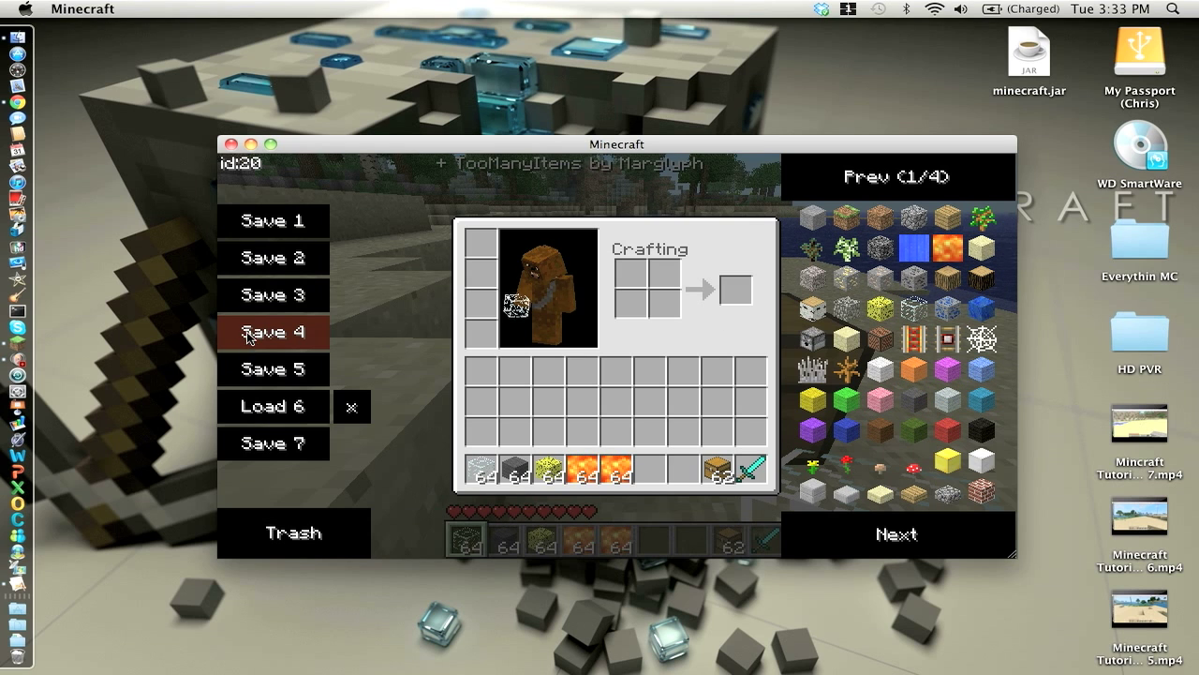
left_click(274, 331)
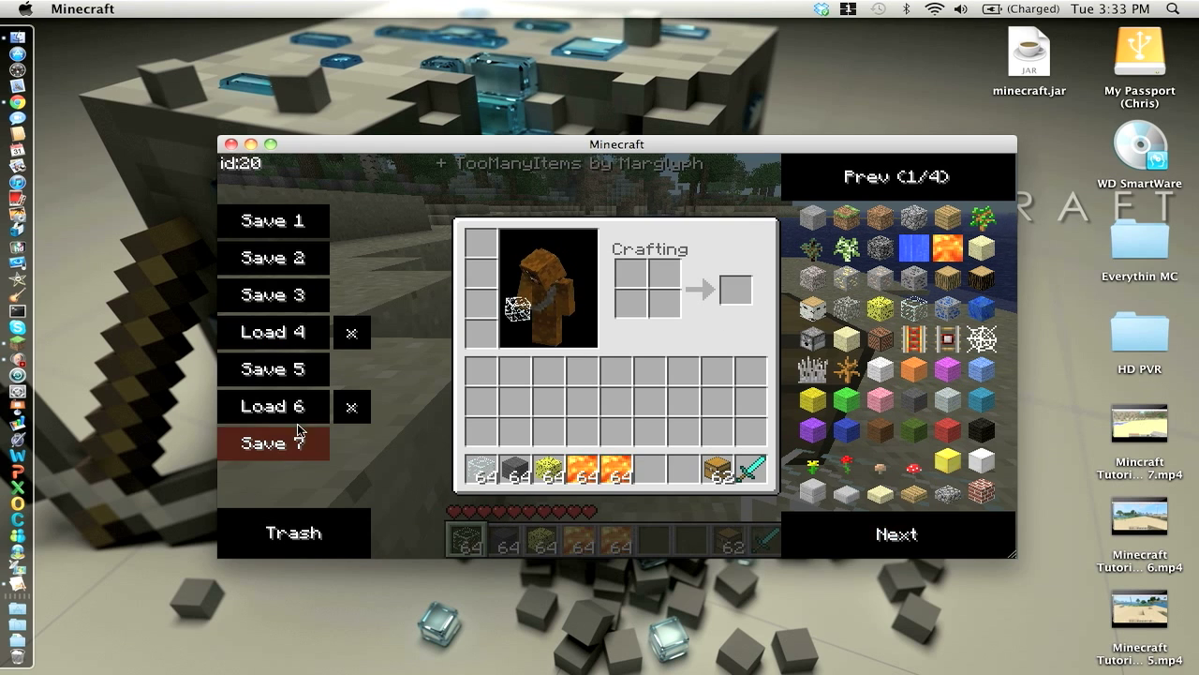
left_click(274, 442)
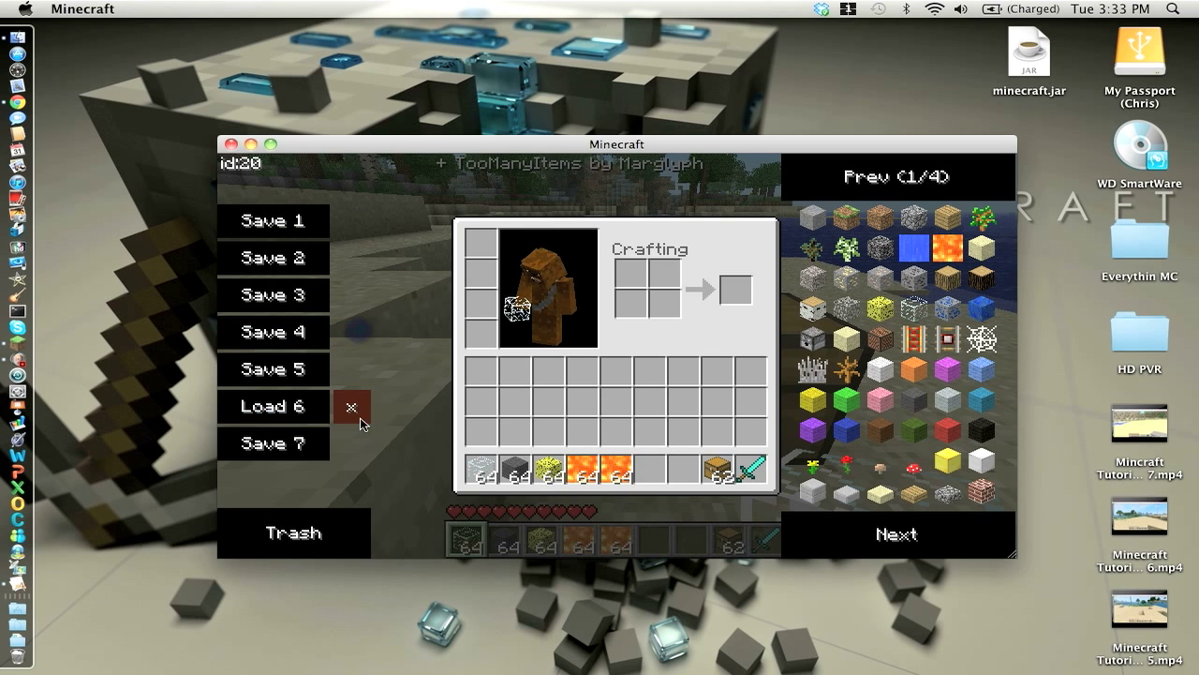
left_click(352, 405)
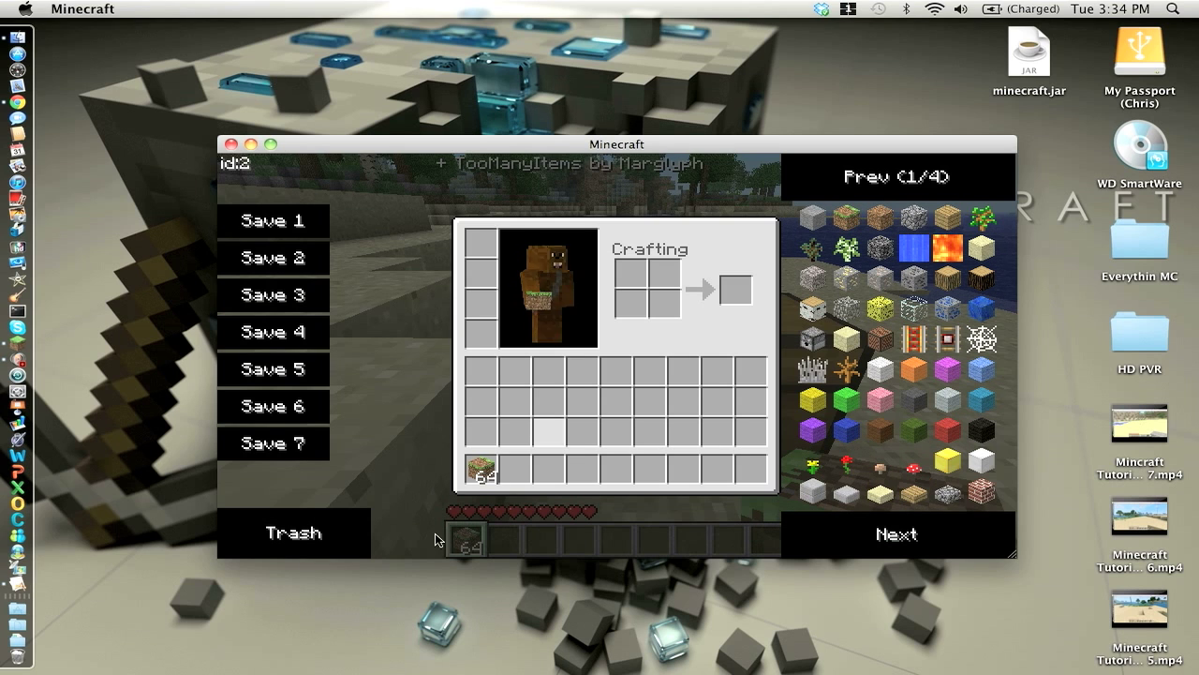
Clear the inventory, spawn a stack of grass blocks and trash it, leaving the inventory empty
left_click(483, 469)
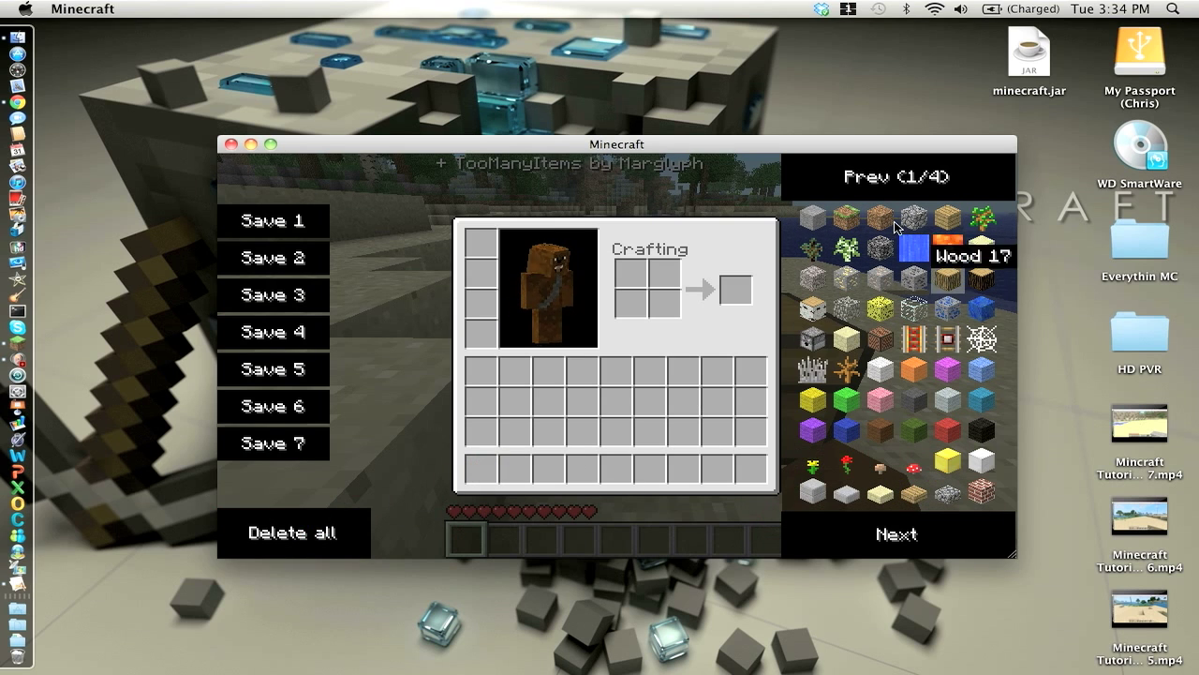
left_click(845, 215)
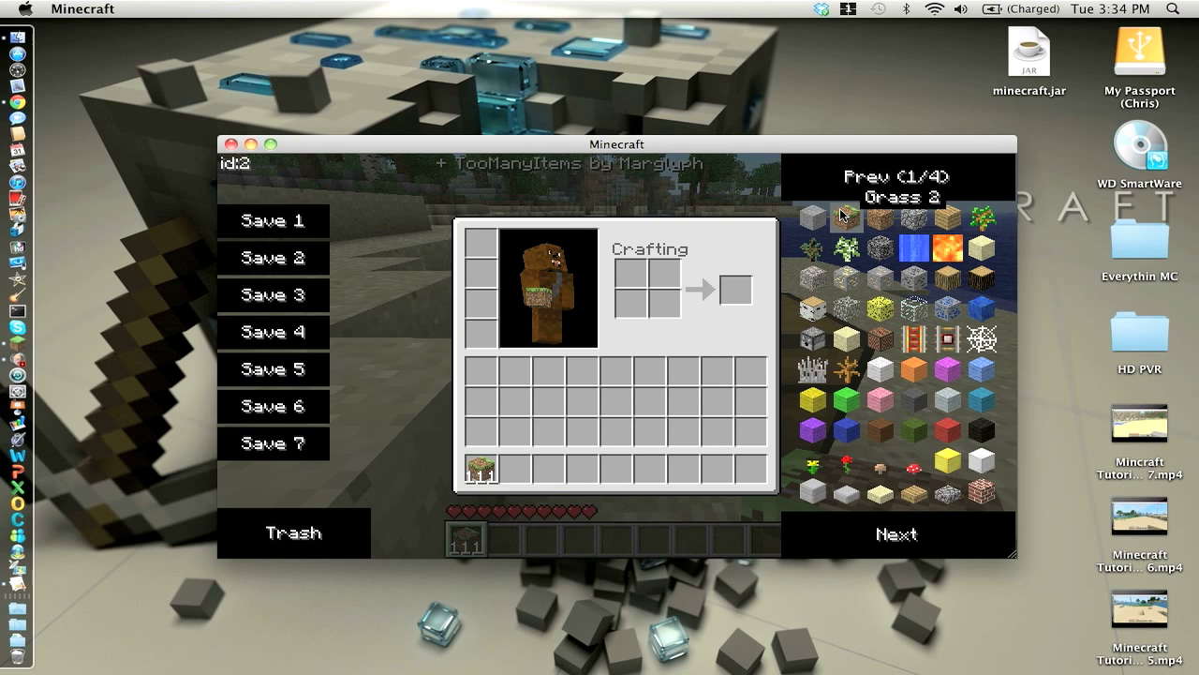
mouse_move(480, 469)
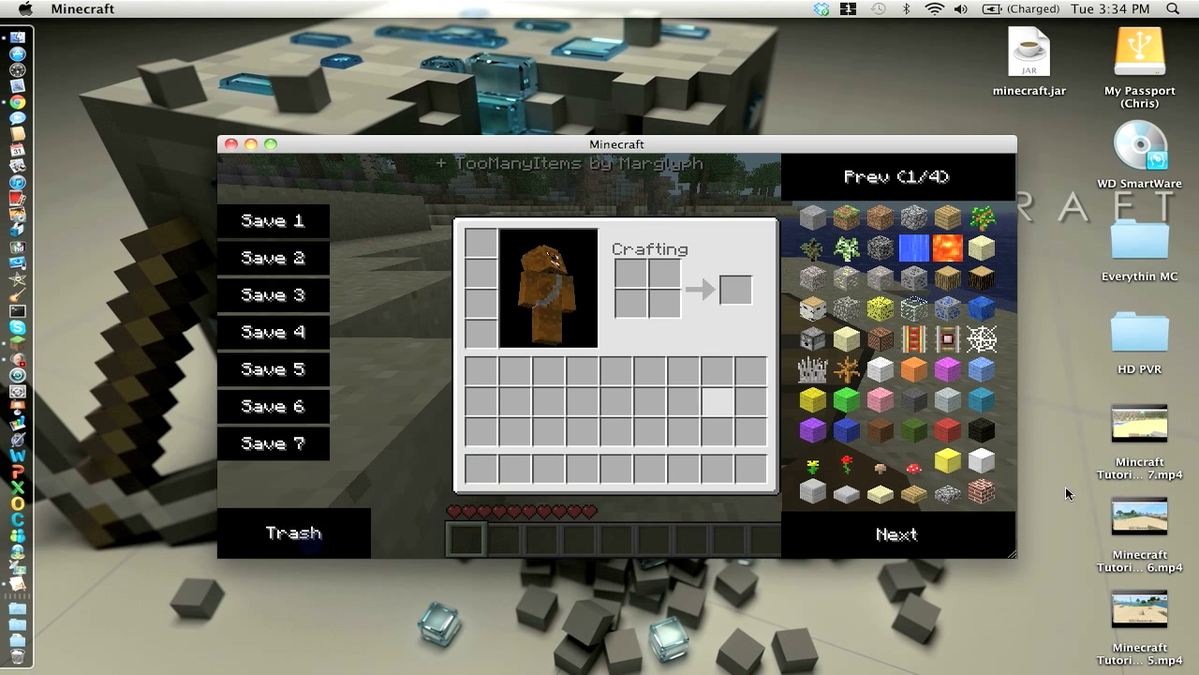
left_click(896, 532)
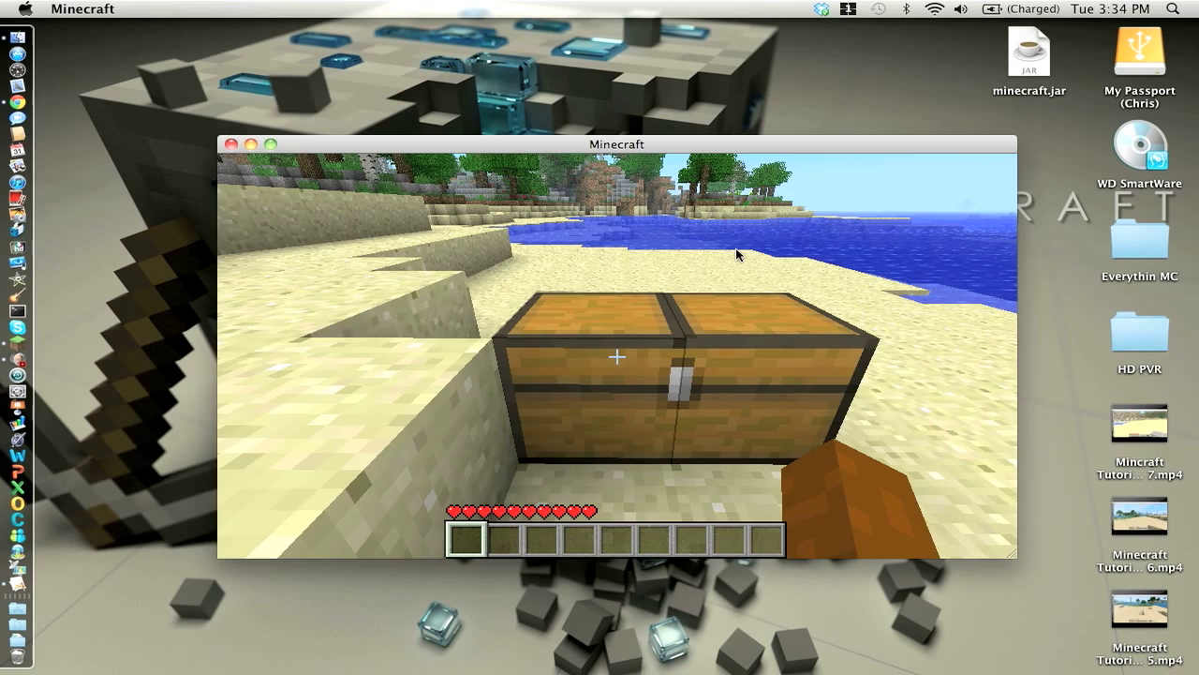
mouse_move(738, 255)
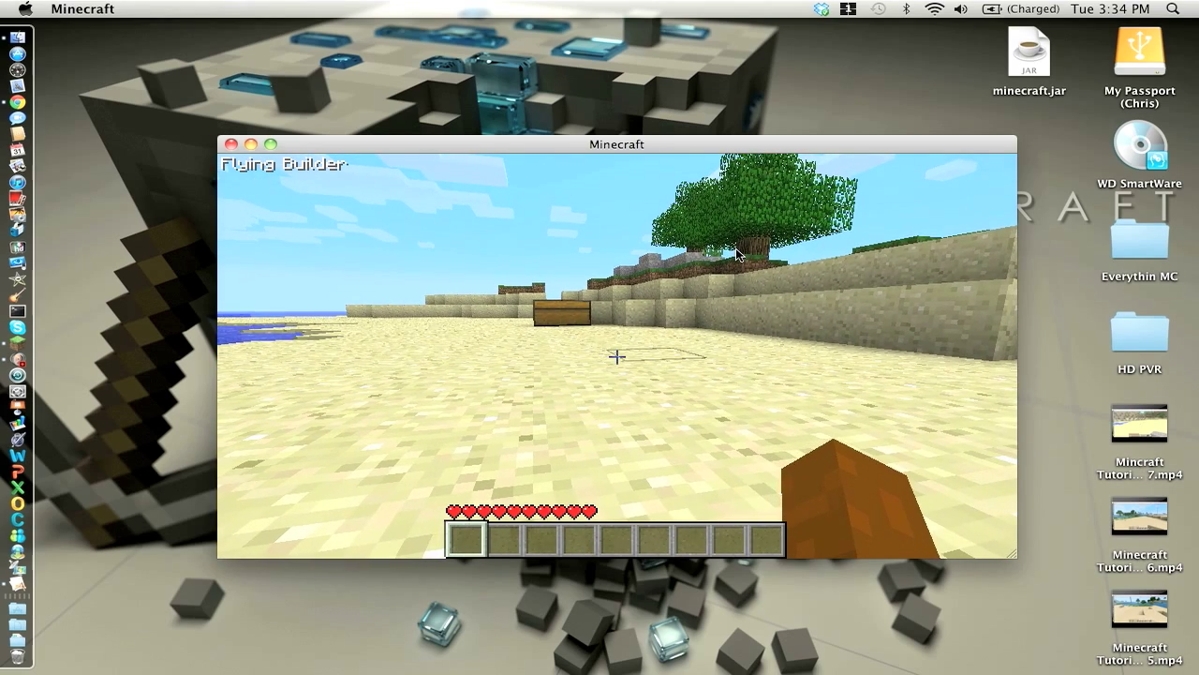
With Flying Builder active, rebind Forward to F in Controls and resume play
key("Escape")
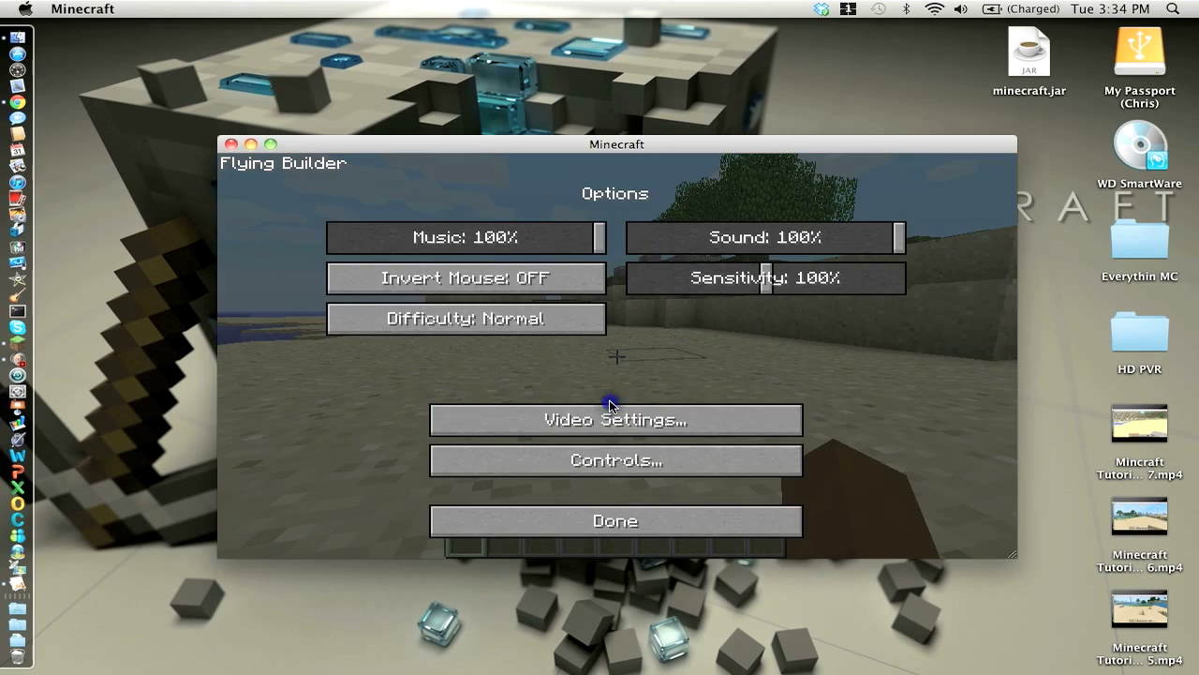
left_click(615, 461)
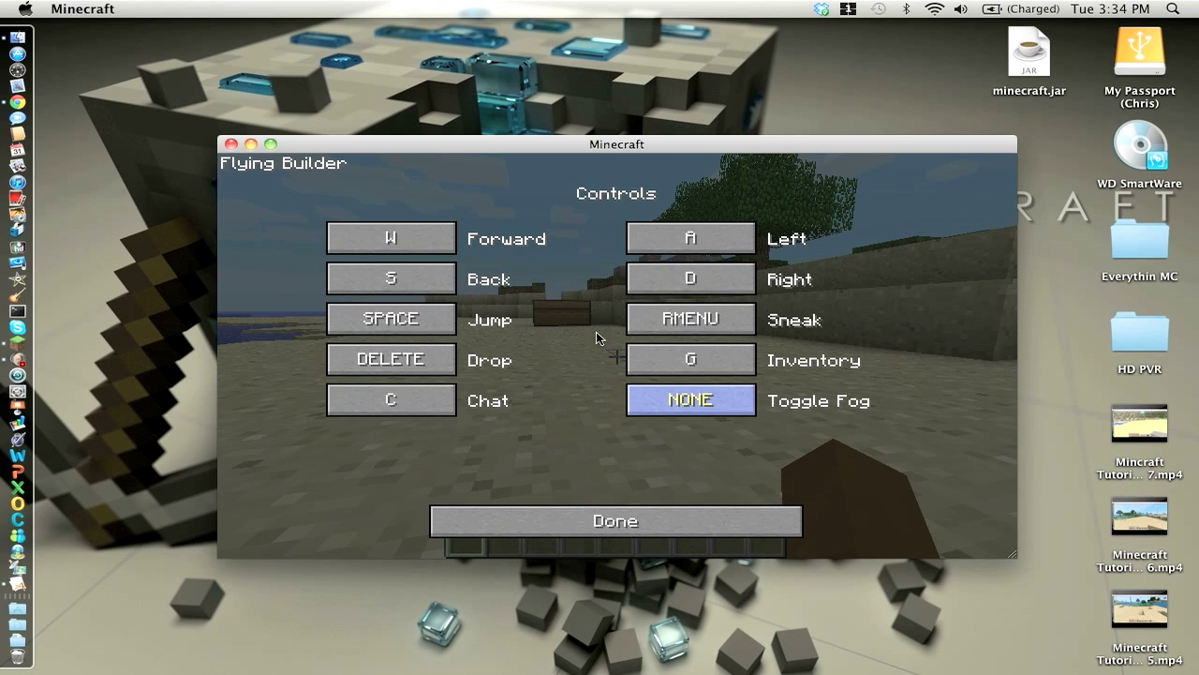
left_click(389, 238)
type("F")
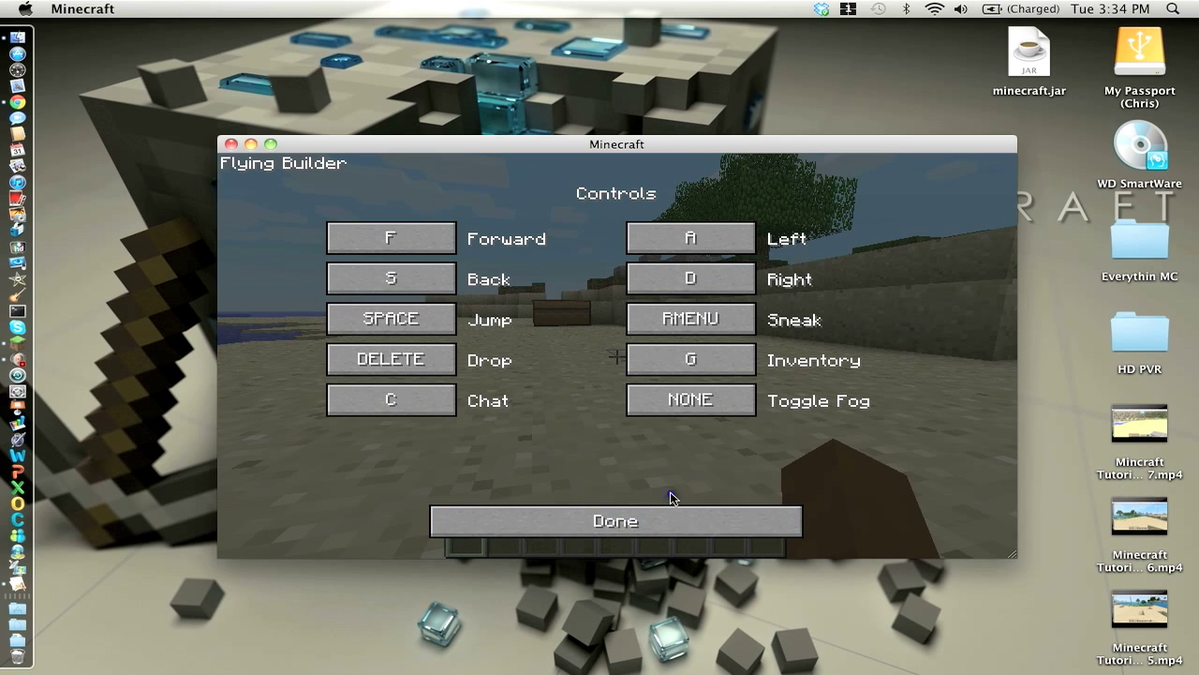
left_click(614, 521)
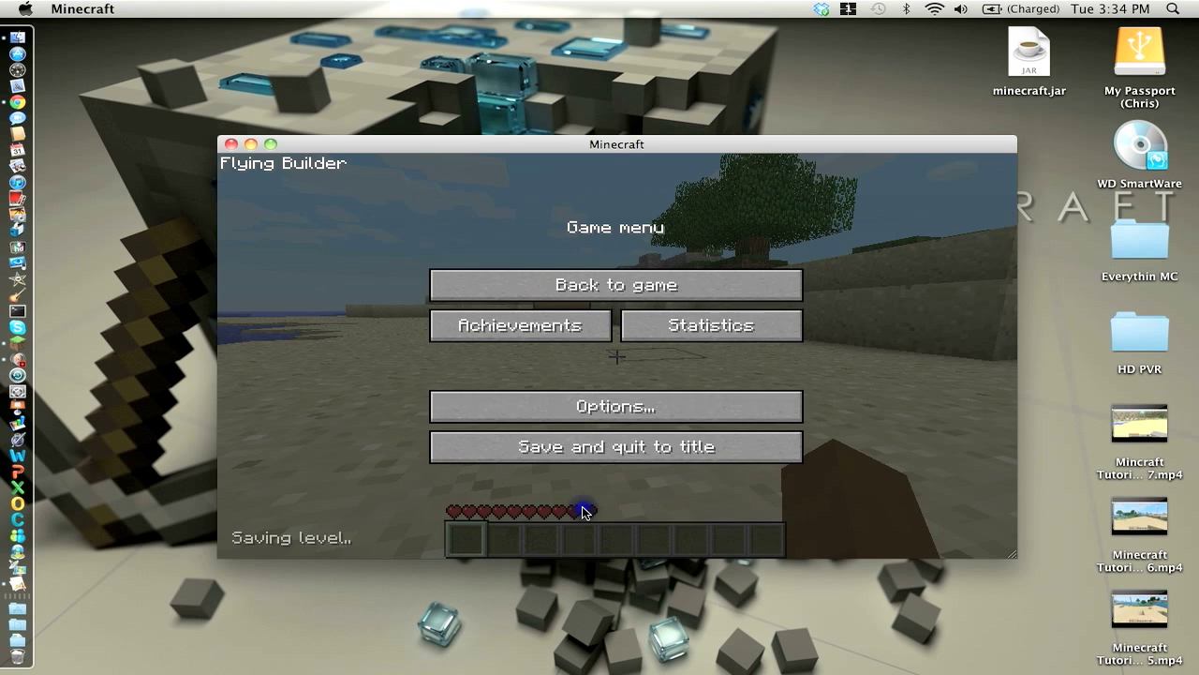
left_click(615, 285)
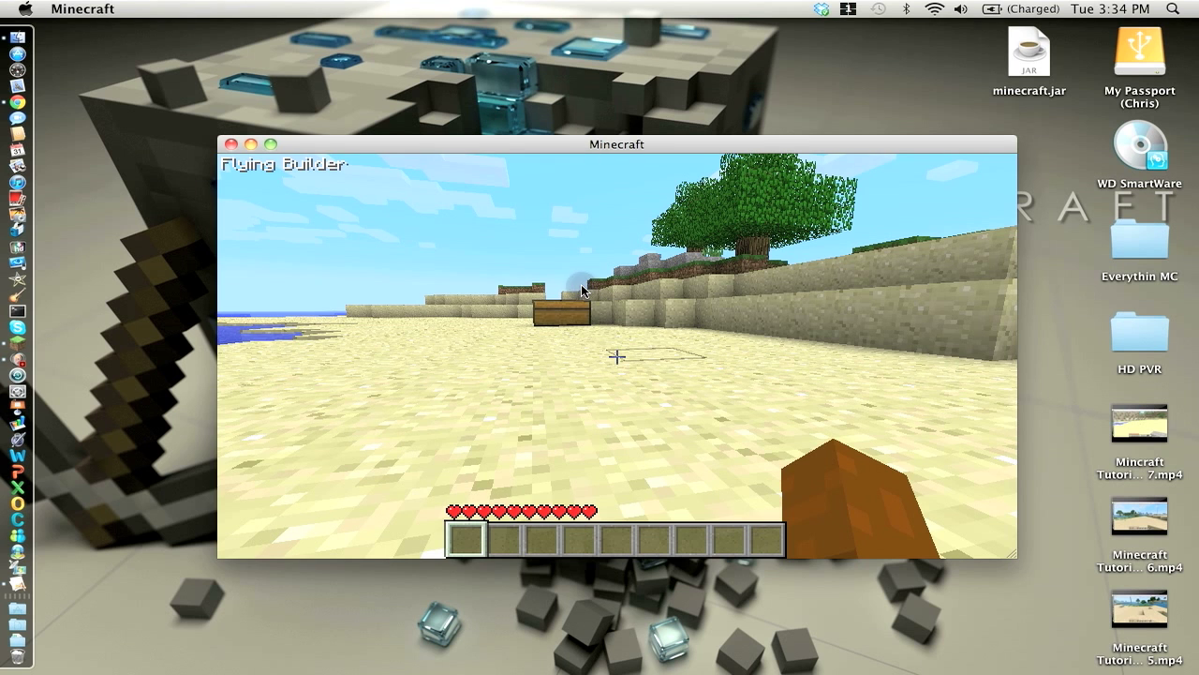